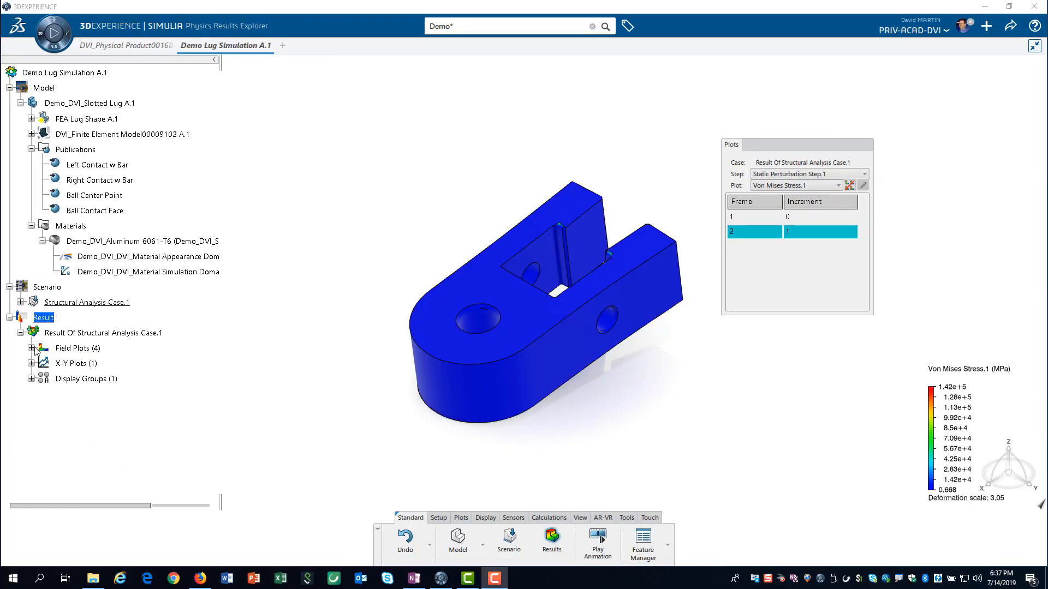
Set the Von Mises Stress.1 plot's deformation scale factor to 1.
left_click(31, 348)
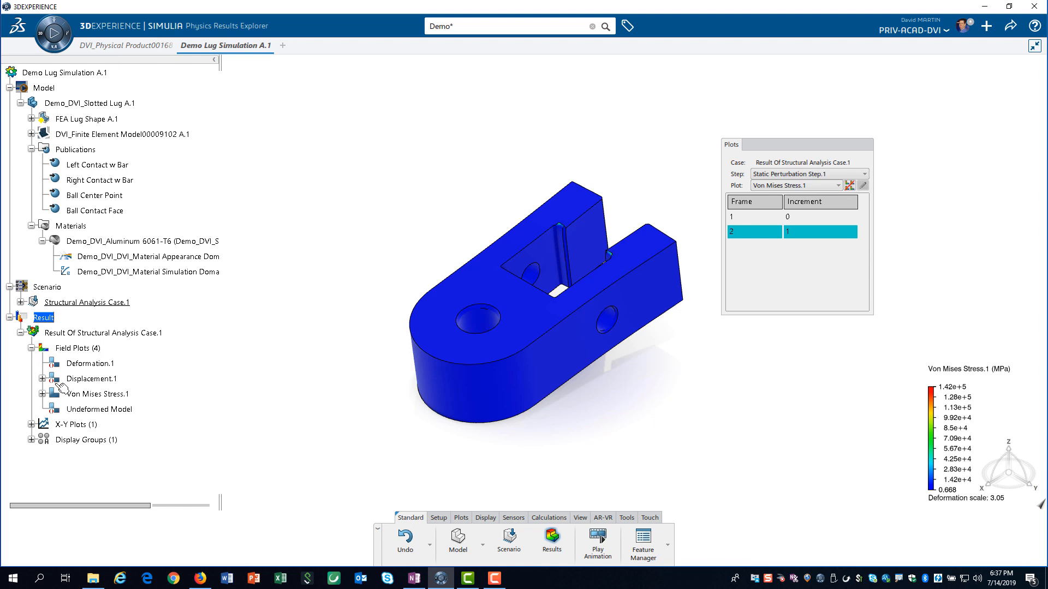
left_click(42, 393)
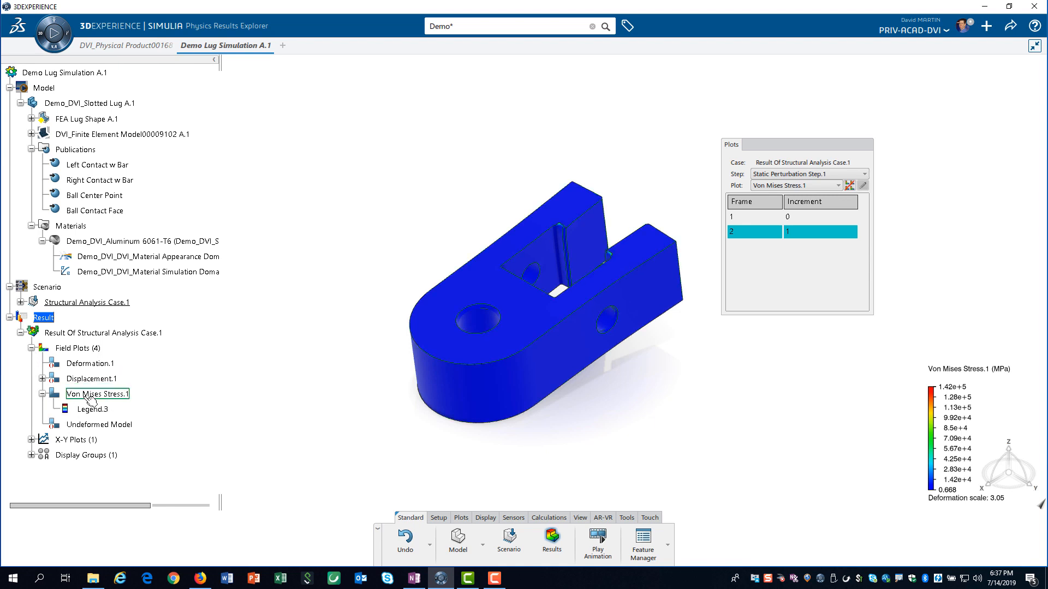
double_click(97, 393)
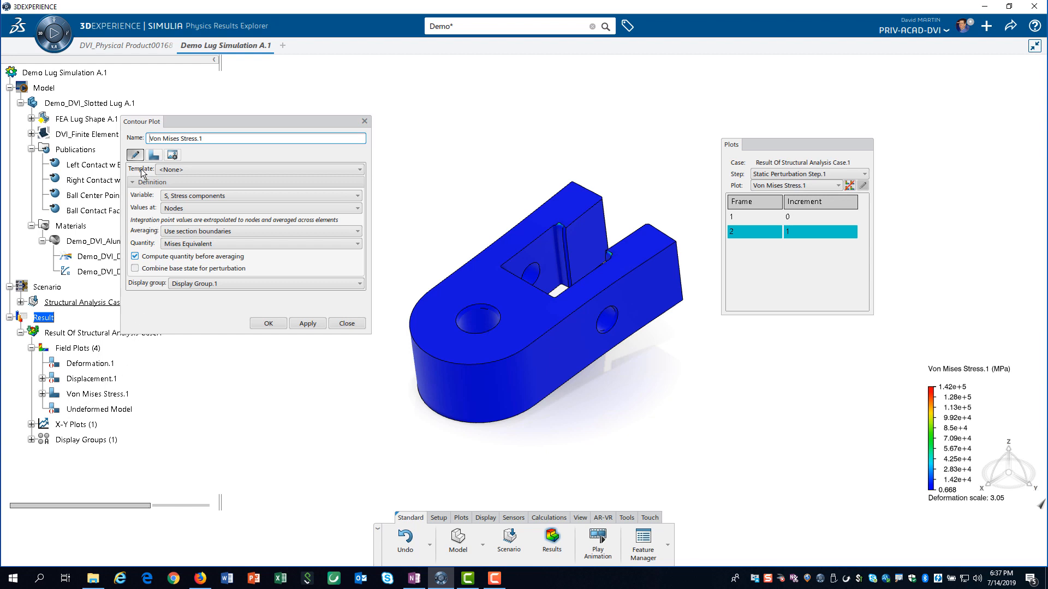
left_click(154, 154)
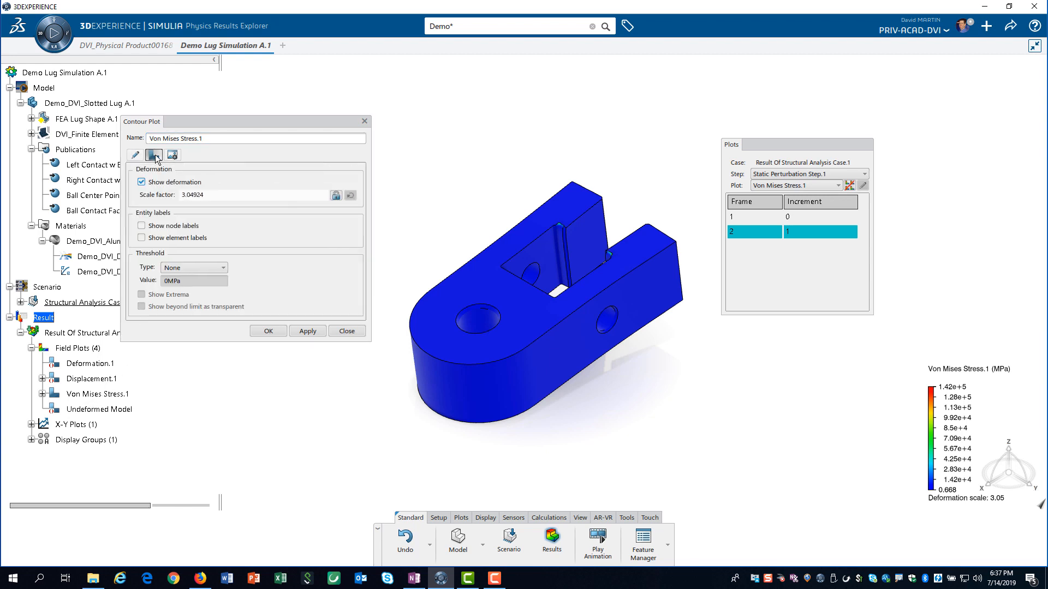
triple_click(253, 195)
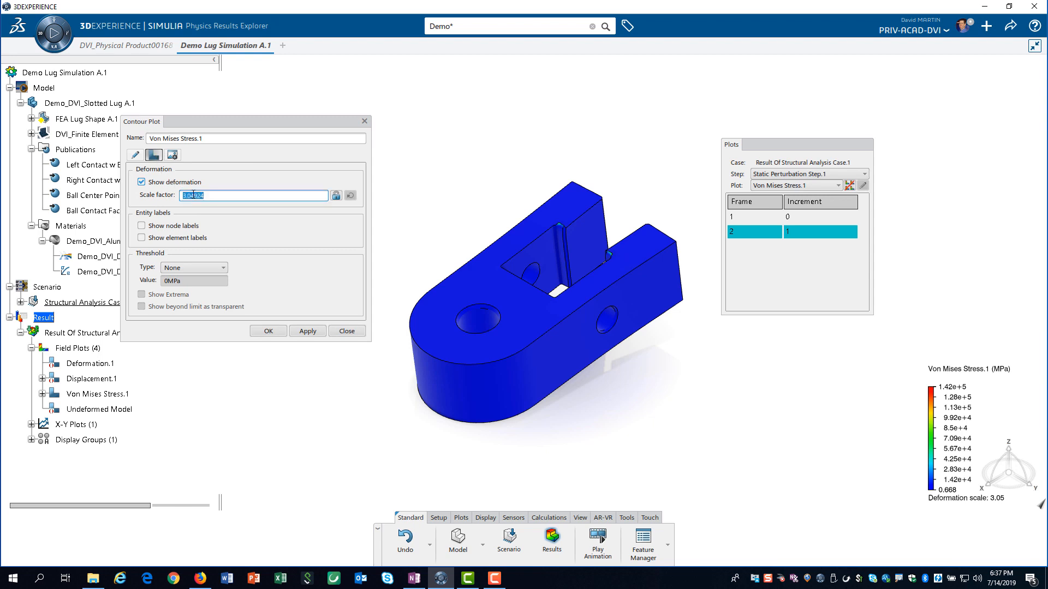
type("1")
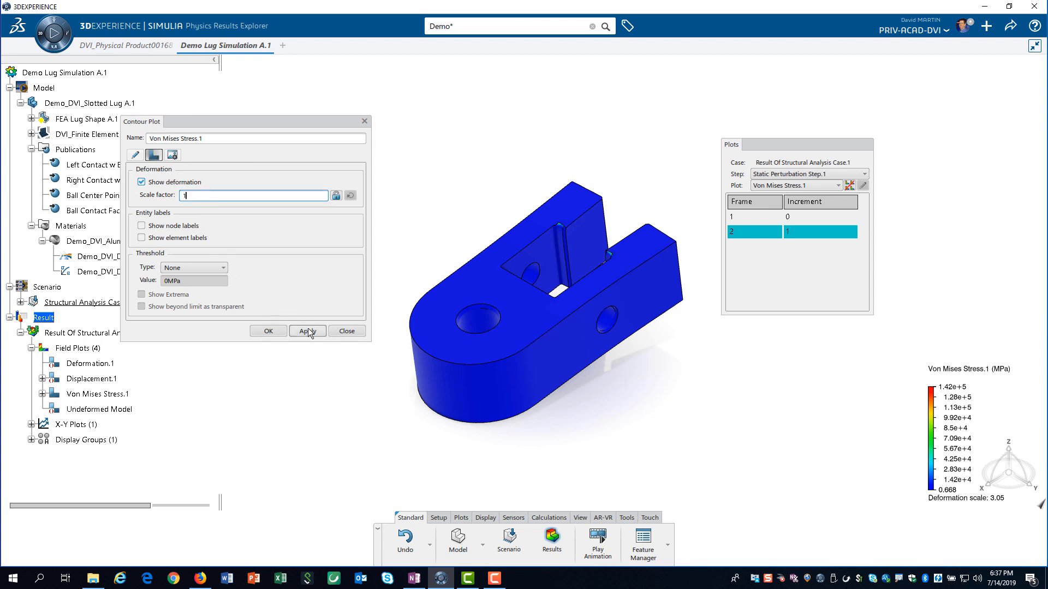
left_click(306, 330)
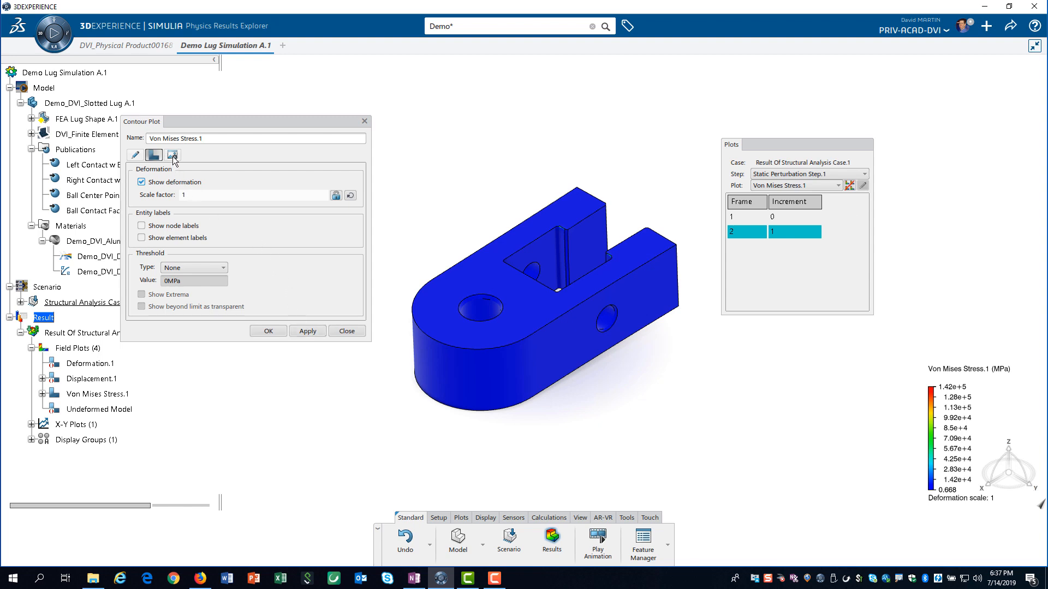
Set the stress plot's visible edges to Mesh.
left_click(172, 154)
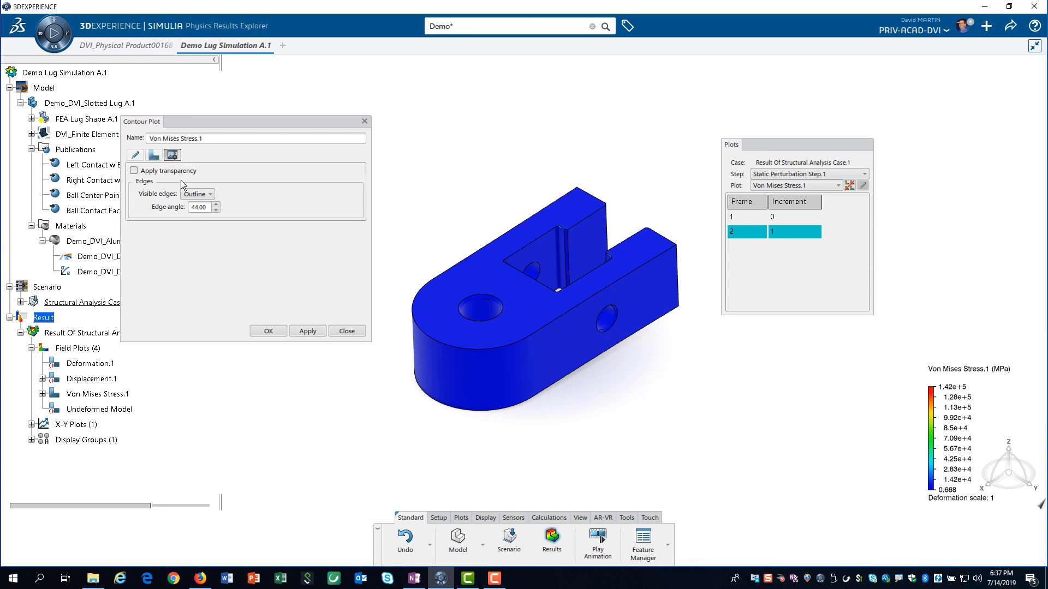
left_click(210, 194)
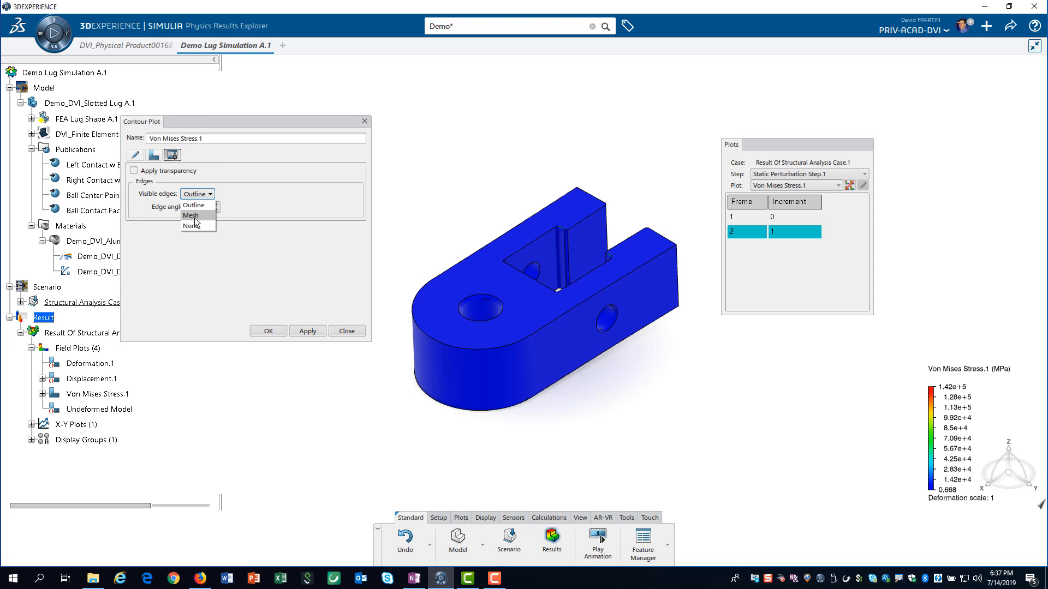
left_click(190, 215)
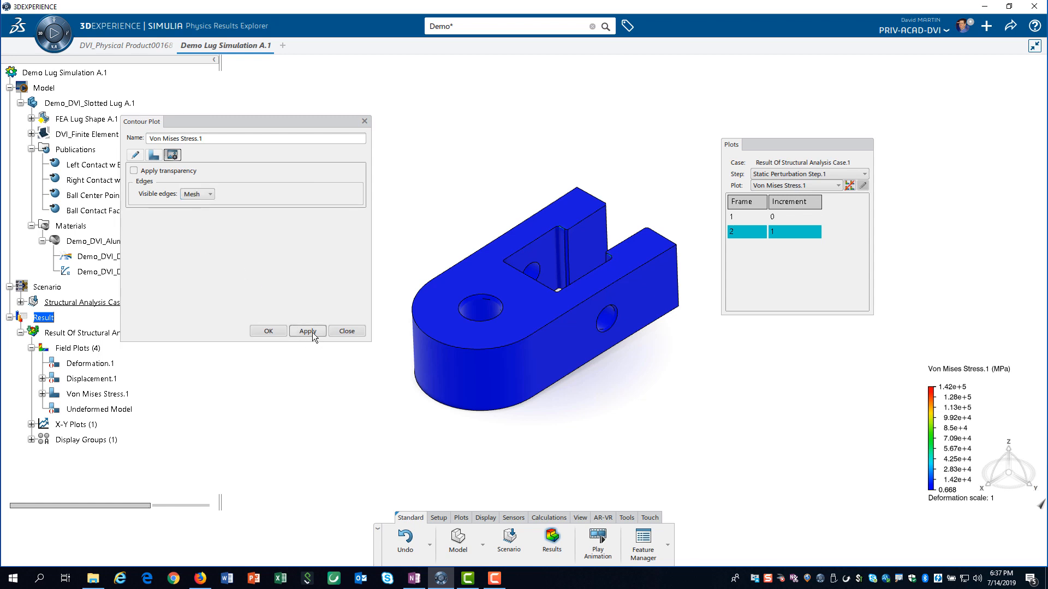
left_click(308, 332)
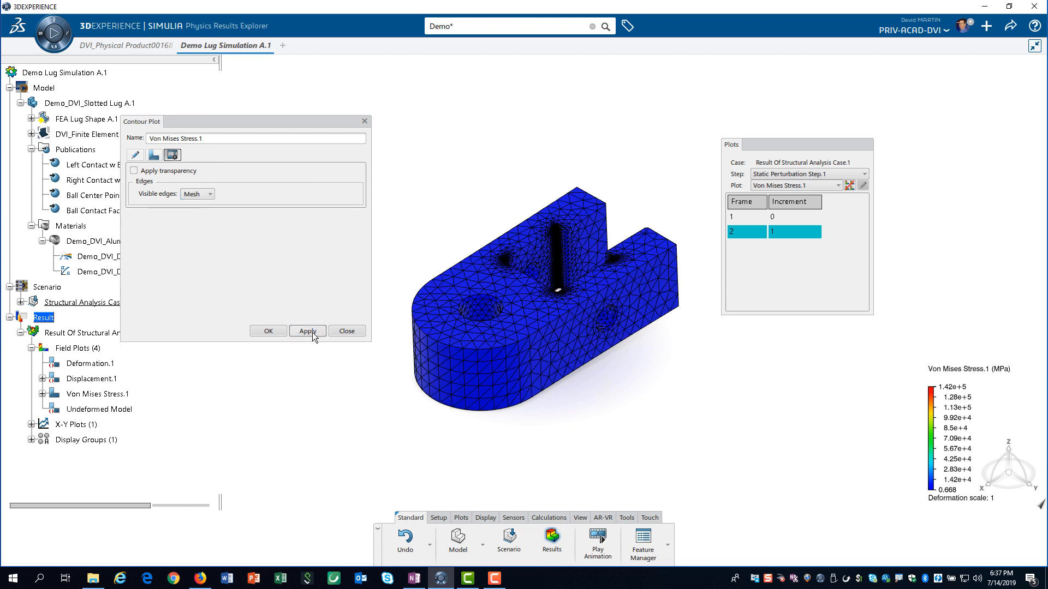
mouse_move(346, 331)
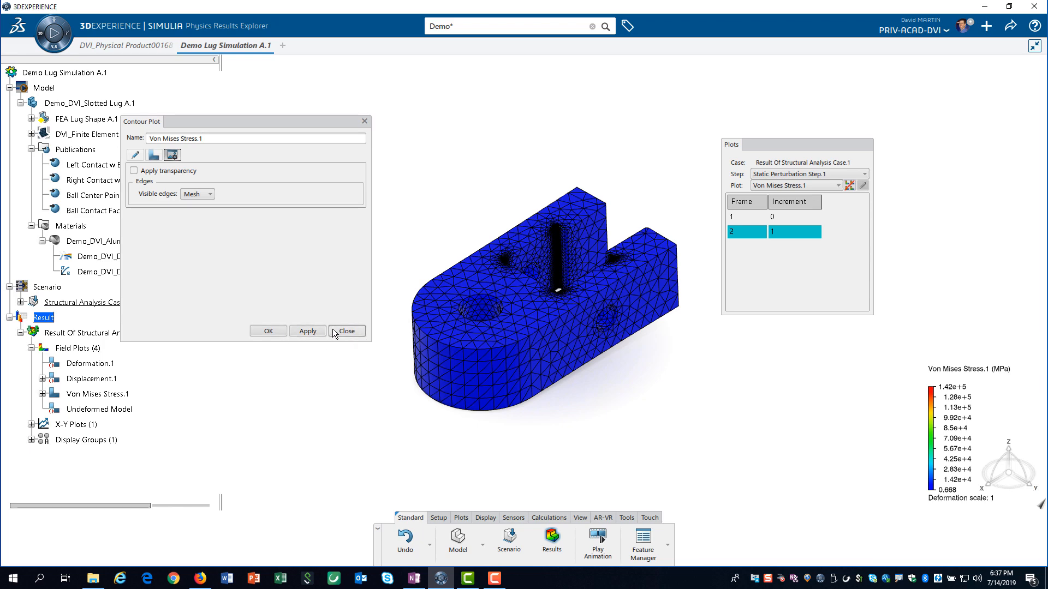
Set the Von Mises Legend.3 range to Max 310 and Min 0 MPa.
left_click(346, 330)
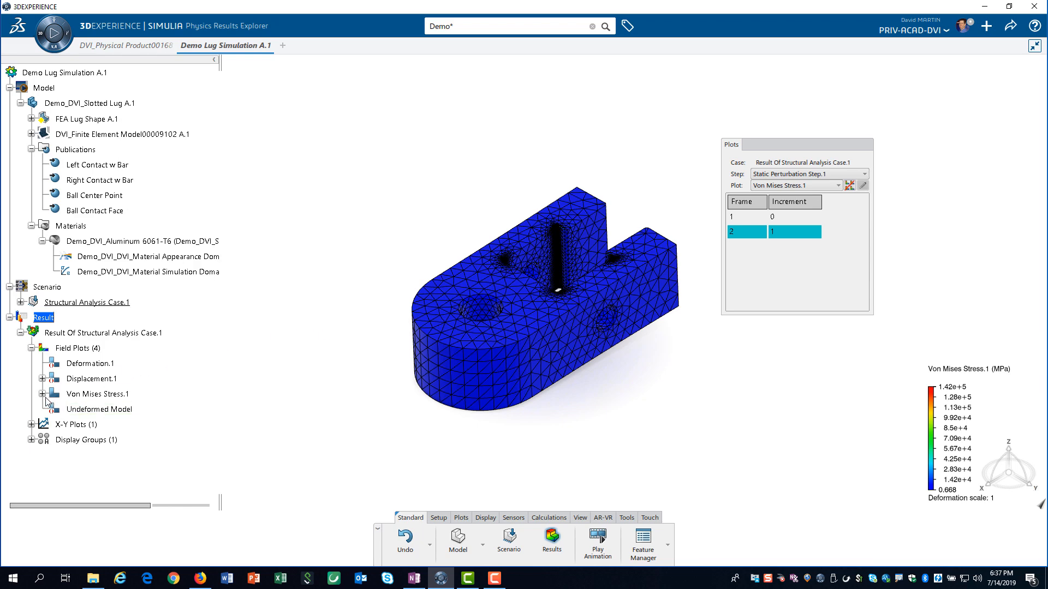
left_click(42, 394)
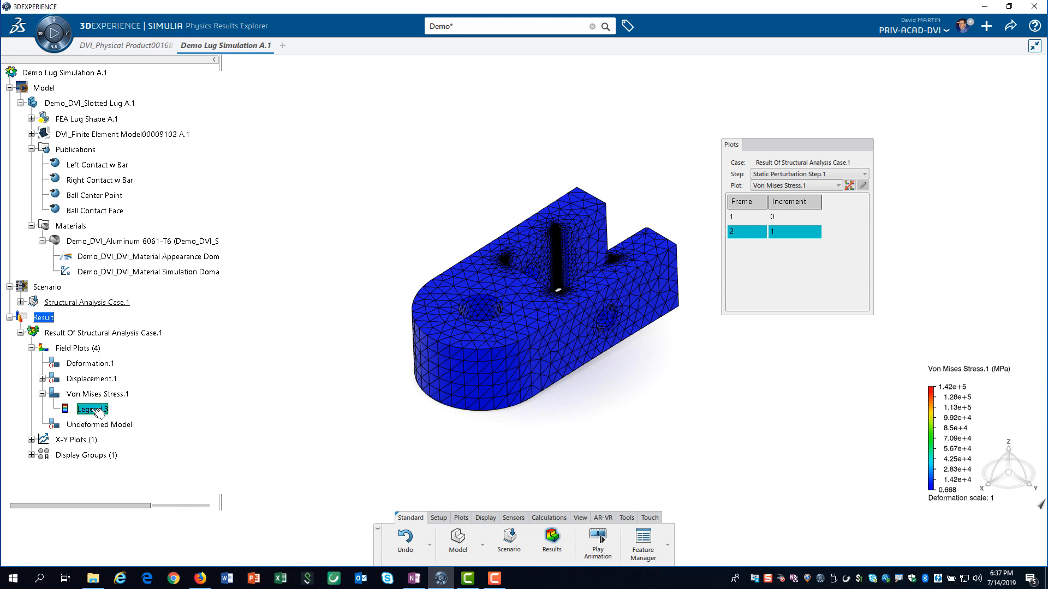
double_click(91, 408)
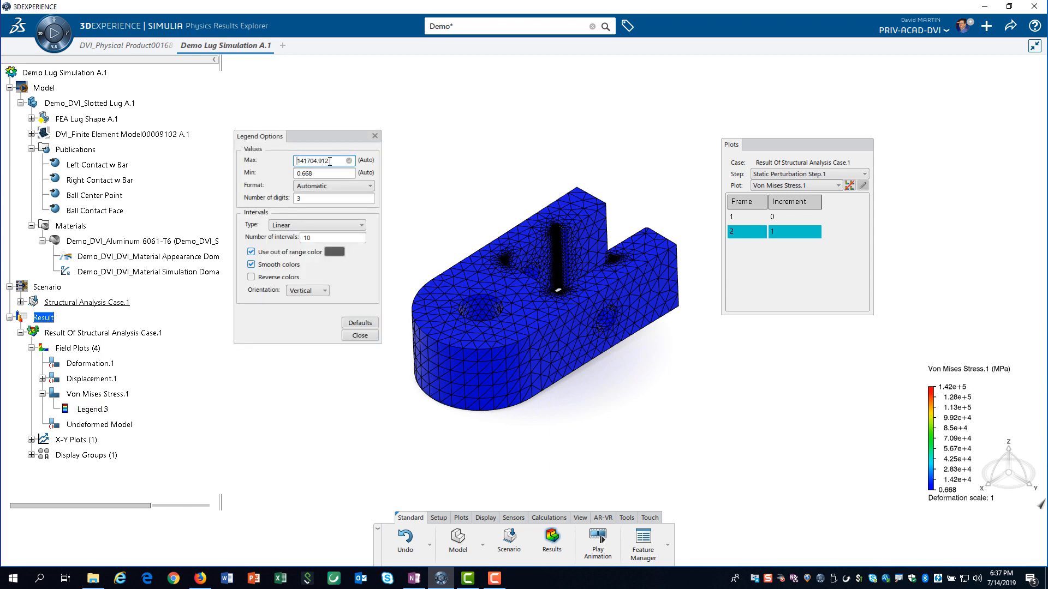
triple_click(324, 161)
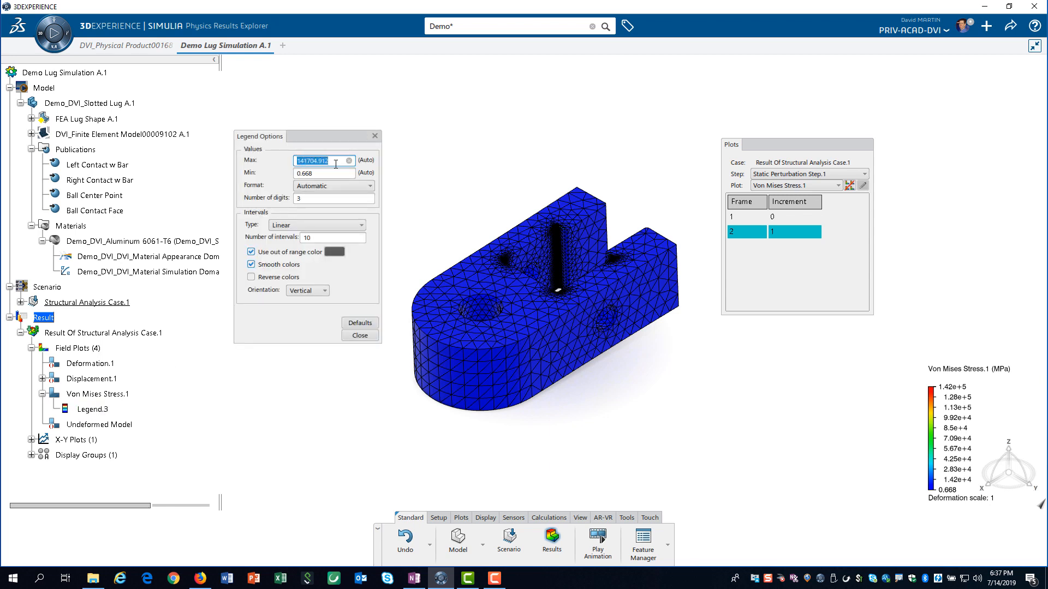
type("310")
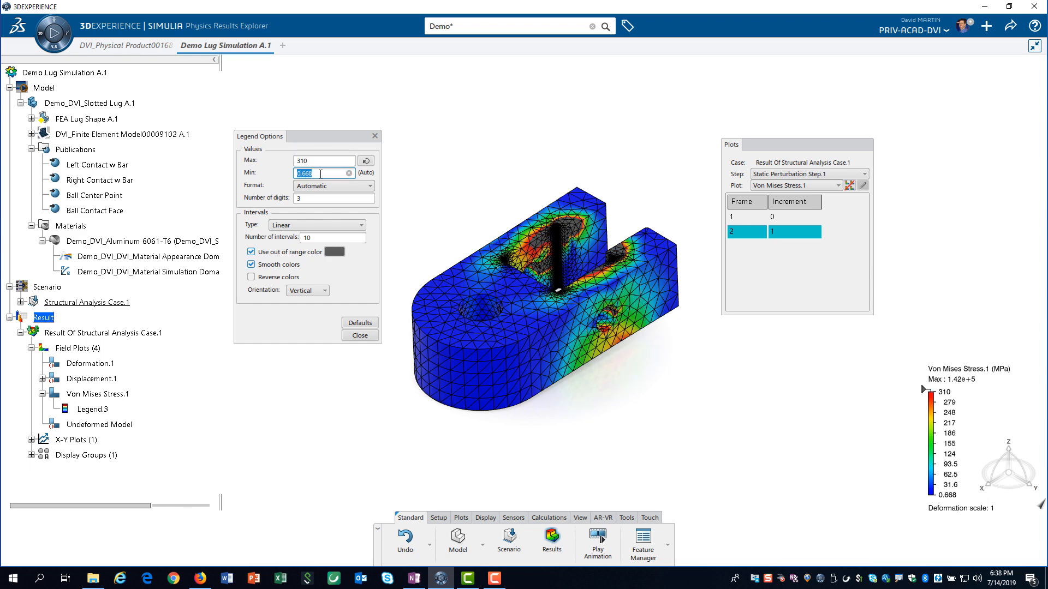
type("0")
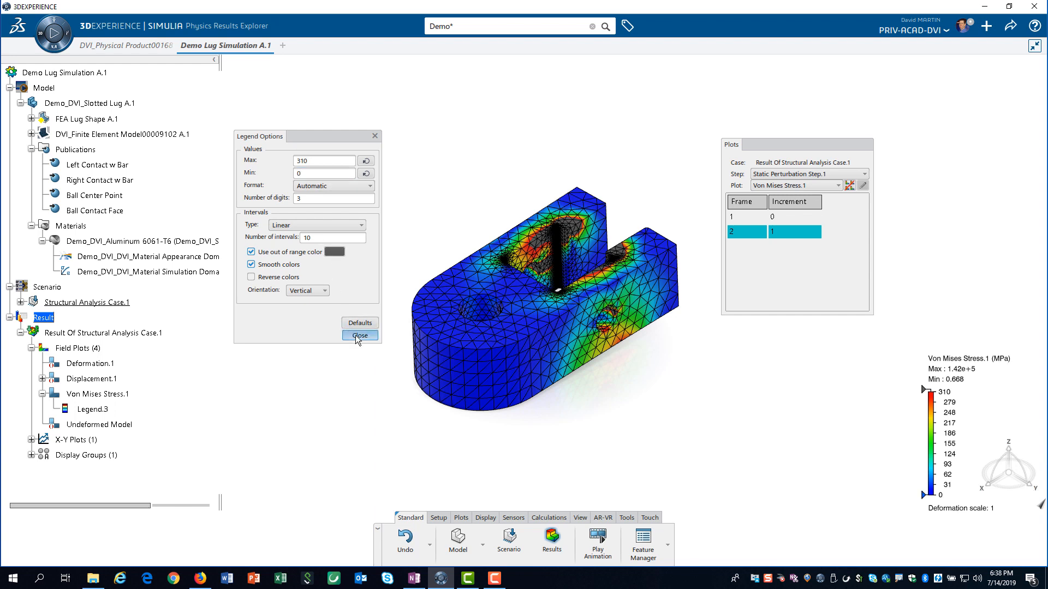
left_click(360, 334)
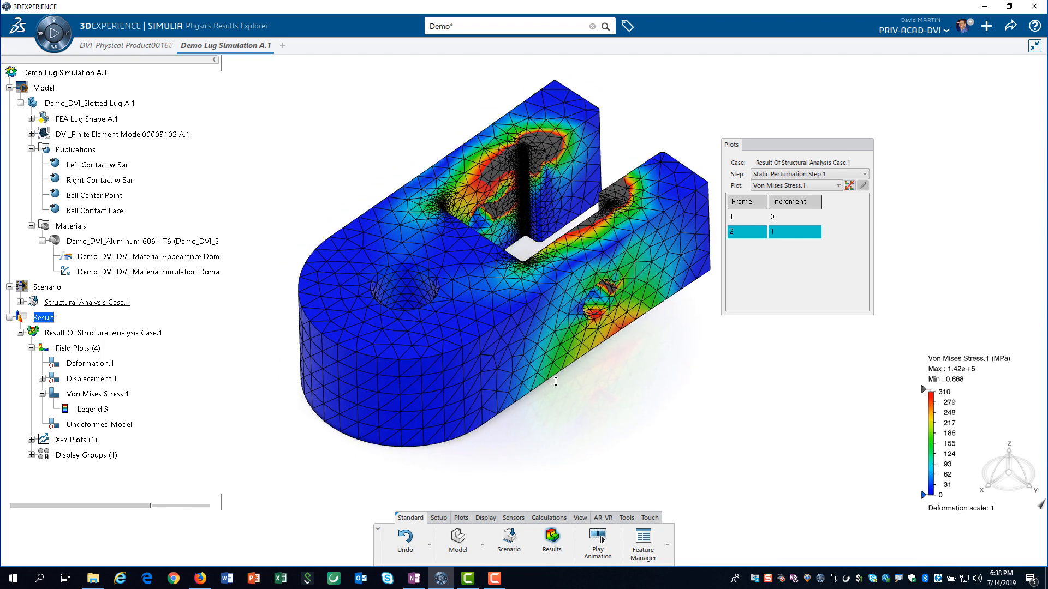
Preview a View Cut section through the lug from the Display commands.
left_click(485, 517)
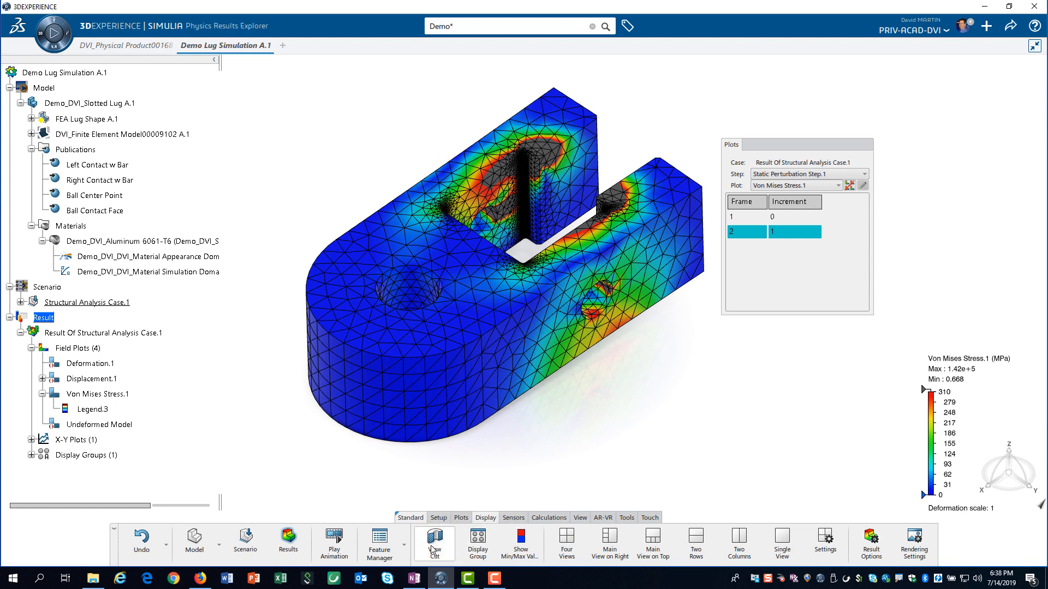
left_click(434, 540)
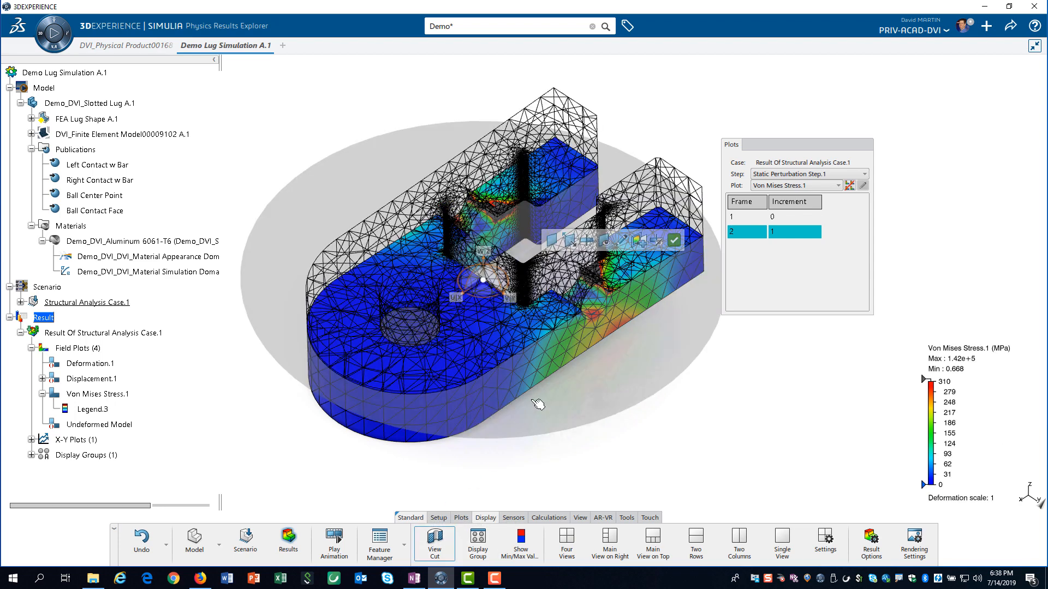
mouse_move(586, 240)
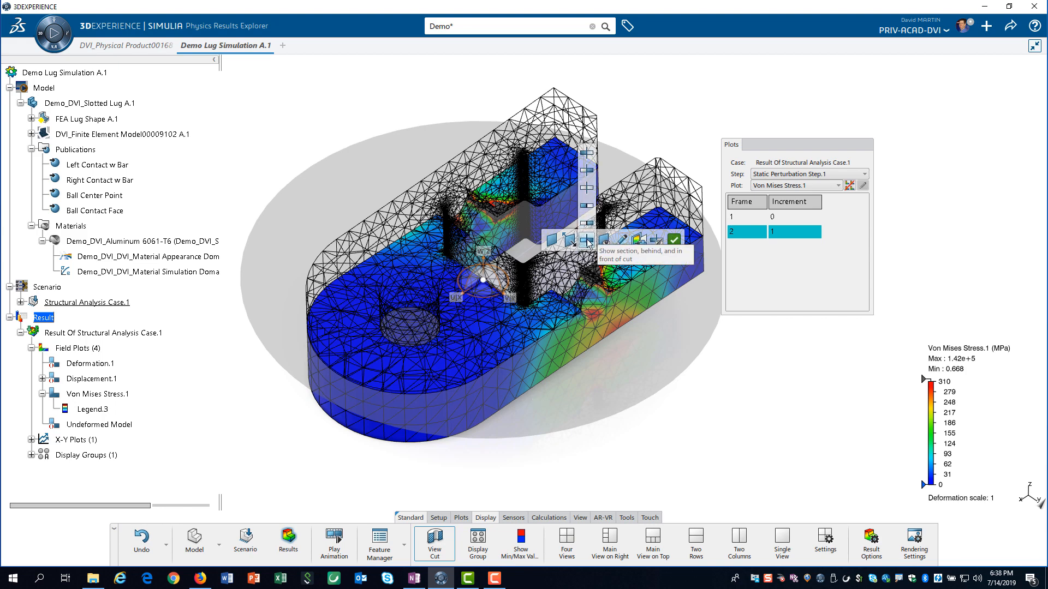
mouse_move(586, 155)
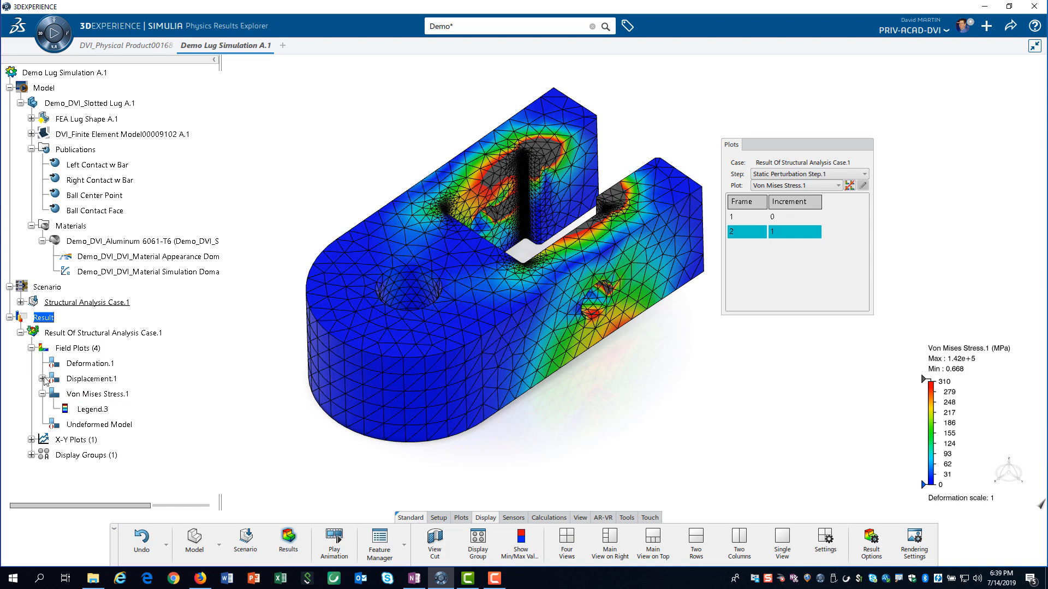
Open Displacement.1's settings and check its deformation scale factor.
left_click(42, 379)
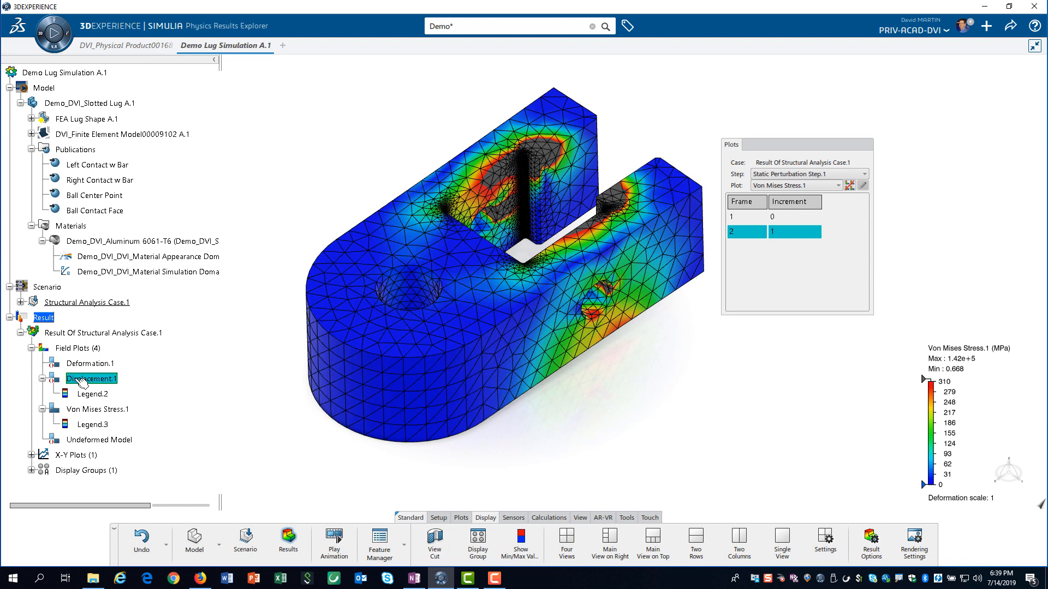
mouse_move(92, 379)
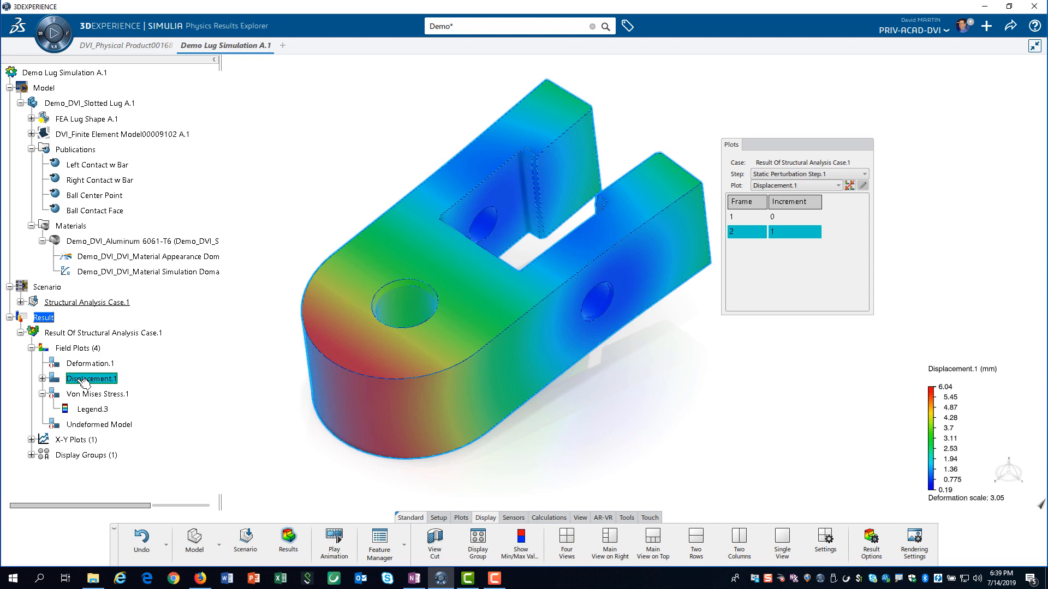
double_click(92, 378)
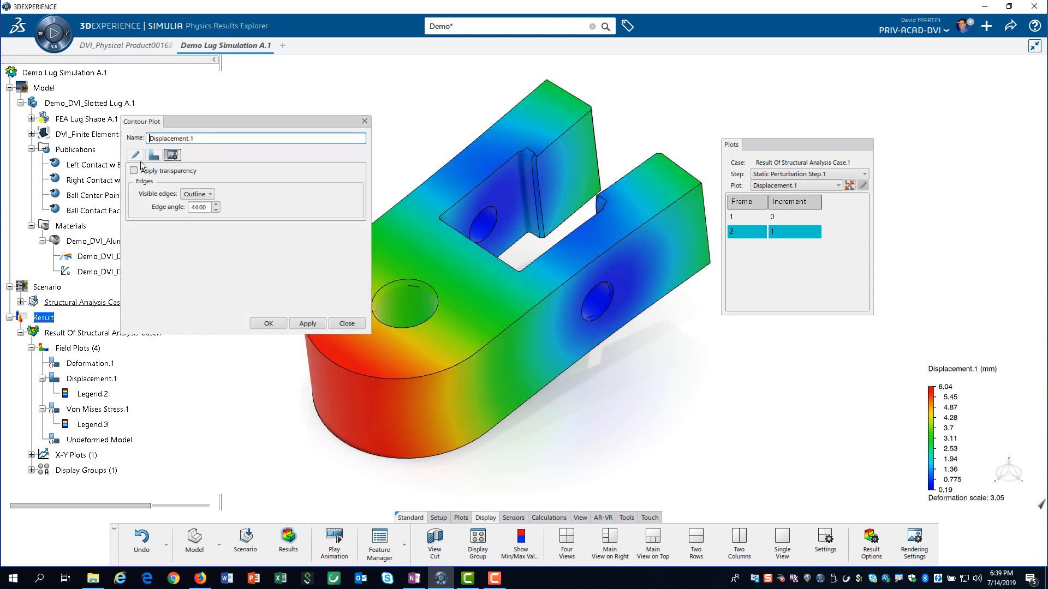
left_click(153, 155)
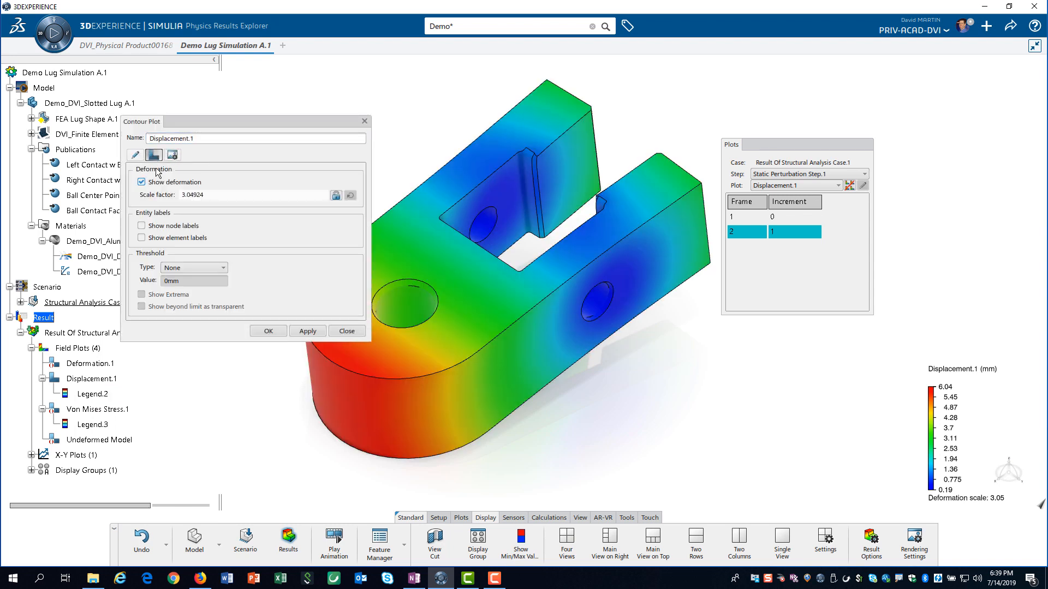
triple_click(253, 195)
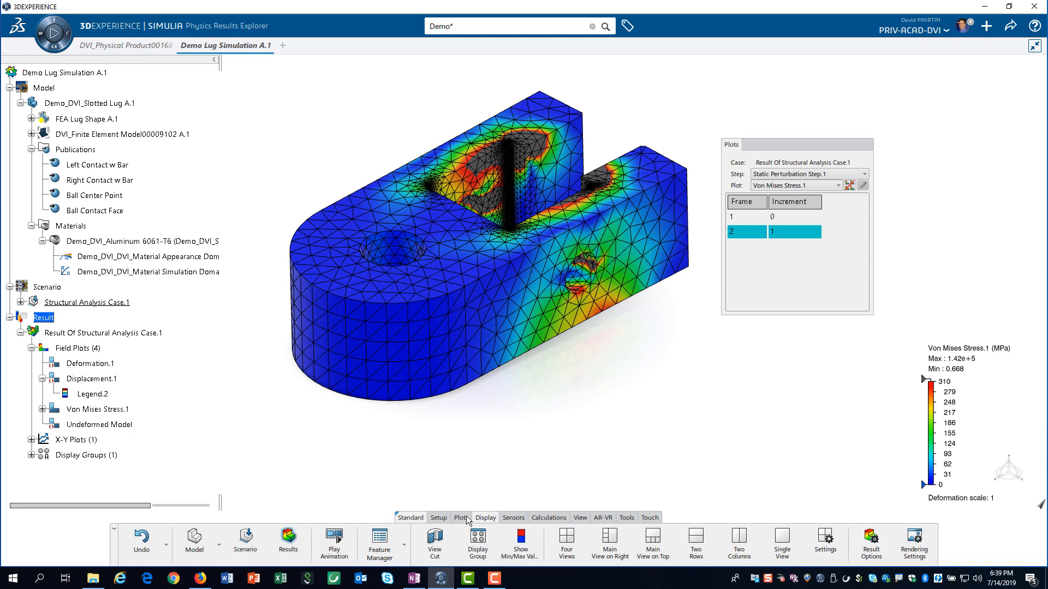
Create a contour plot of stress Tensor Component 11 on the lug.
left_click(461, 517)
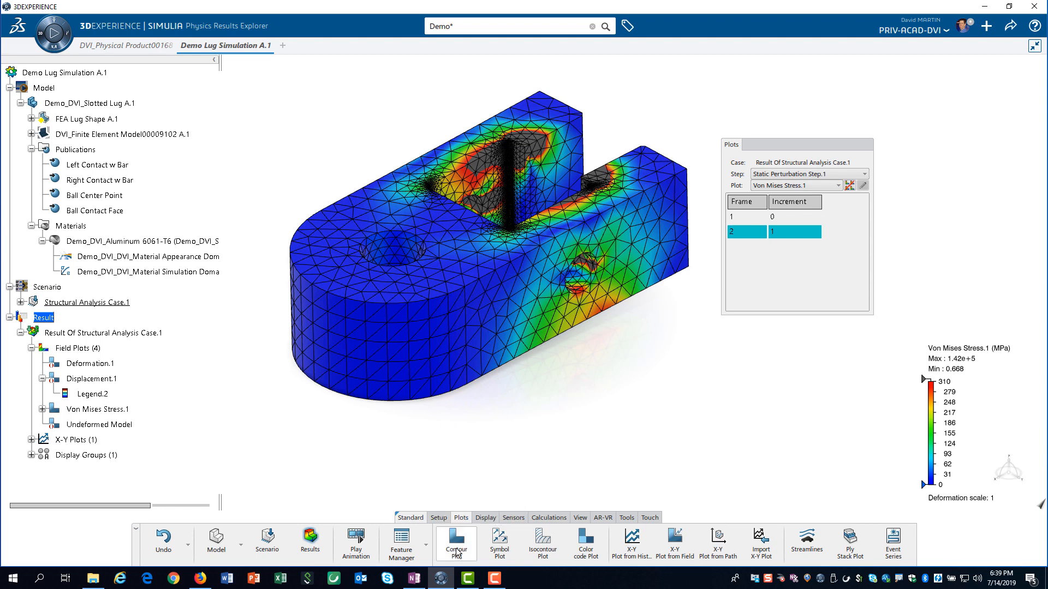
left_click(455, 540)
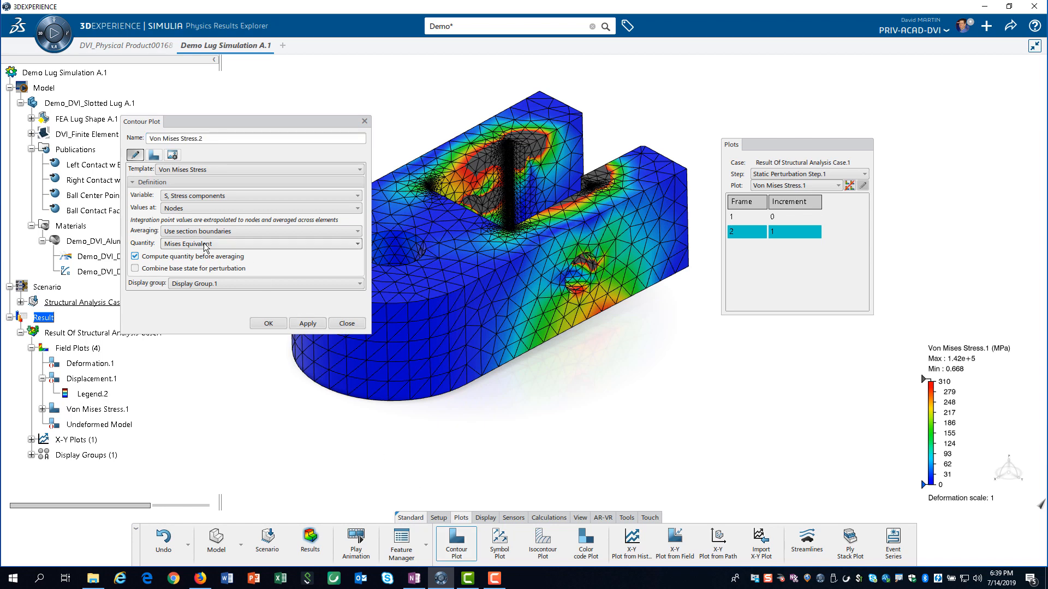
left_click(357, 243)
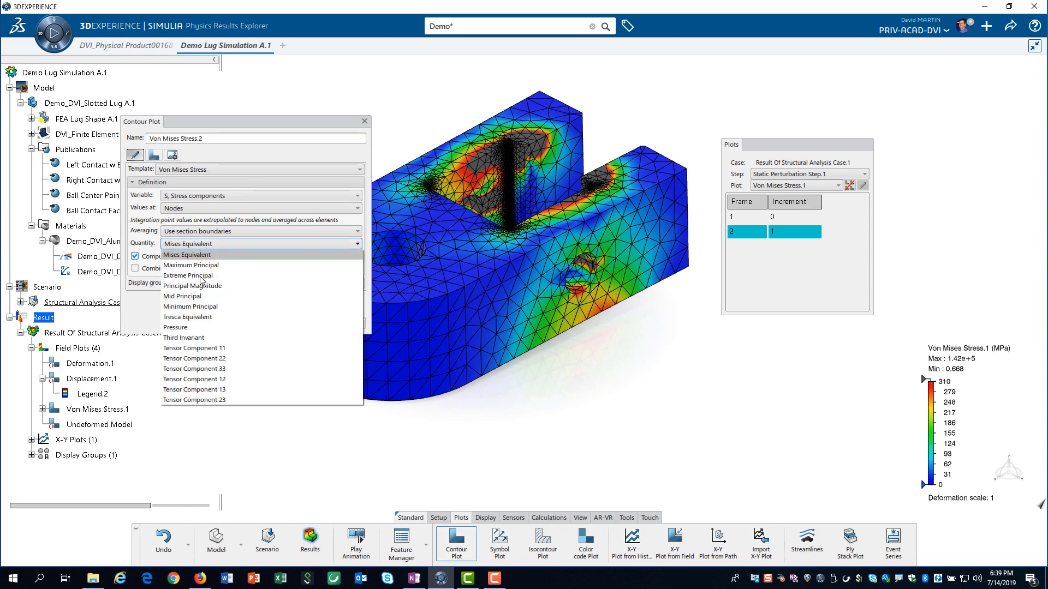
mouse_move(194, 347)
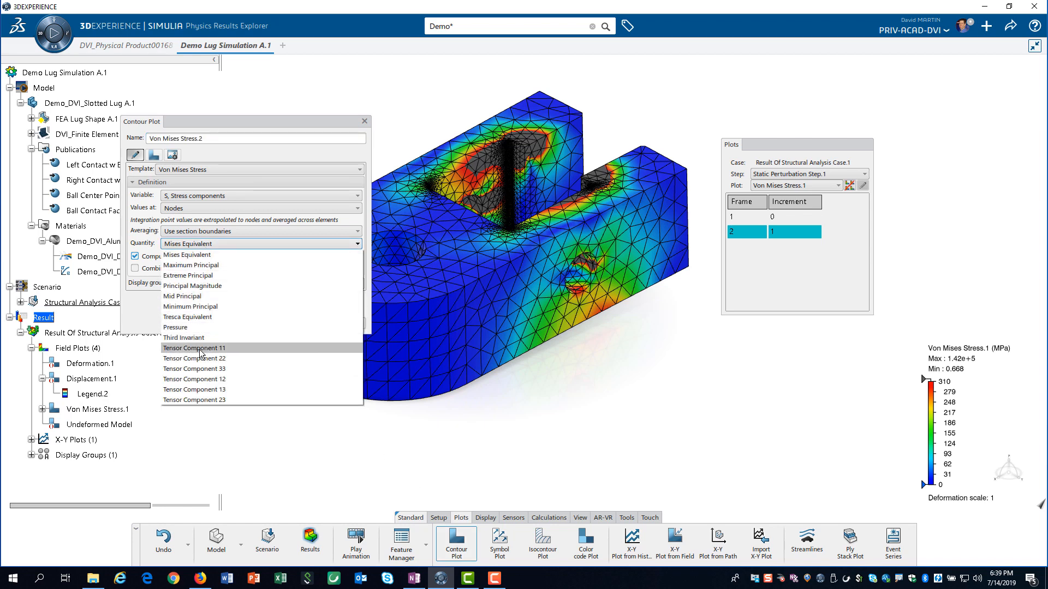
left_click(195, 348)
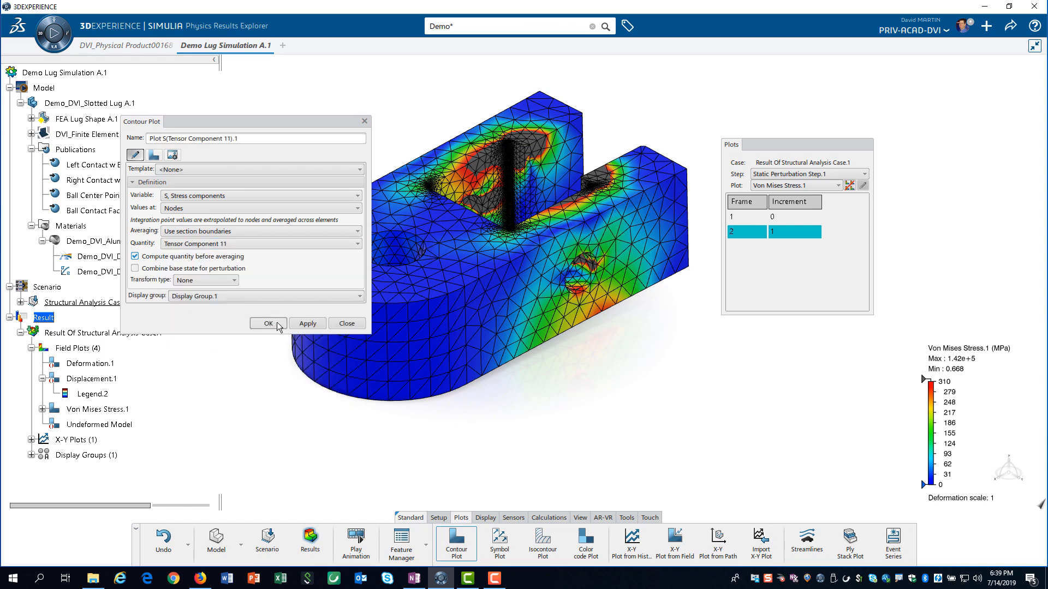
left_click(307, 324)
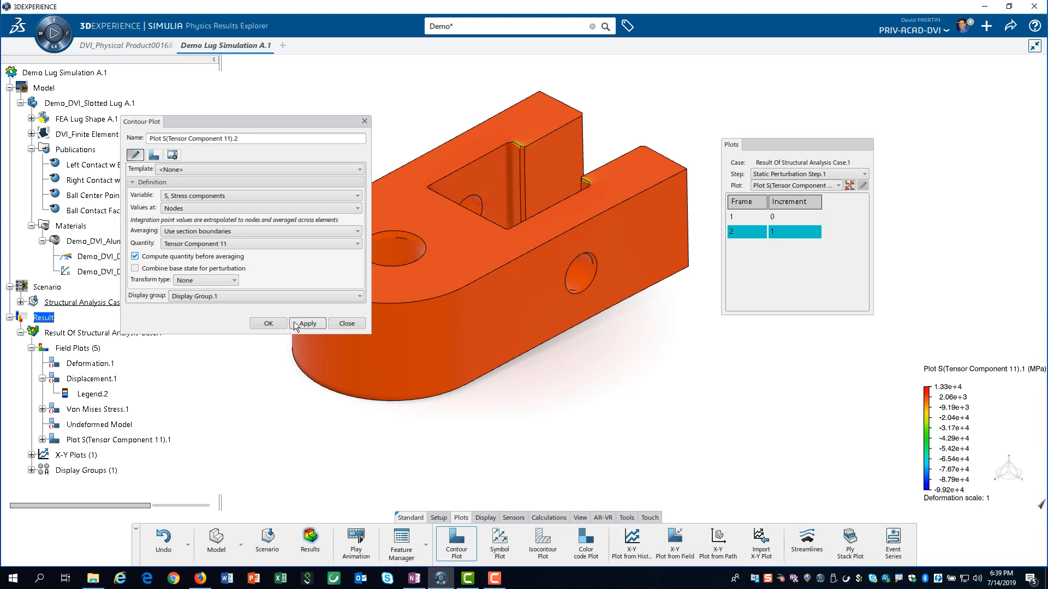
left_click(346, 323)
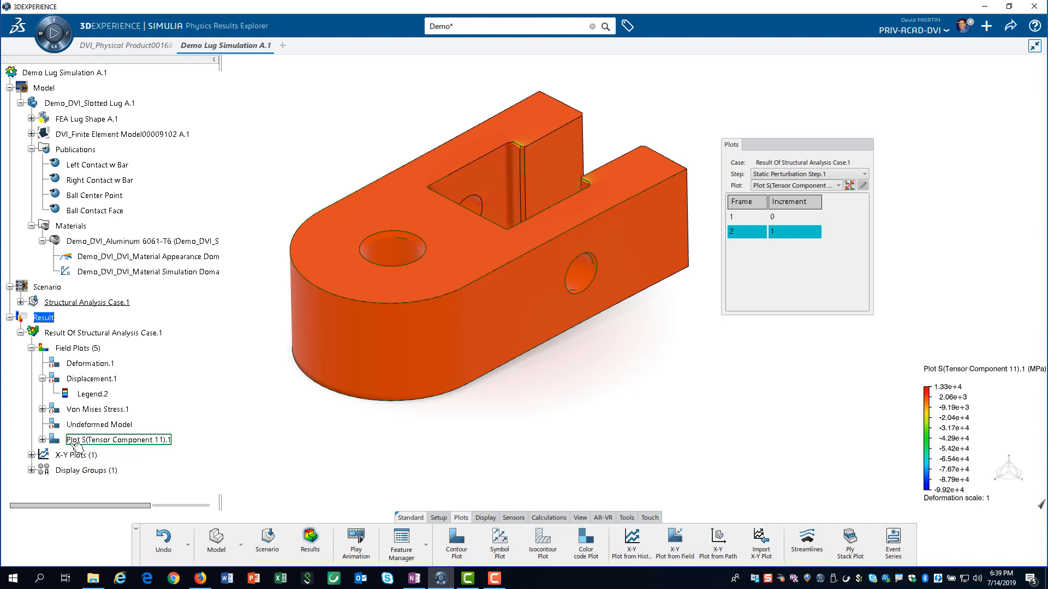
Set Legend.5 of the Tensor Component 11 plot to Min -386, Max 310.
left_click(44, 440)
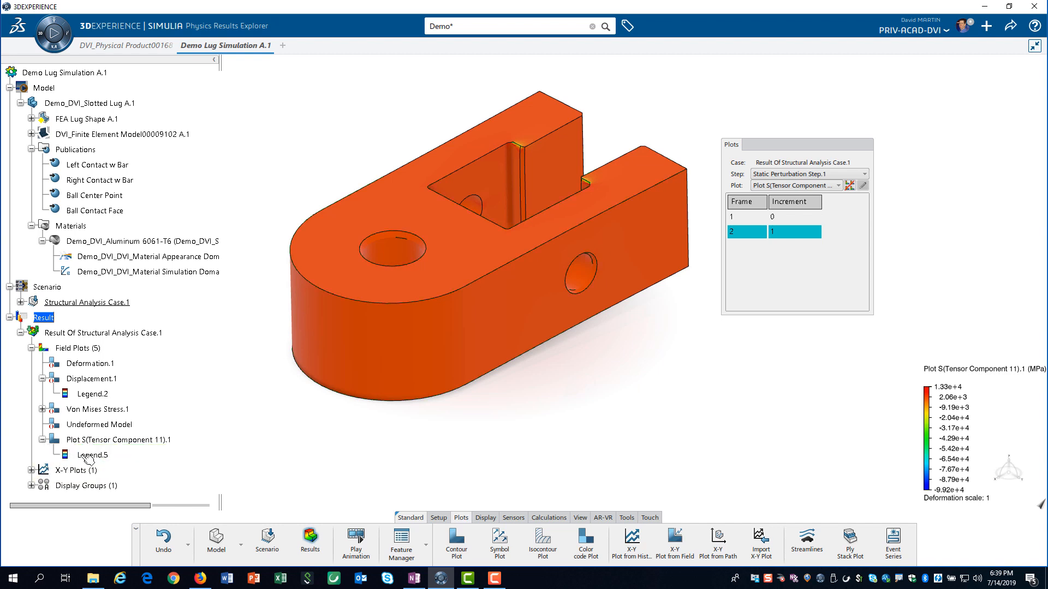
left_click(93, 455)
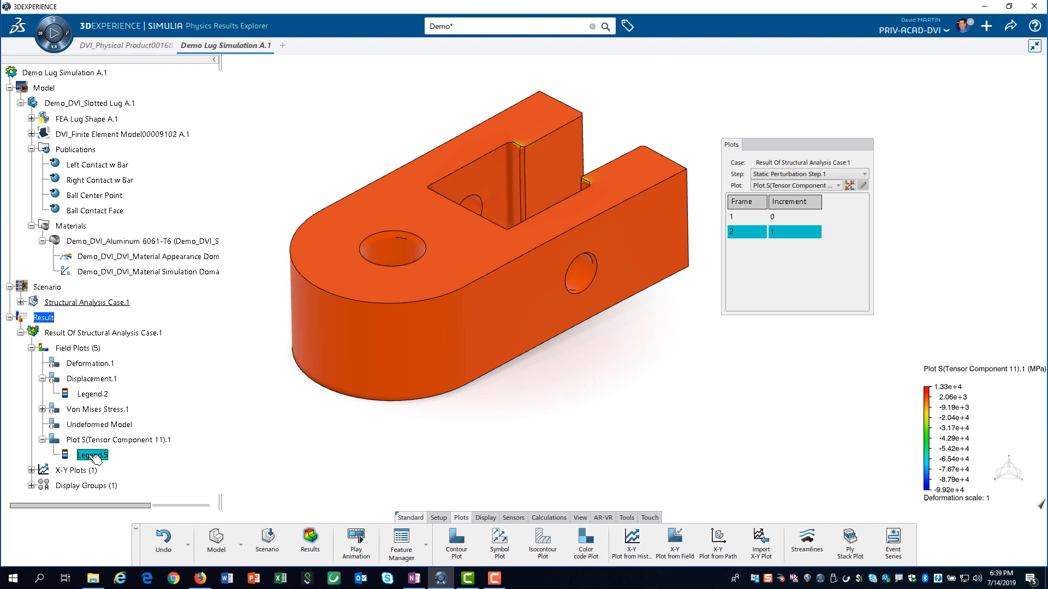
double_click(92, 455)
type("310")
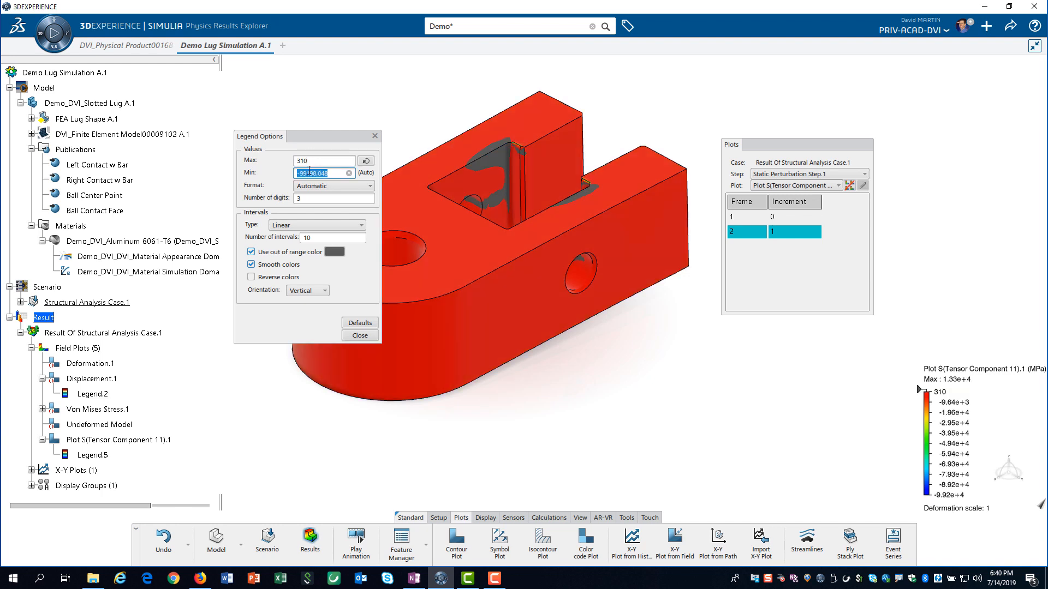
type("-386")
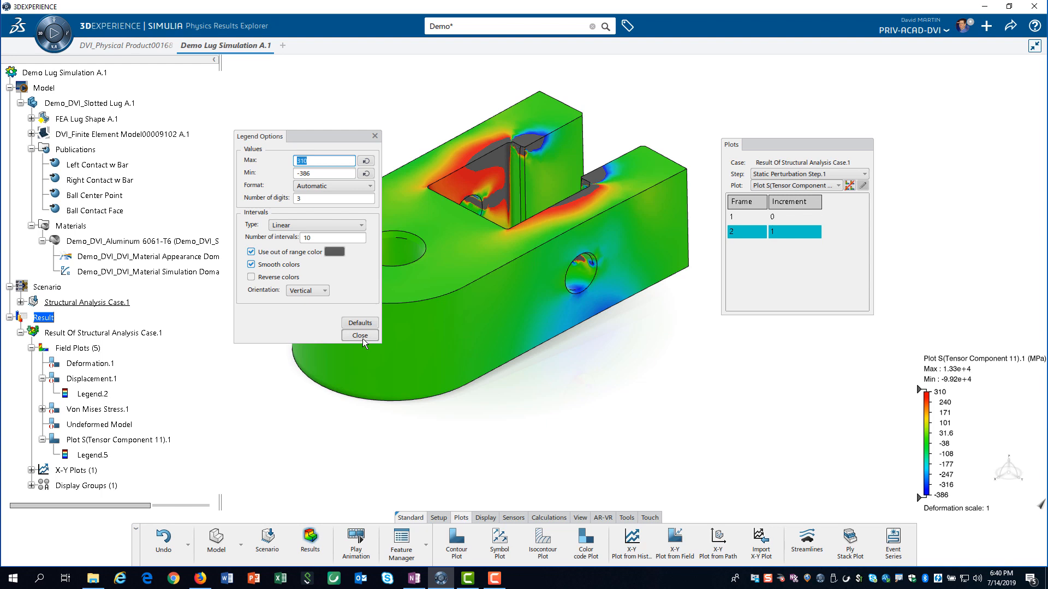
left_click(360, 334)
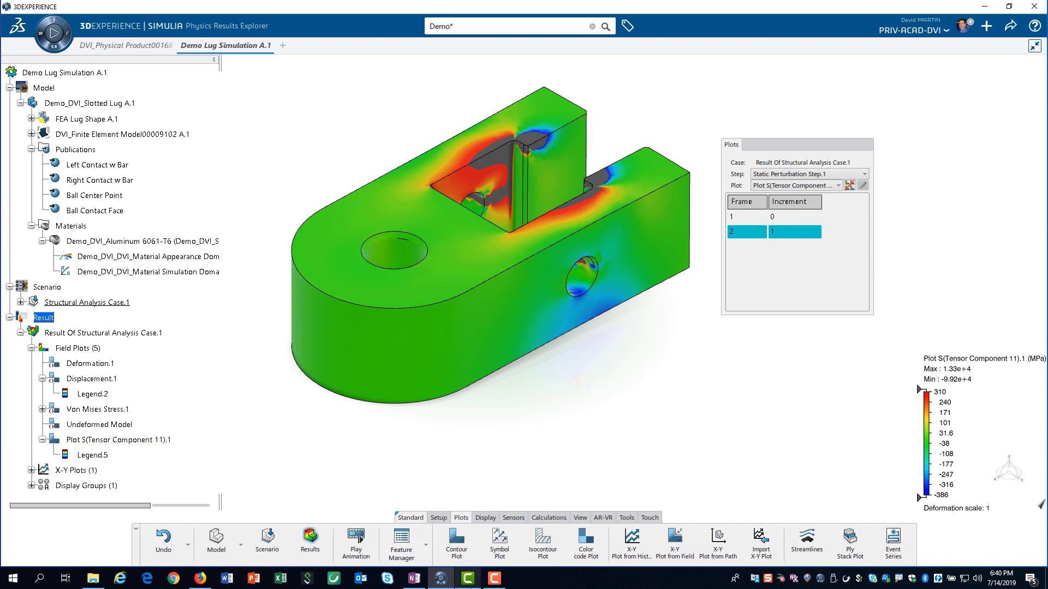
mouse_move(675, 541)
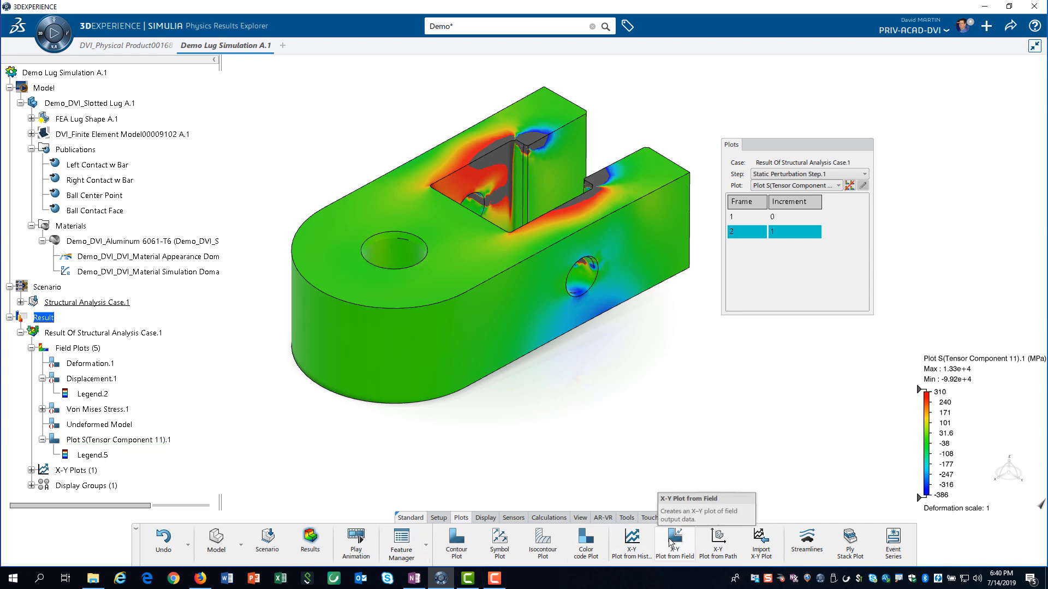
Chart NODE1's U Vector Component 3 from node sets as an X-Y plot.
left_click(674, 539)
type("Ball Center Displacement")
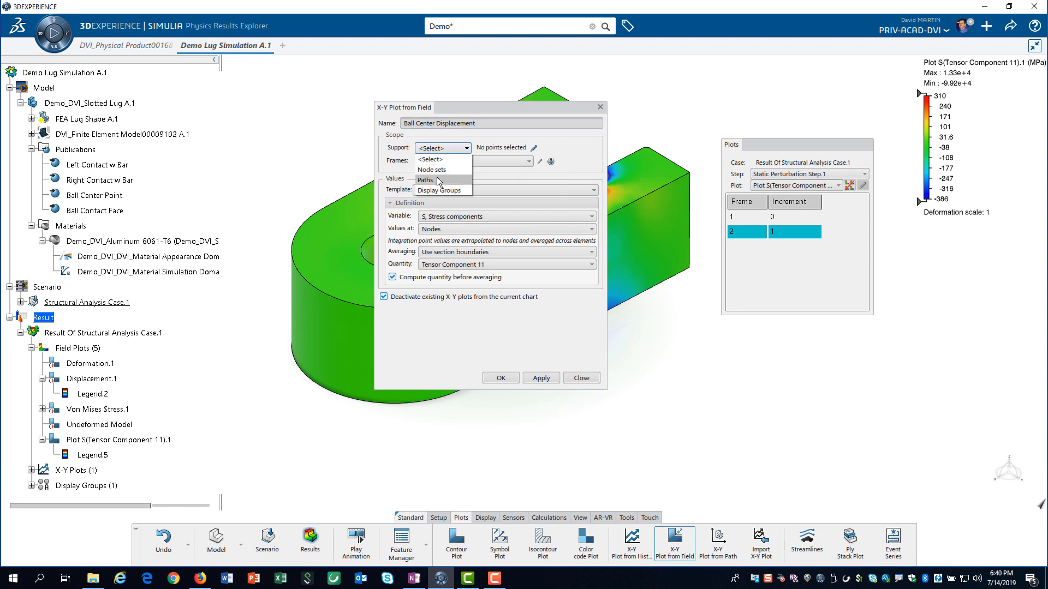
left_click(432, 169)
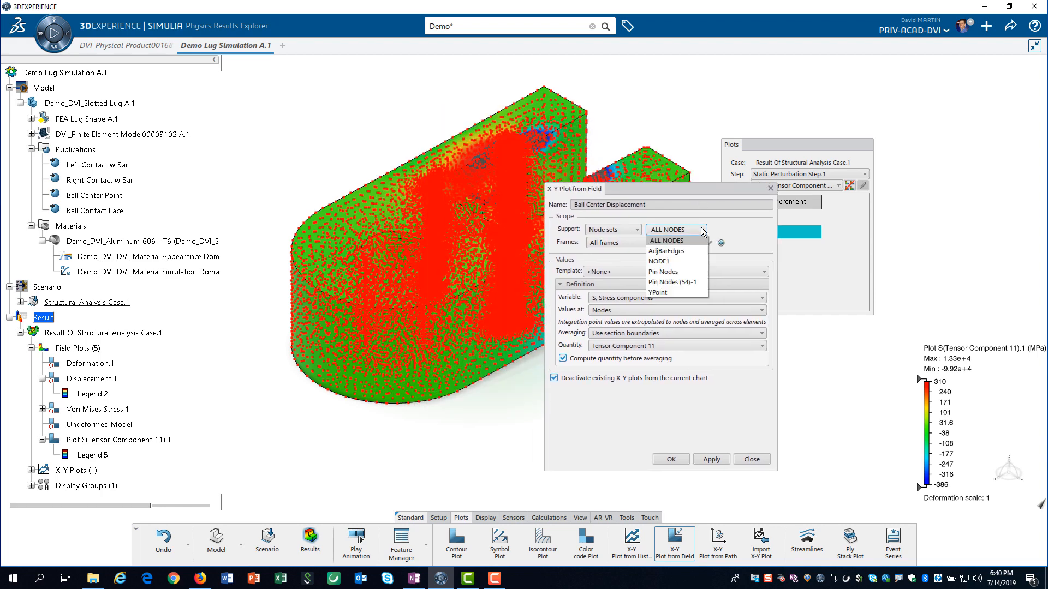
left_click(662, 261)
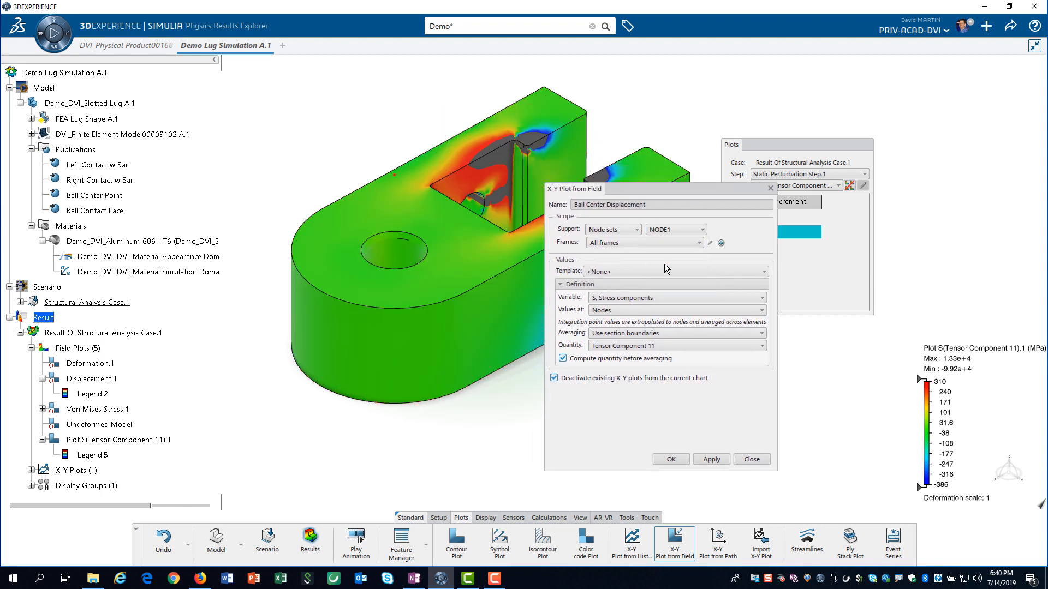
mouse_move(651, 297)
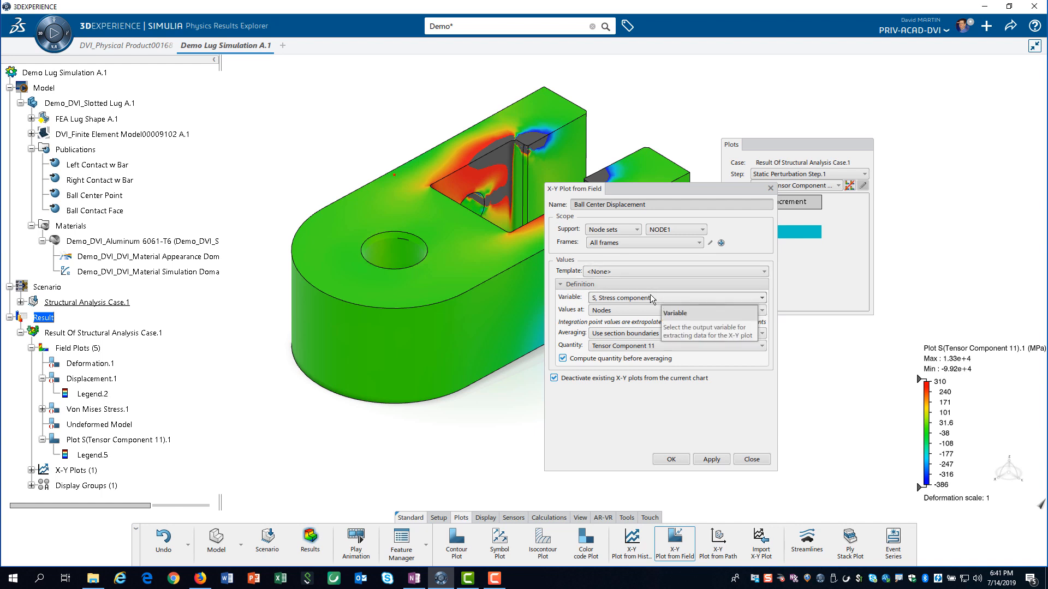
left_click(760, 297)
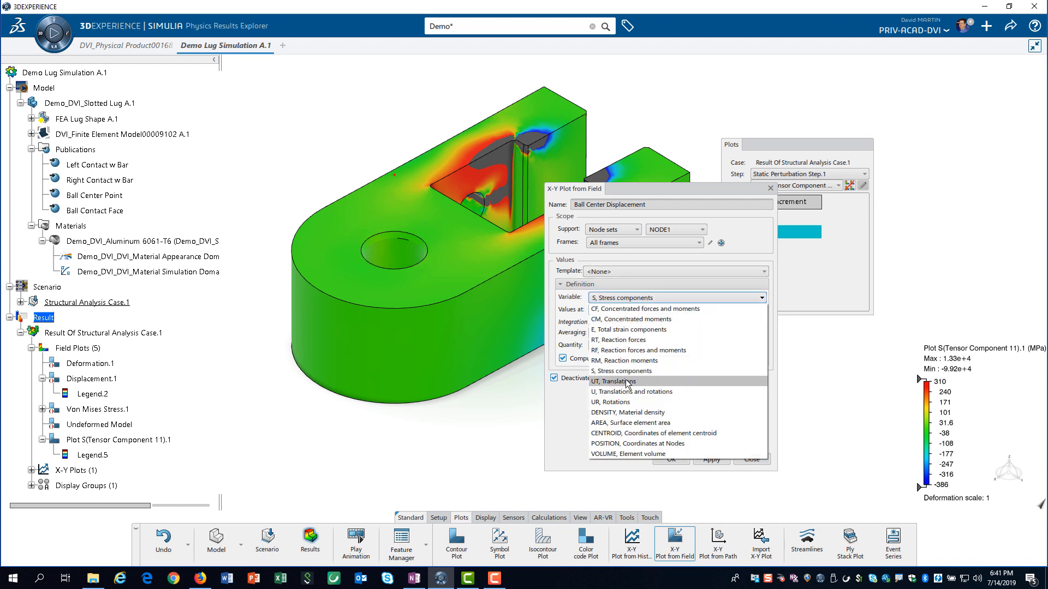
left_click(631, 392)
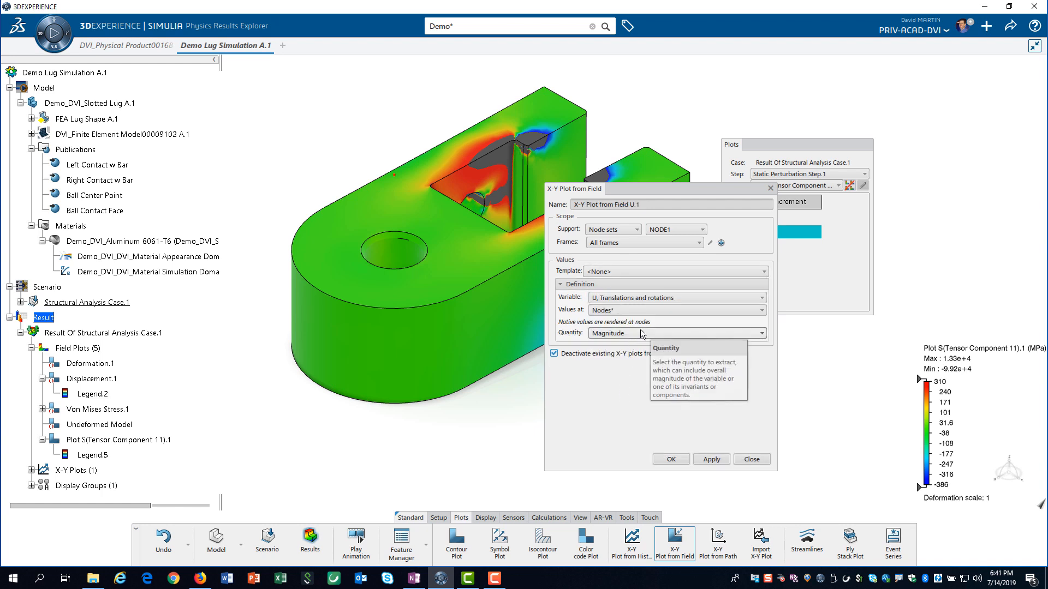
left_click(760, 333)
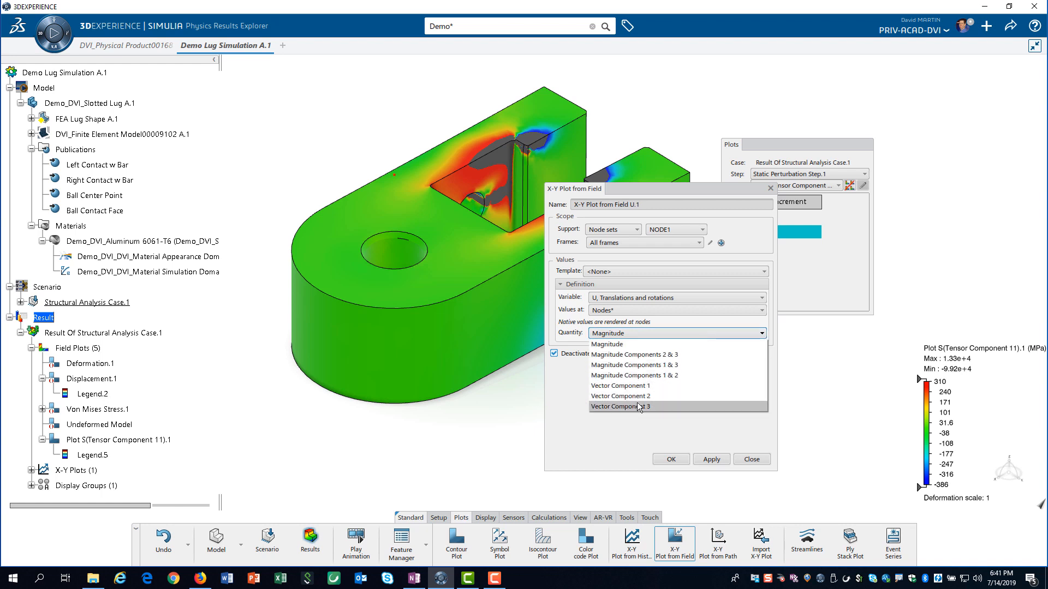
left_click(620, 406)
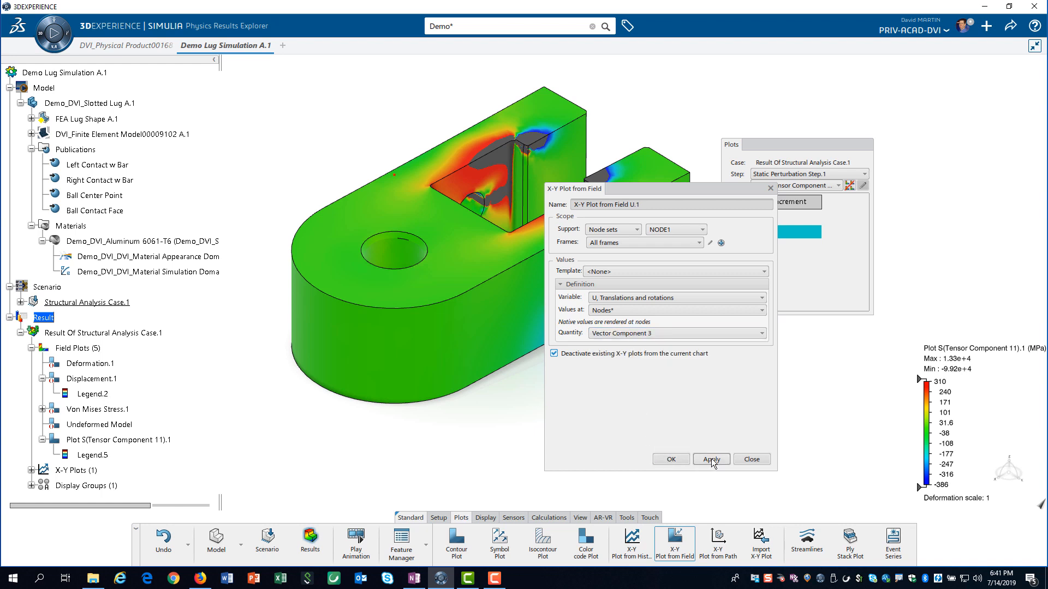
left_click(711, 459)
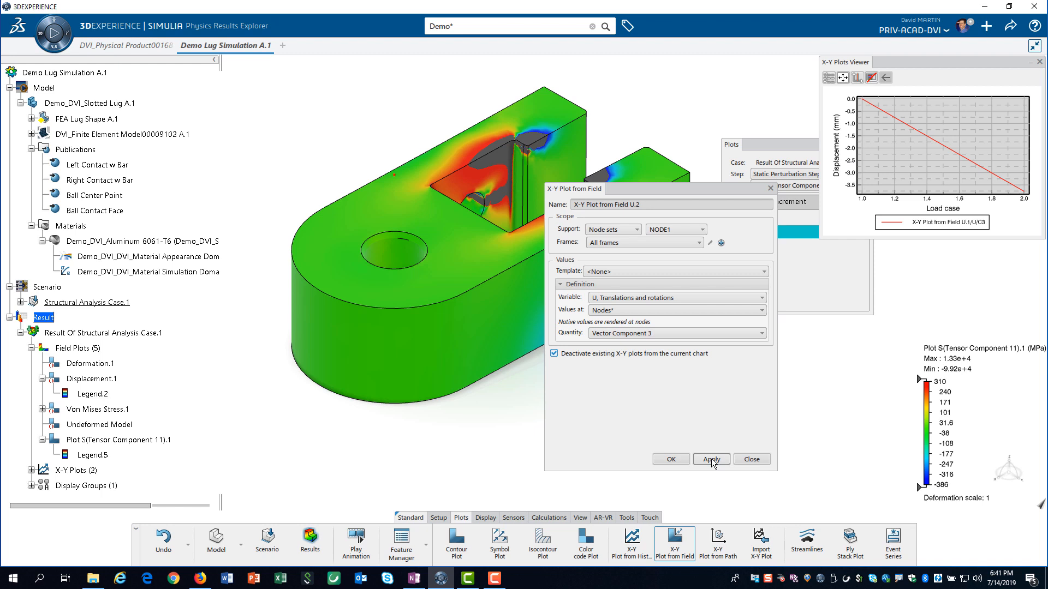
mouse_move(740, 460)
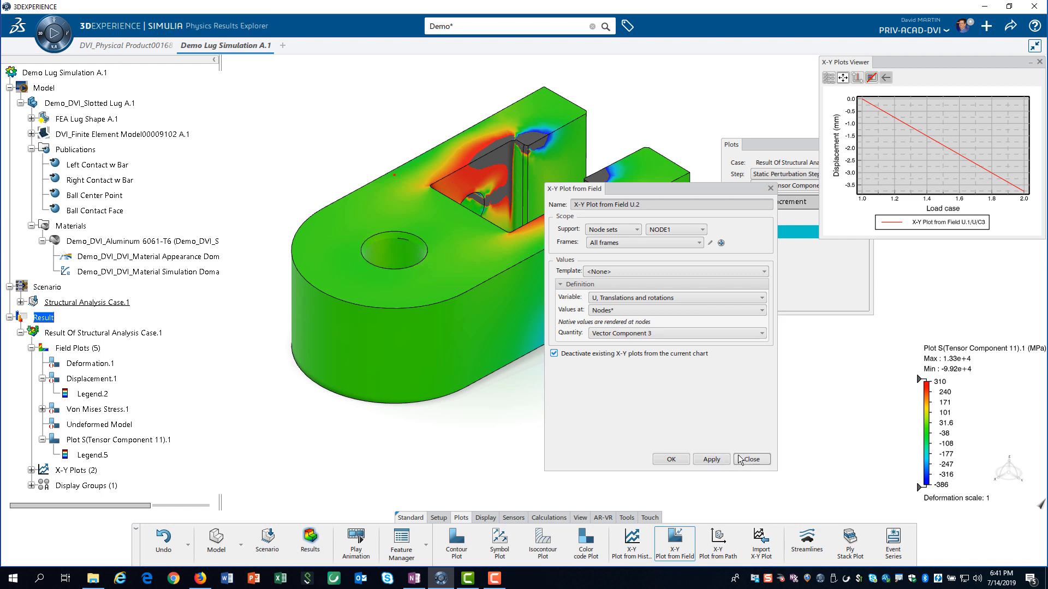
left_click(750, 458)
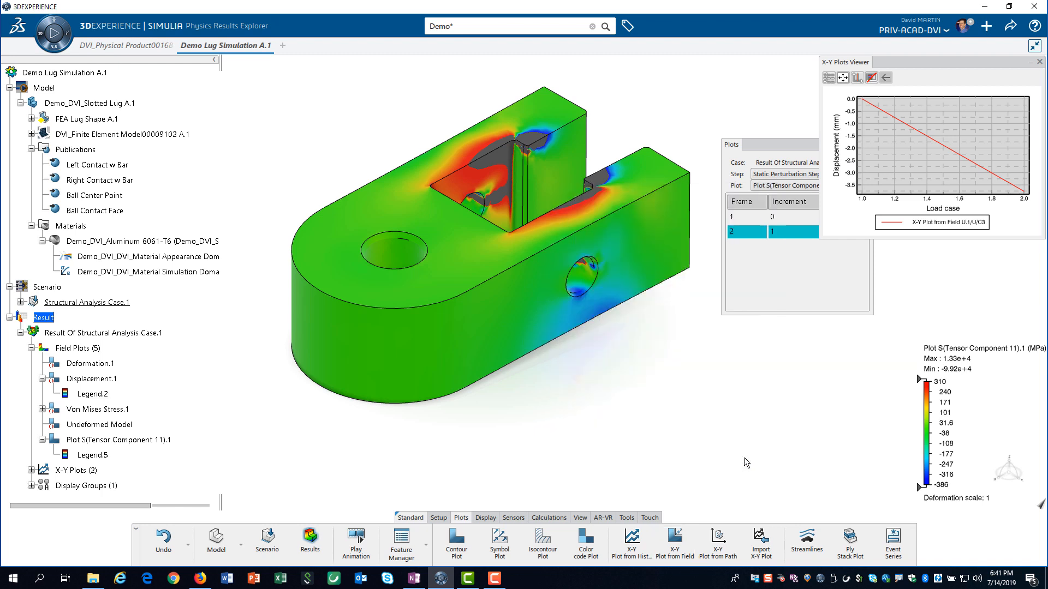
mouse_move(725, 459)
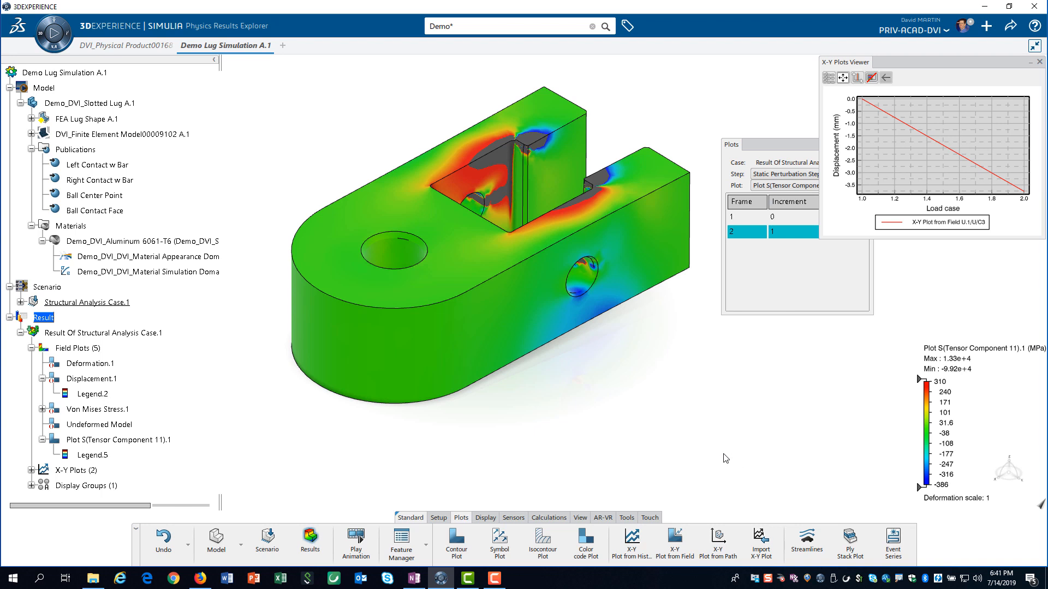
mouse_move(514, 525)
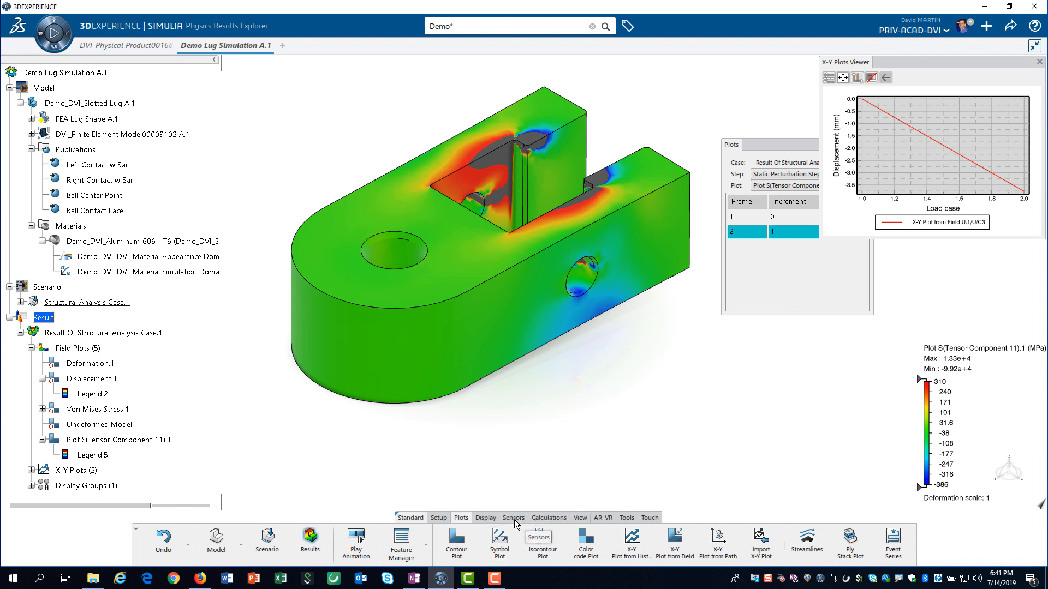
Start a Reaction Force sensor supported on the Pin Nodes FEM group.
left_click(512, 518)
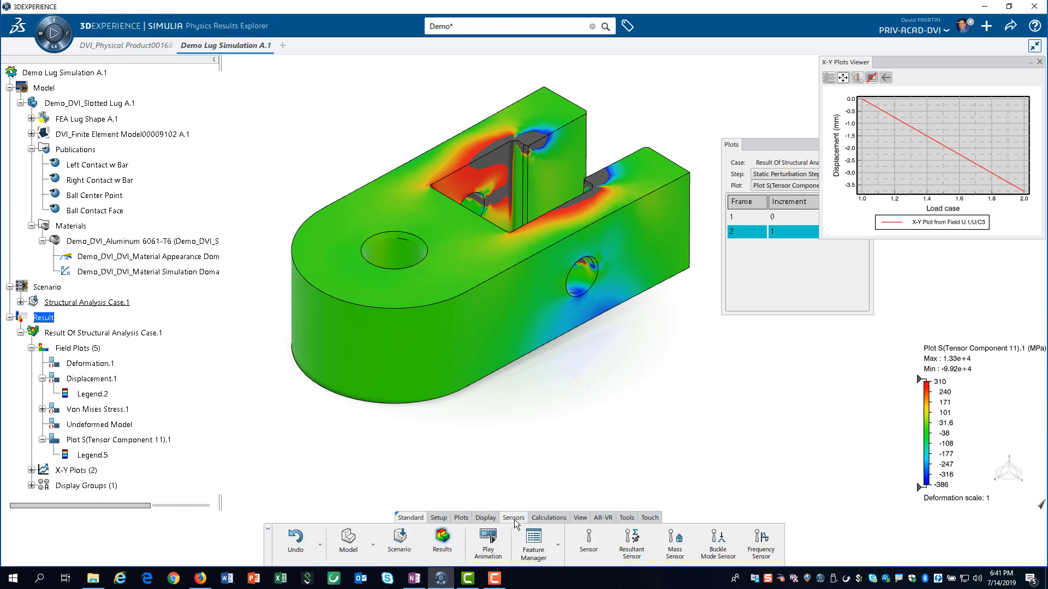
mouse_move(587, 541)
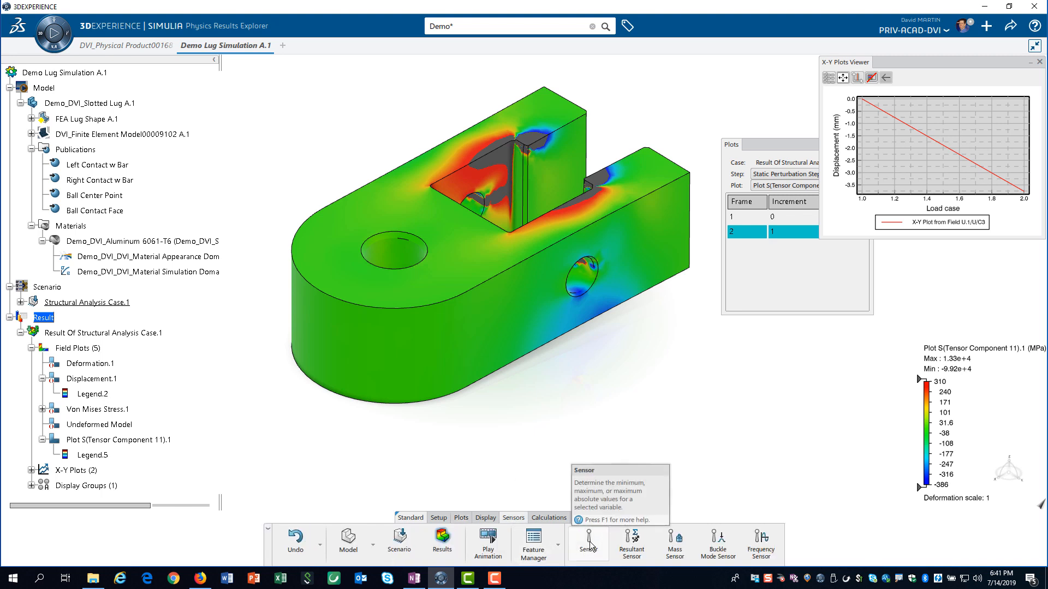
left_click(587, 543)
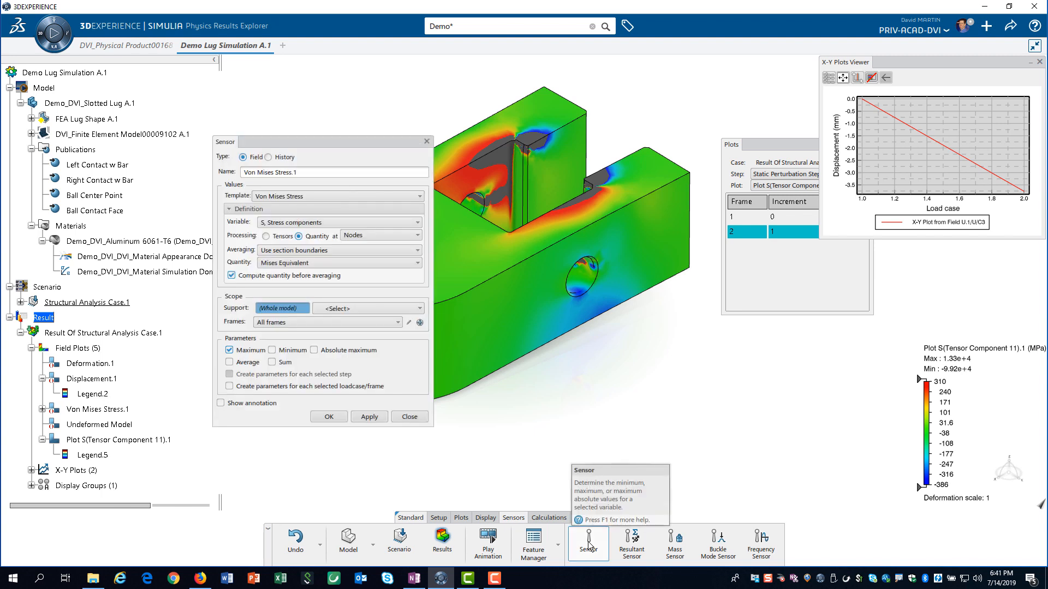
mouse_move(308, 225)
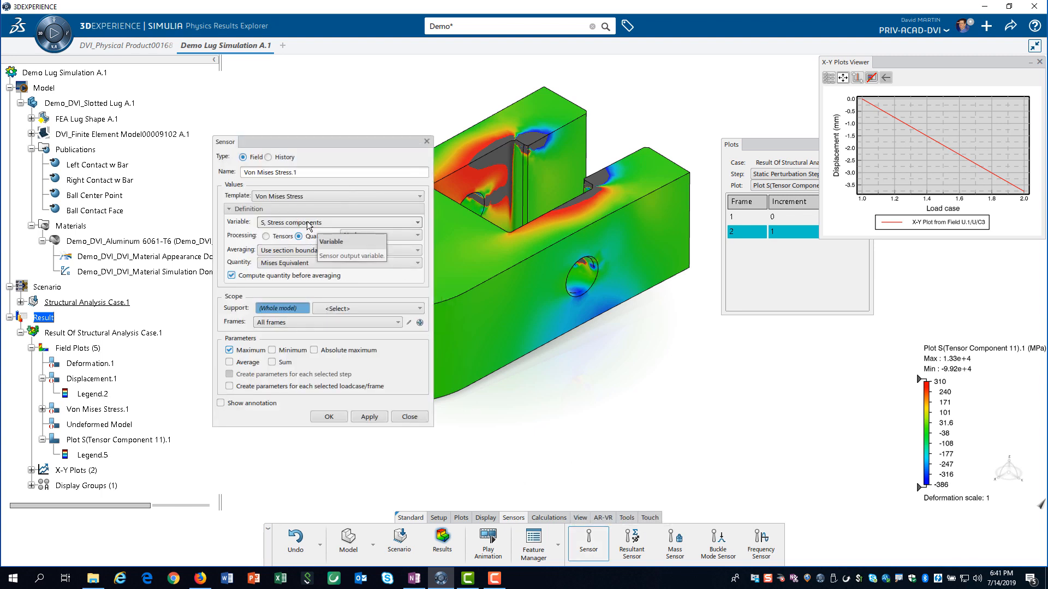
mouse_move(312, 204)
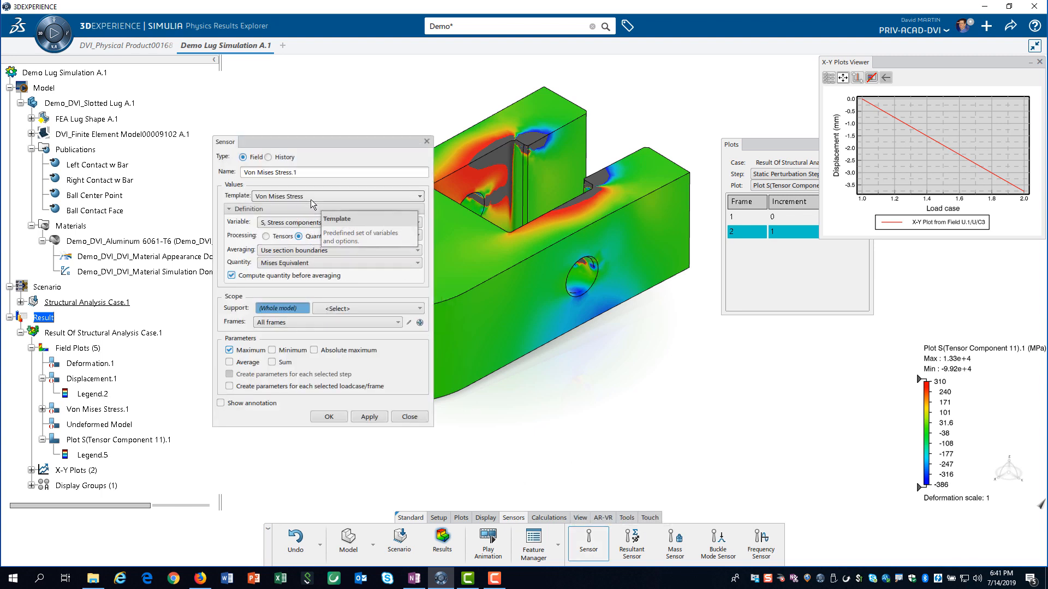
left_click(418, 195)
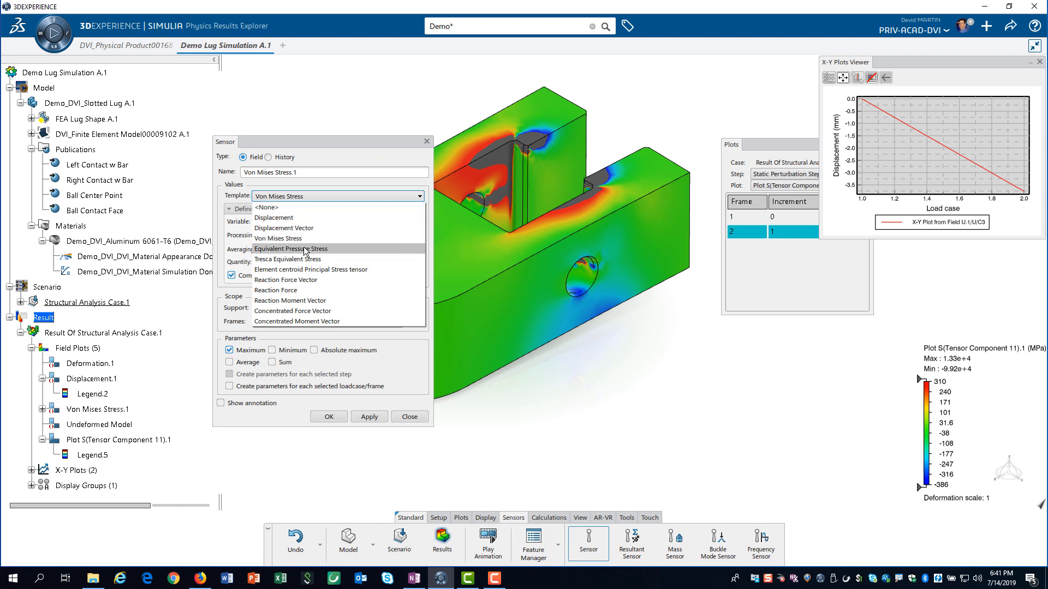
left_click(274, 289)
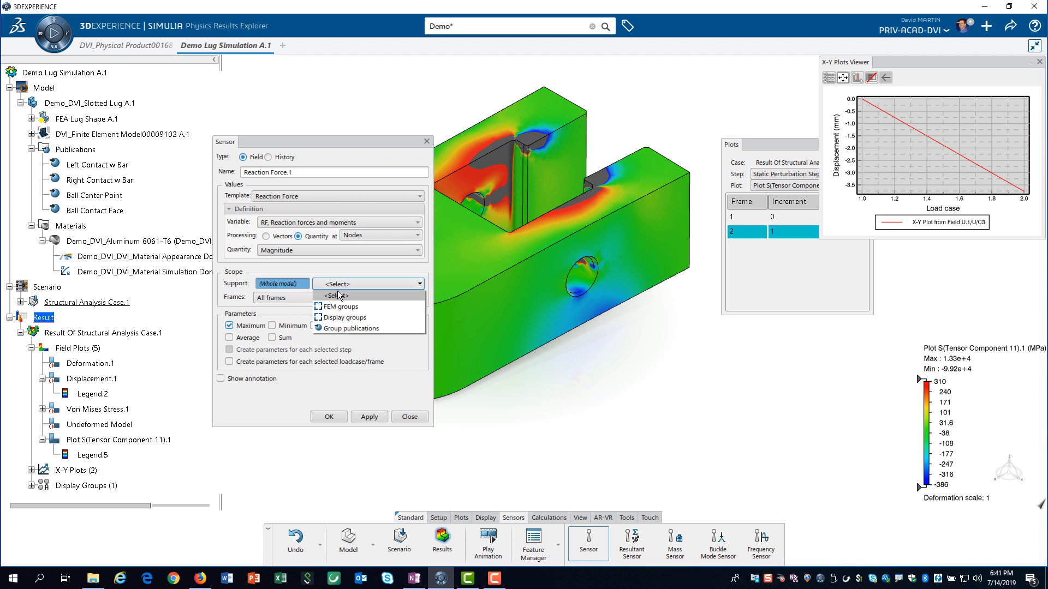
mouse_move(337, 307)
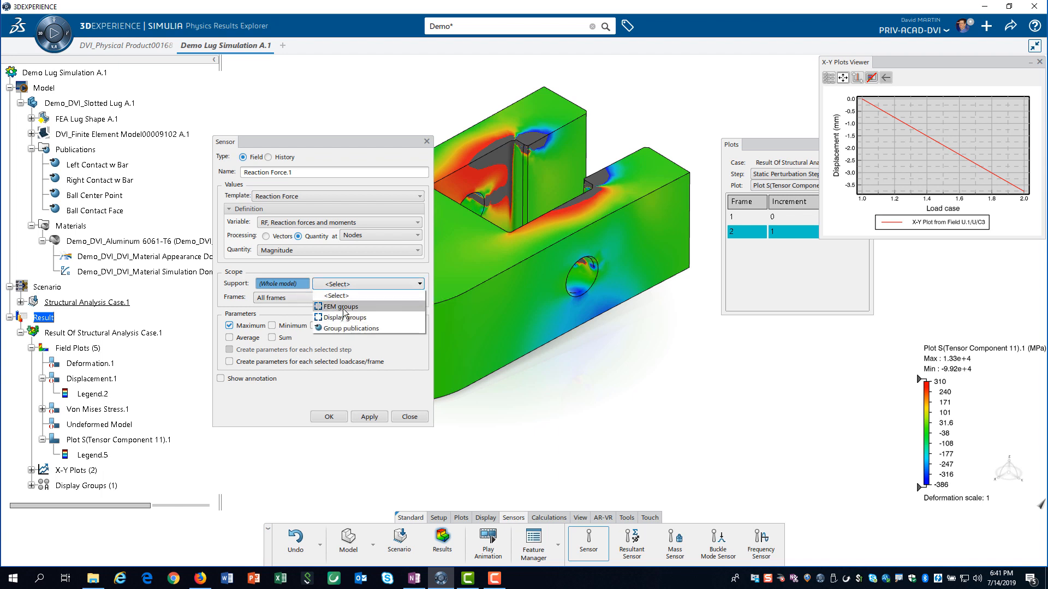
left_click(339, 306)
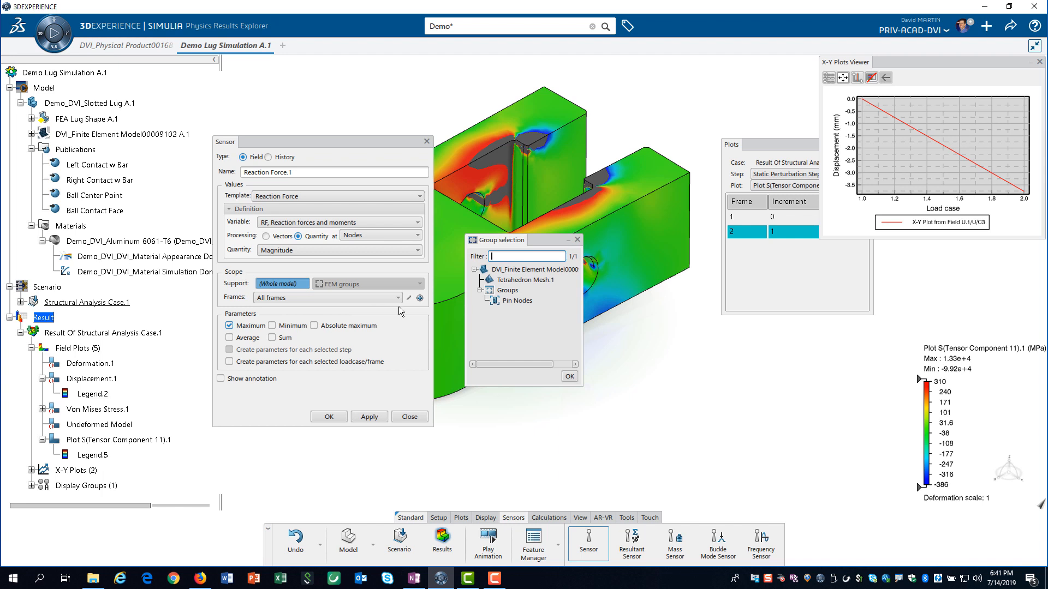
left_click(517, 300)
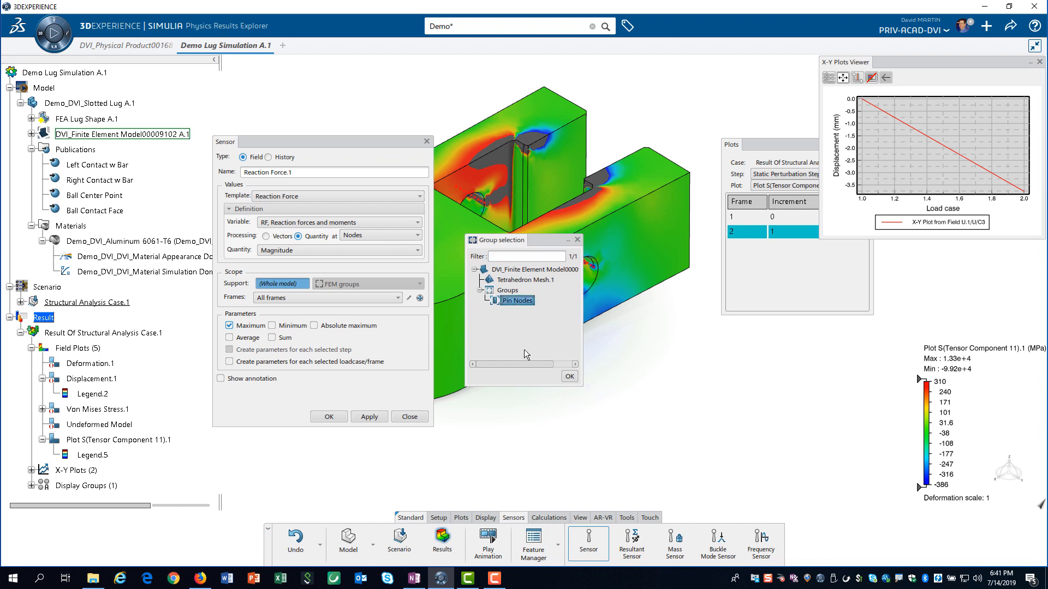
left_click(568, 376)
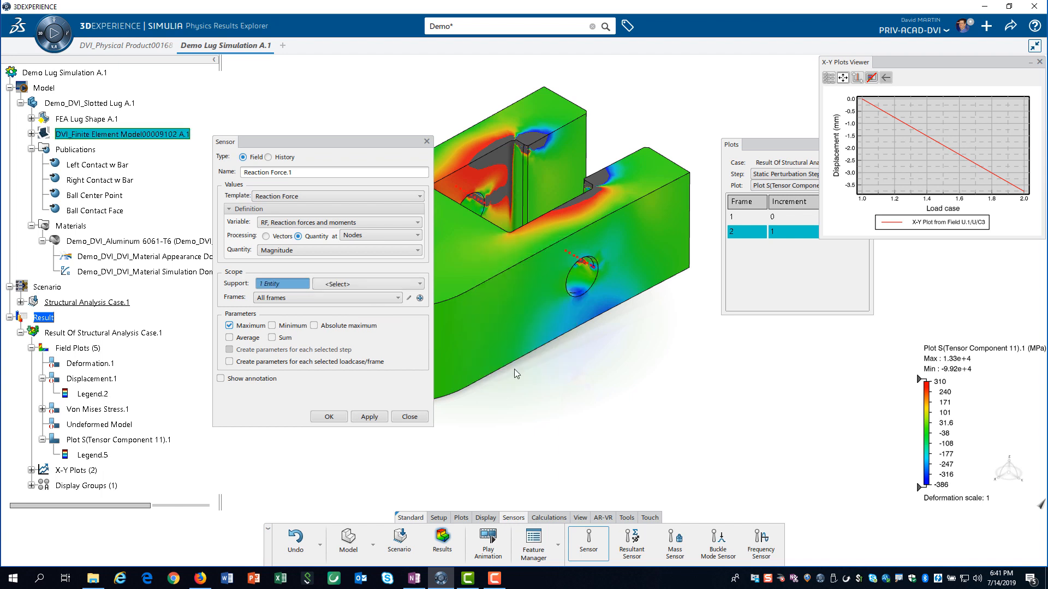
mouse_move(230, 328)
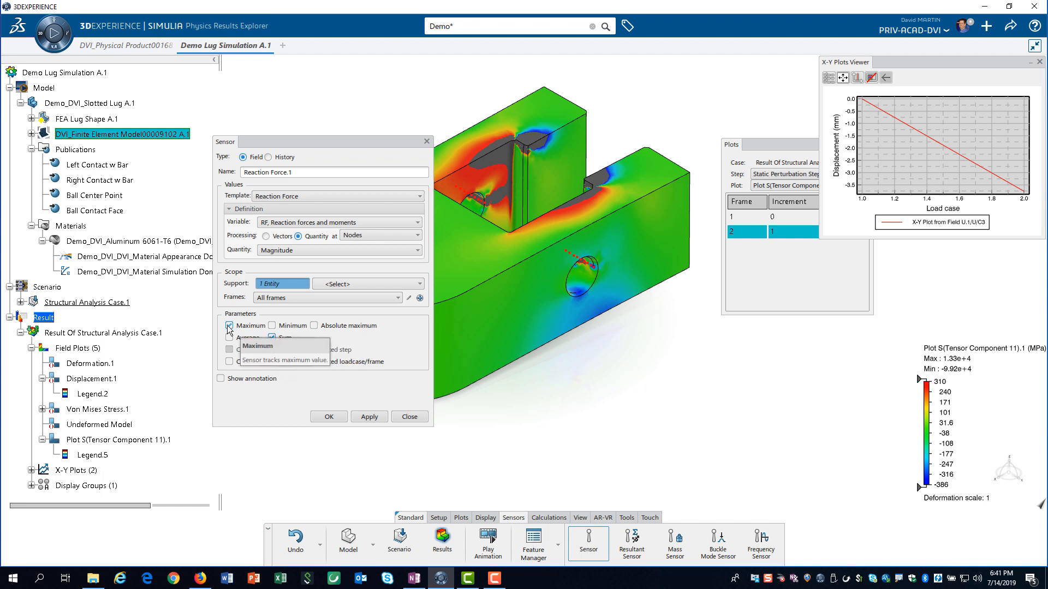
Disable Maximum and create summed sensors for Vector Components 1 and 3.
left_click(229, 325)
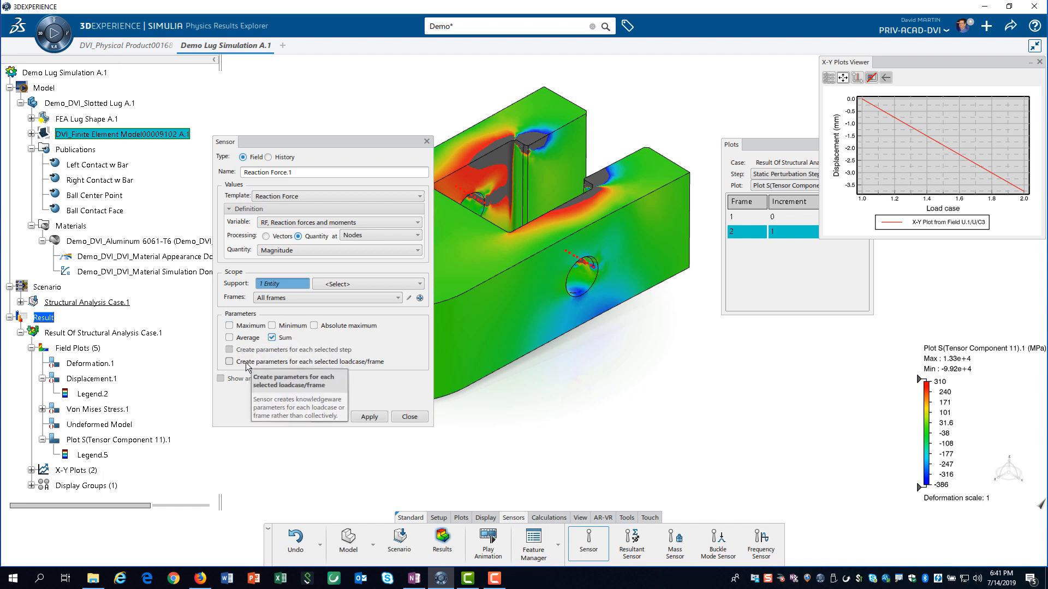
left_click(417, 250)
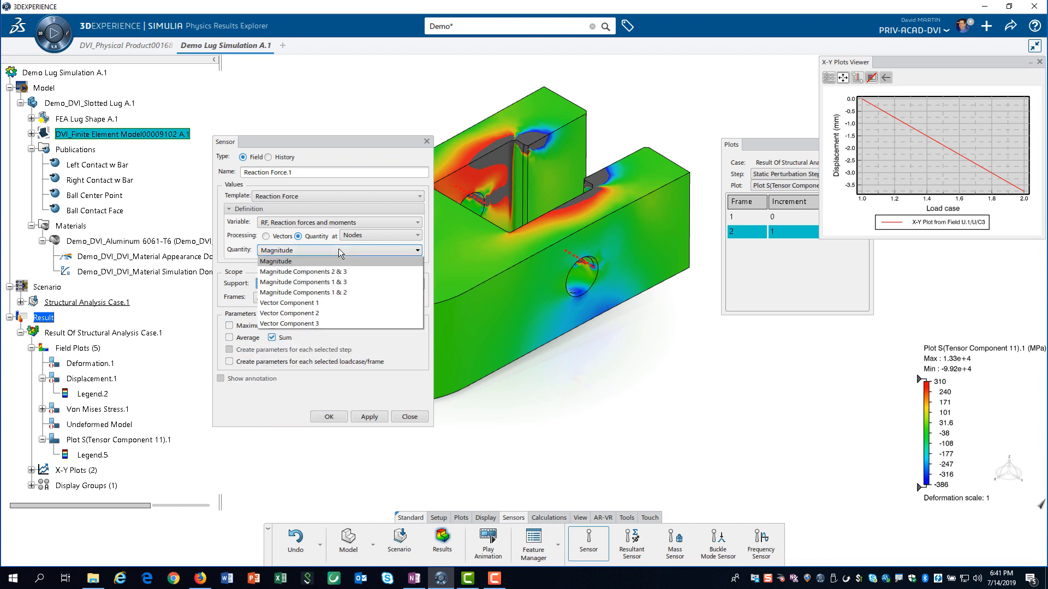
left_click(289, 302)
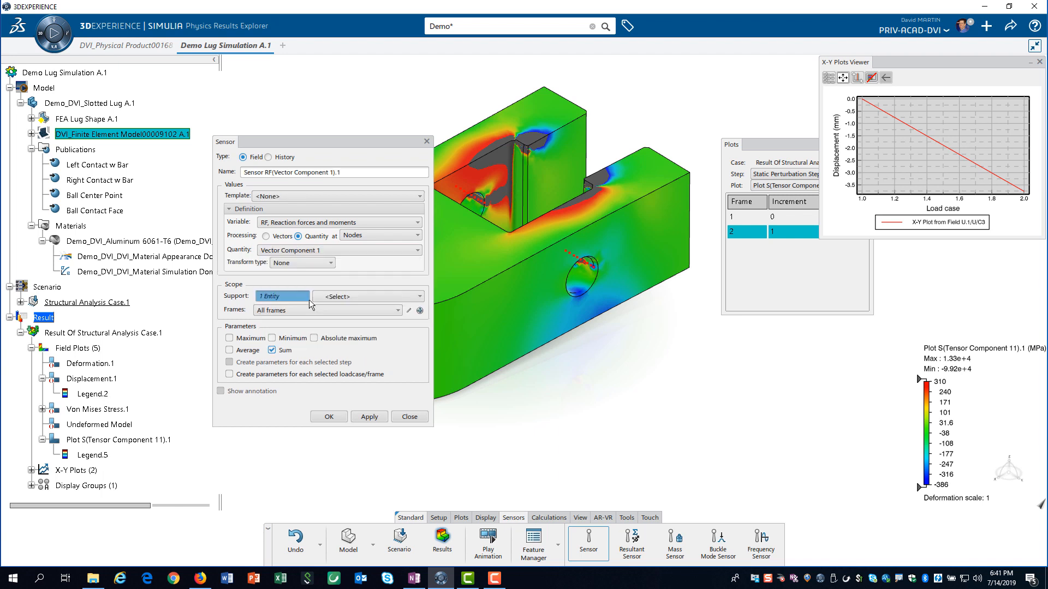
left_click(369, 417)
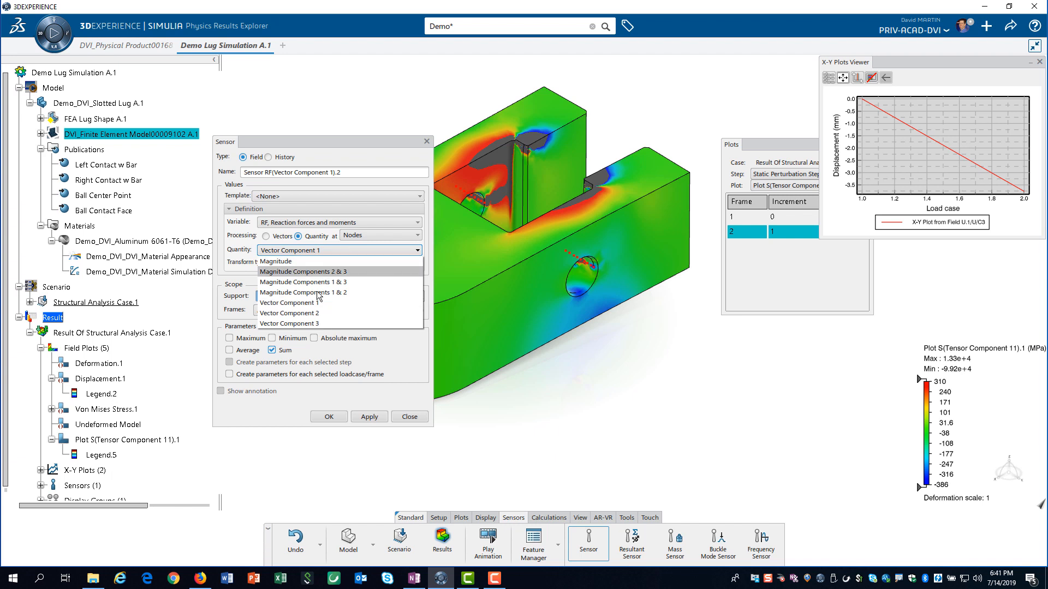
left_click(289, 323)
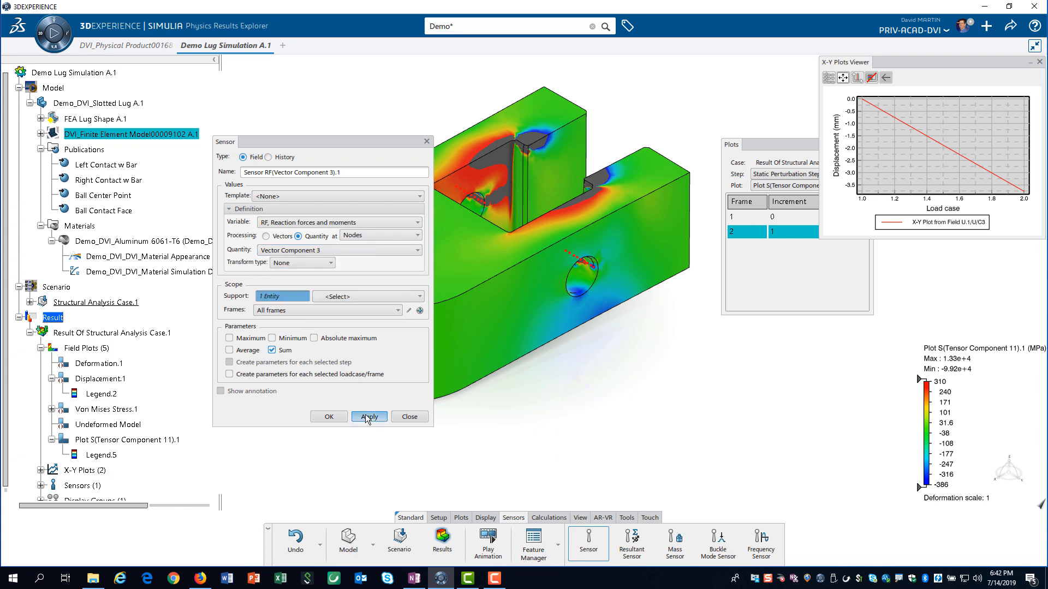
left_click(368, 416)
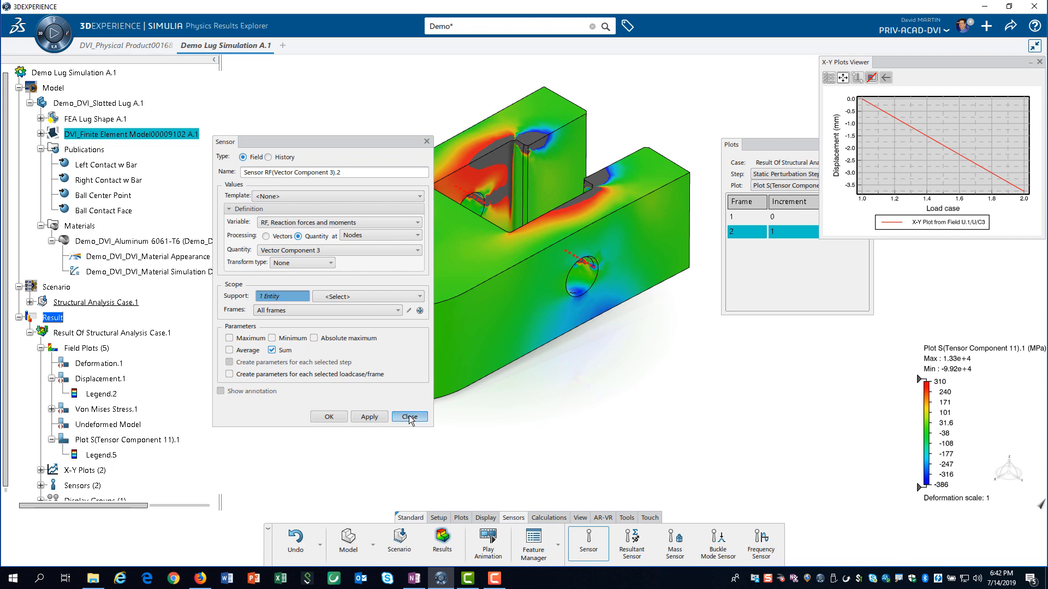
Expand both sensors to show sums of 85743.408 N and 26000 N.
left_click(410, 416)
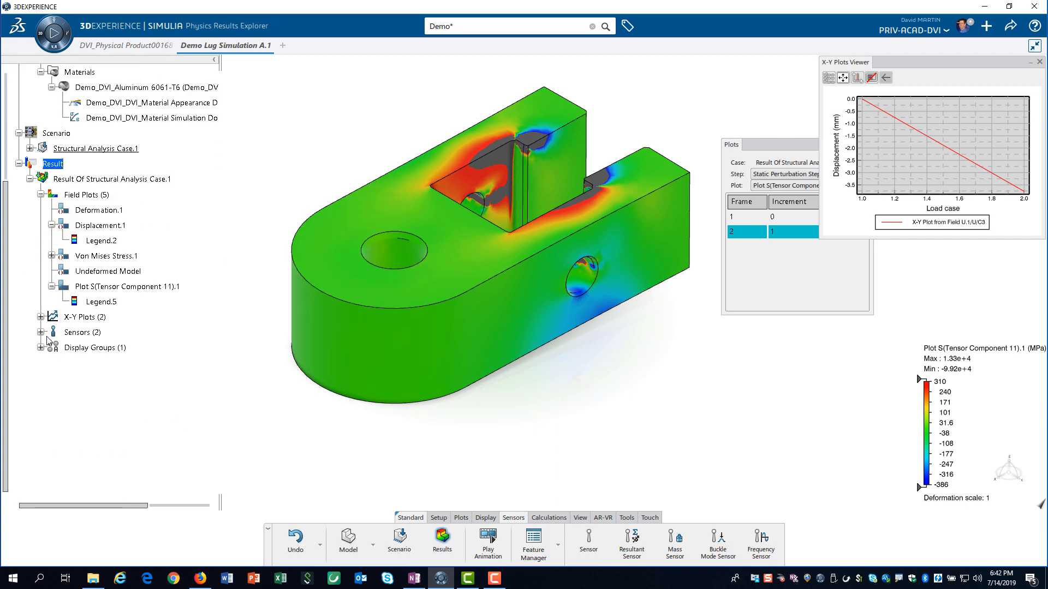
left_click(42, 332)
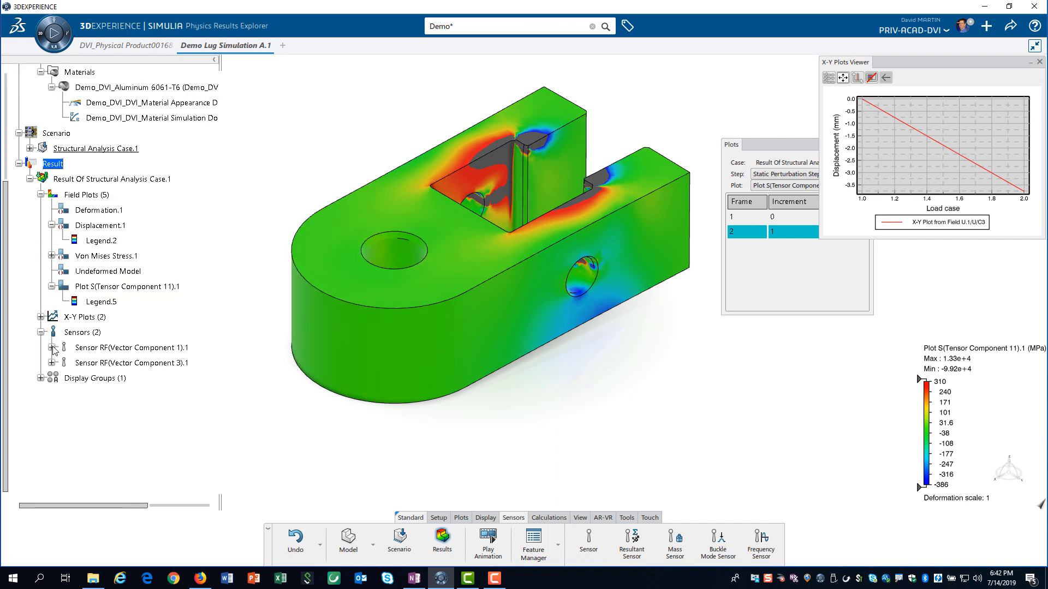
left_click(52, 347)
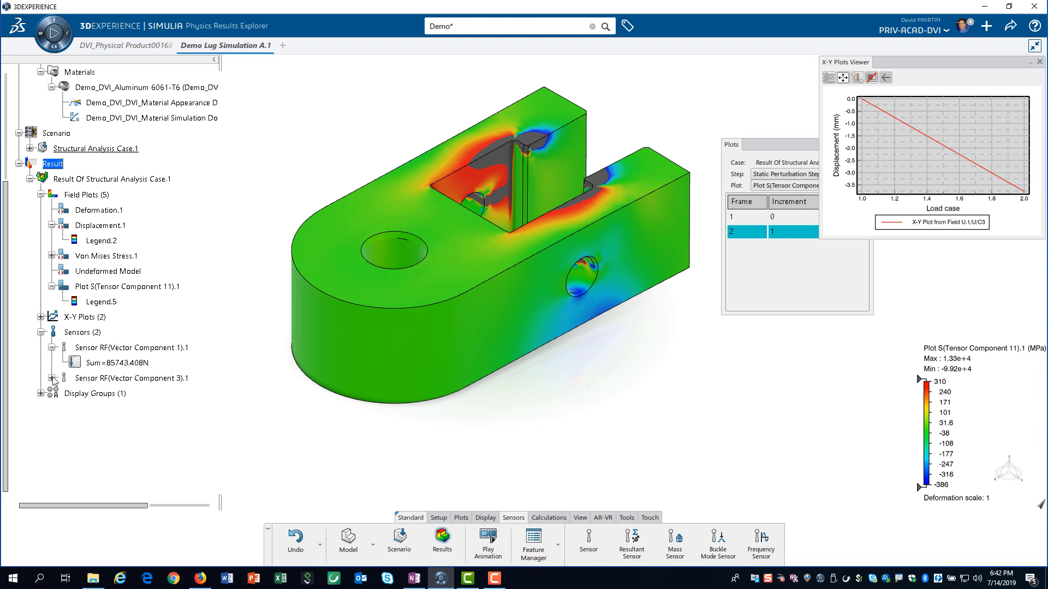
left_click(53, 378)
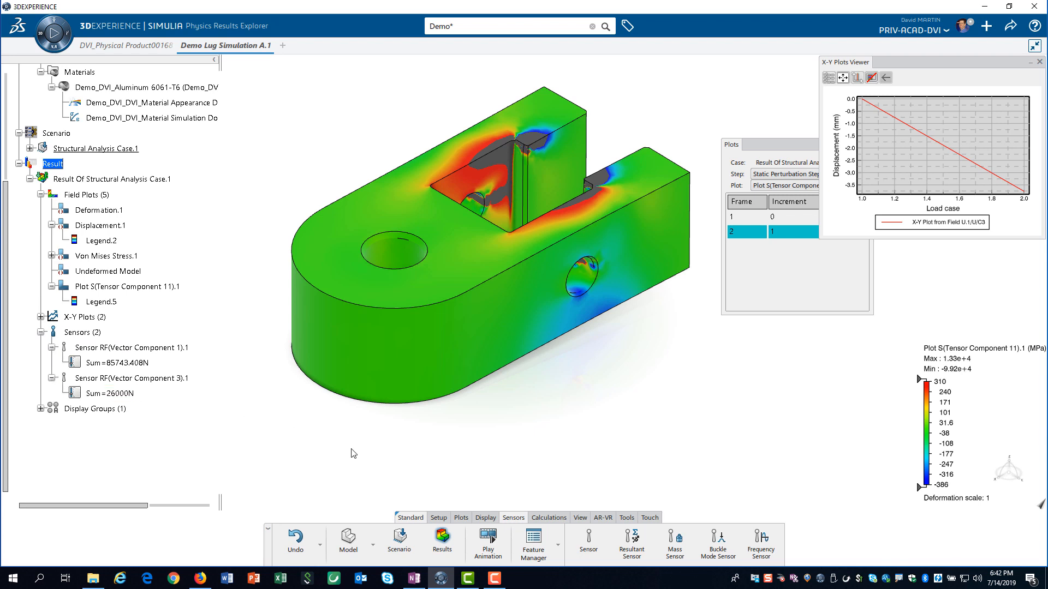
mouse_move(486, 523)
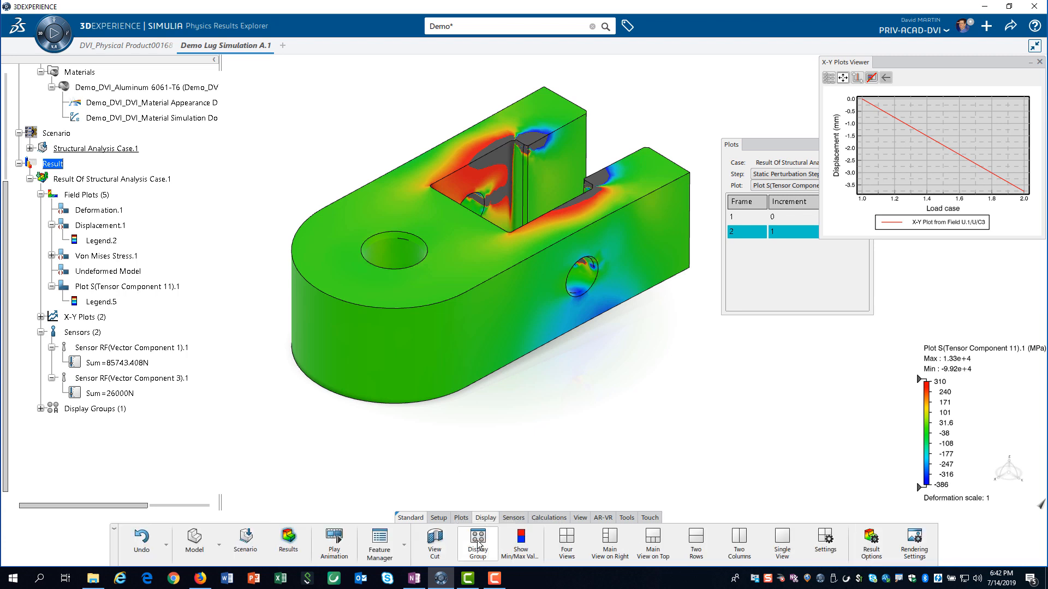
Create display group BarNodes showing only the AdjBarEdges node set.
left_click(477, 539)
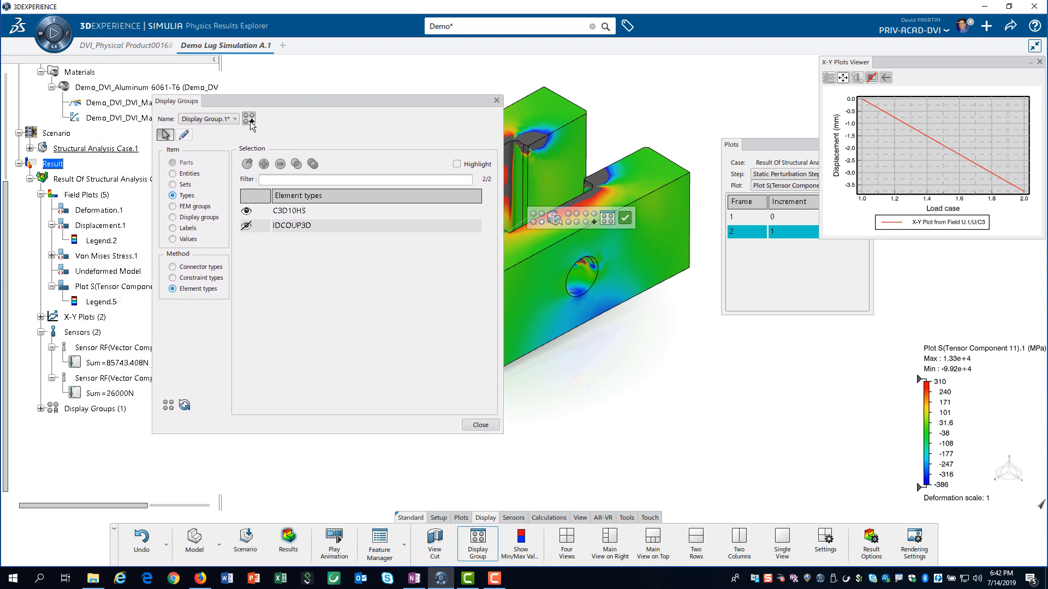
left_click(249, 117)
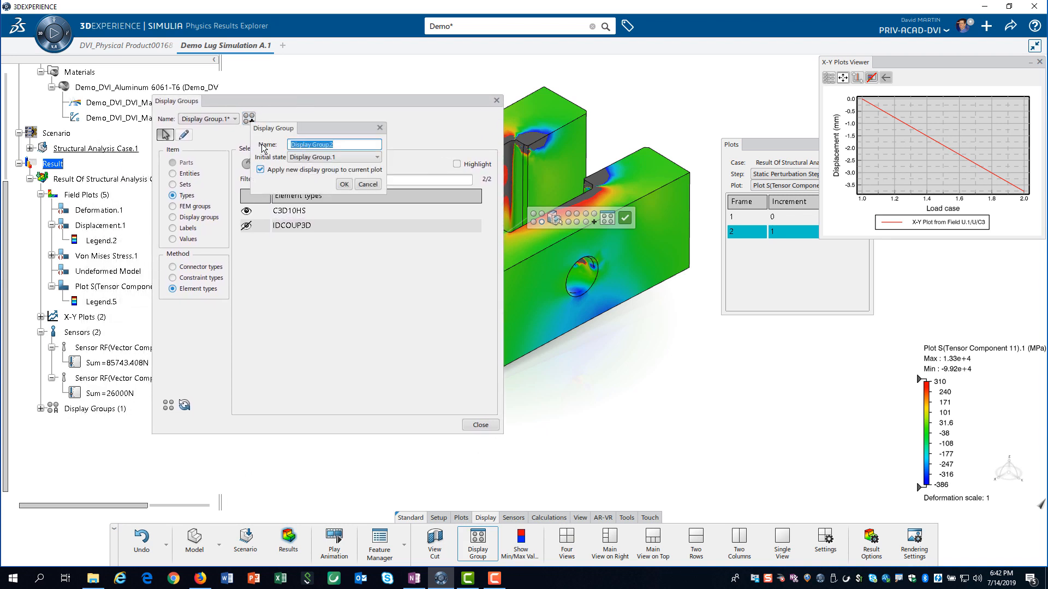
type("BarNodes")
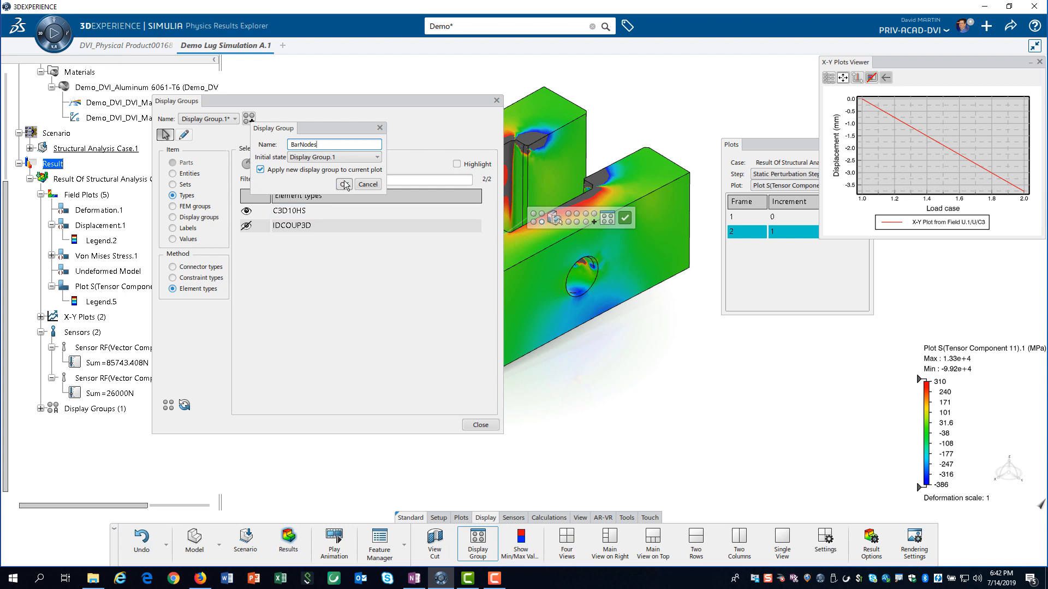
left_click(343, 184)
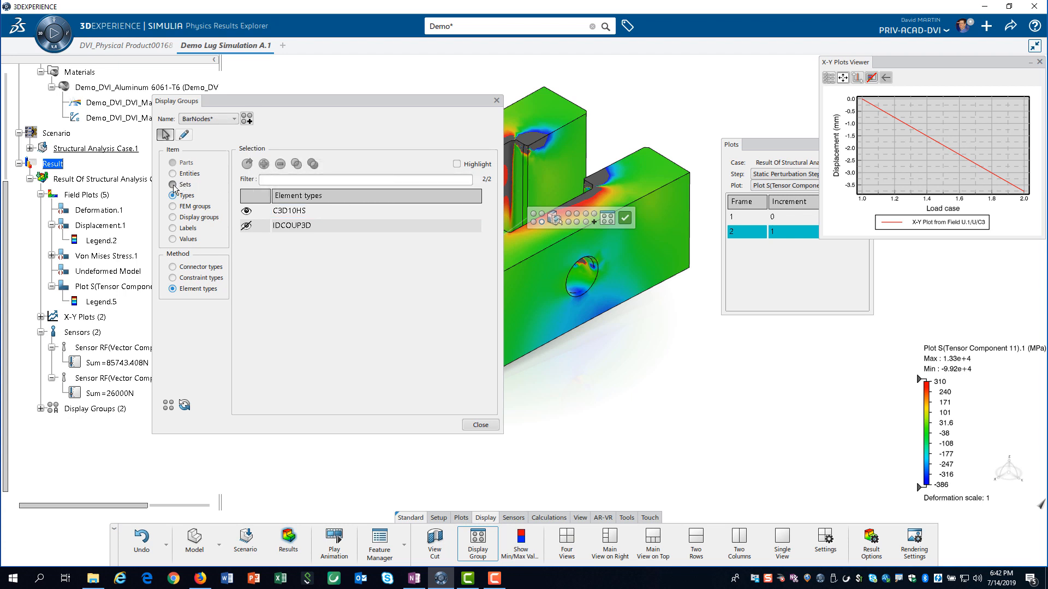
left_click(174, 184)
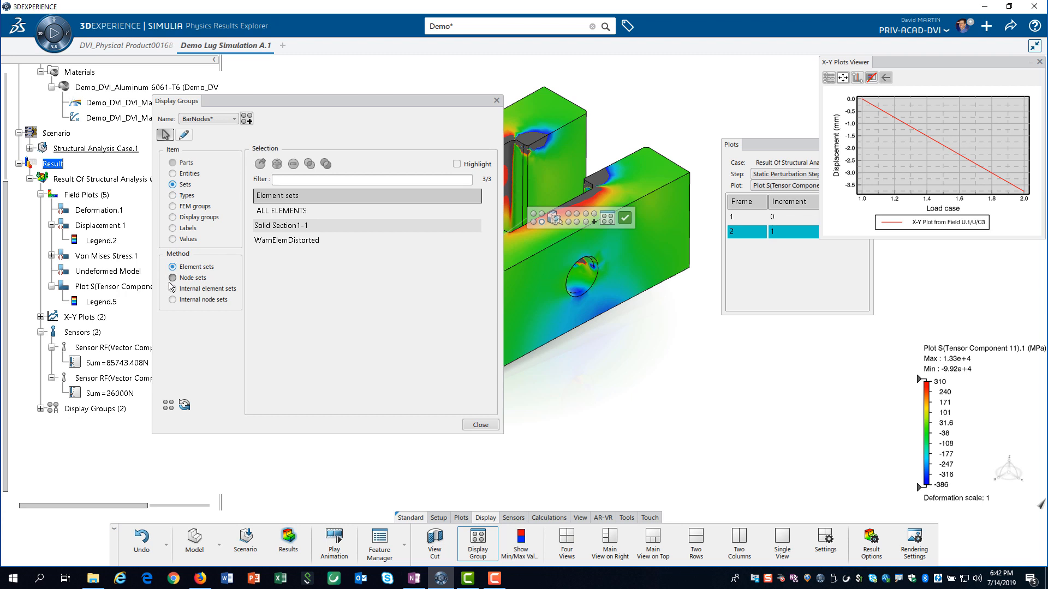
left_click(173, 278)
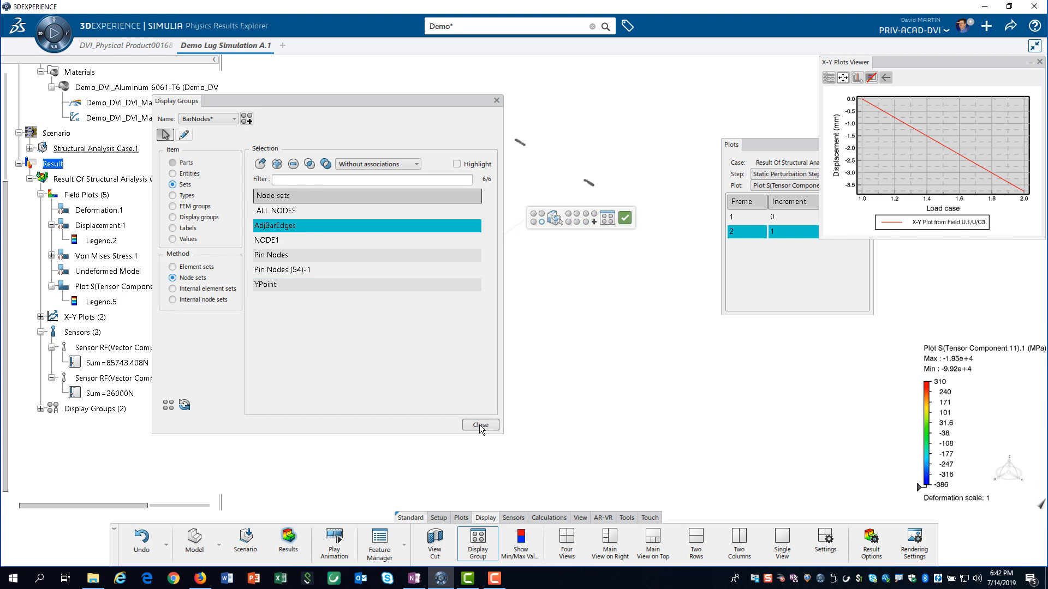
left_click(479, 425)
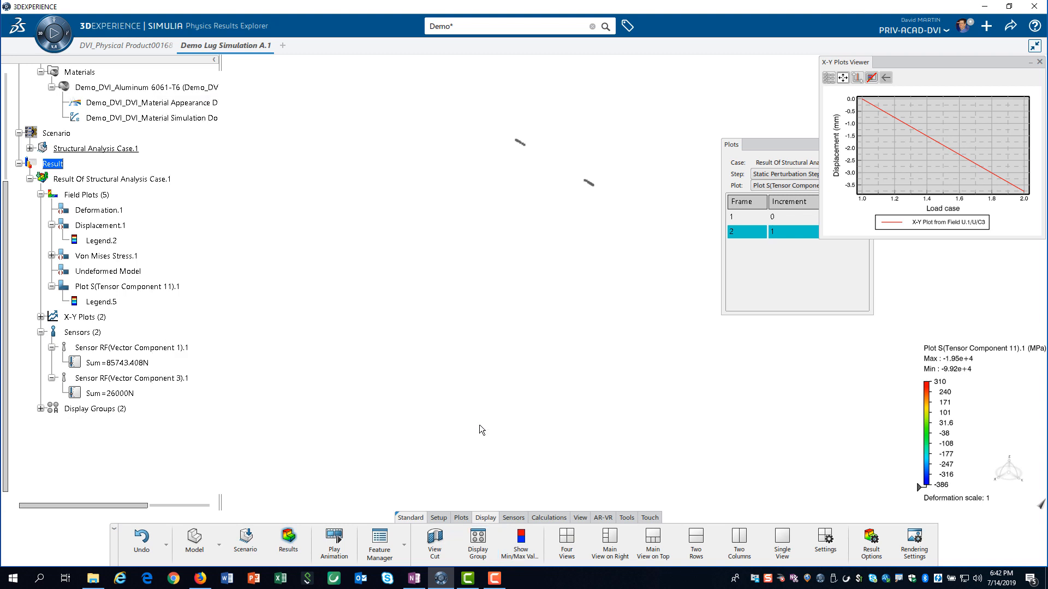
mouse_move(470, 478)
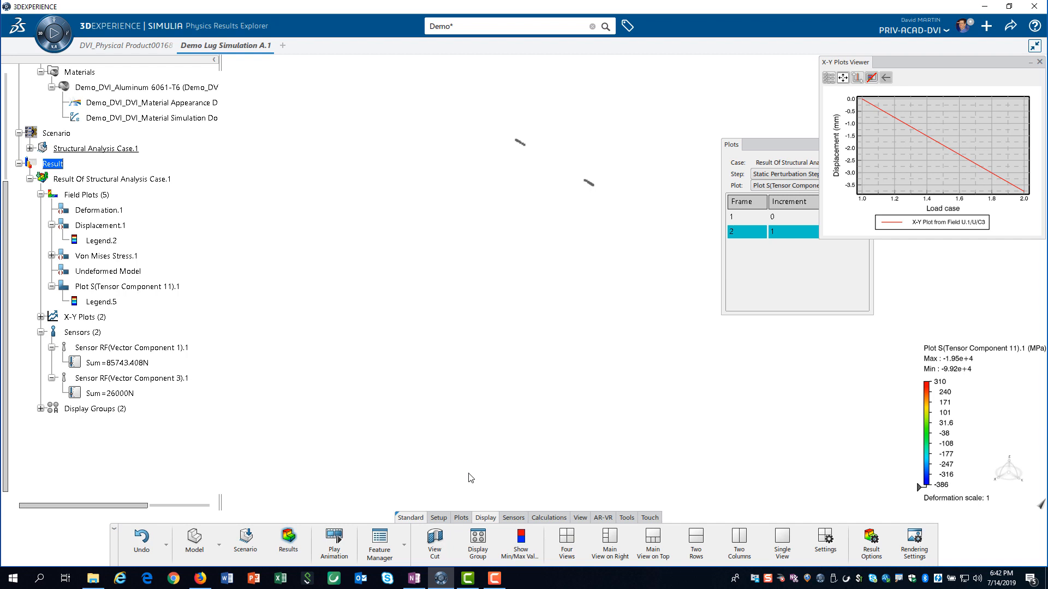
Start a new Reaction Force sensor with the BarNodes display group as its support.
left_click(513, 518)
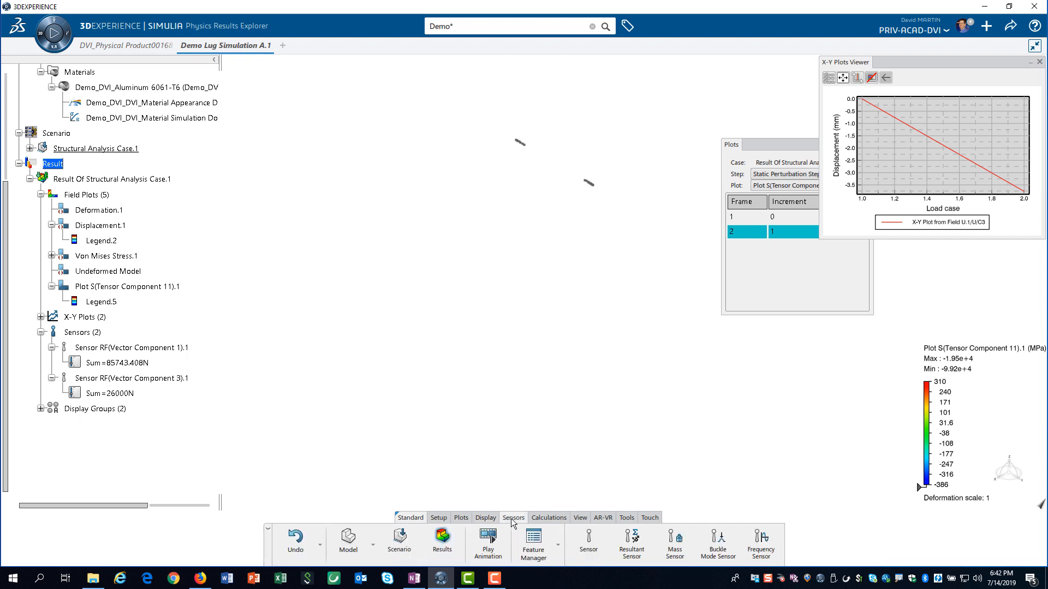
left_click(587, 539)
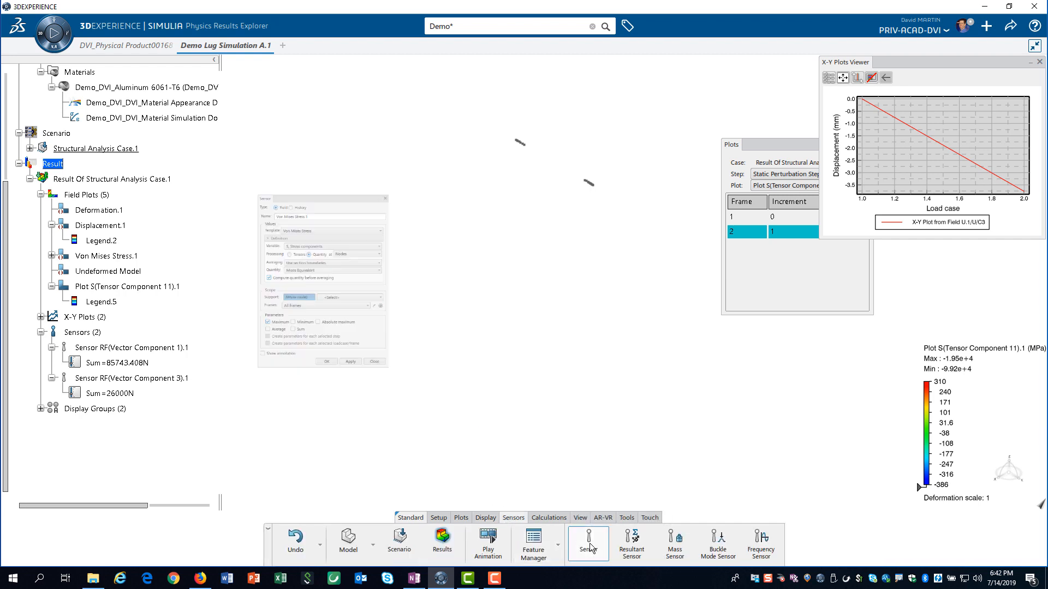
left_click(419, 195)
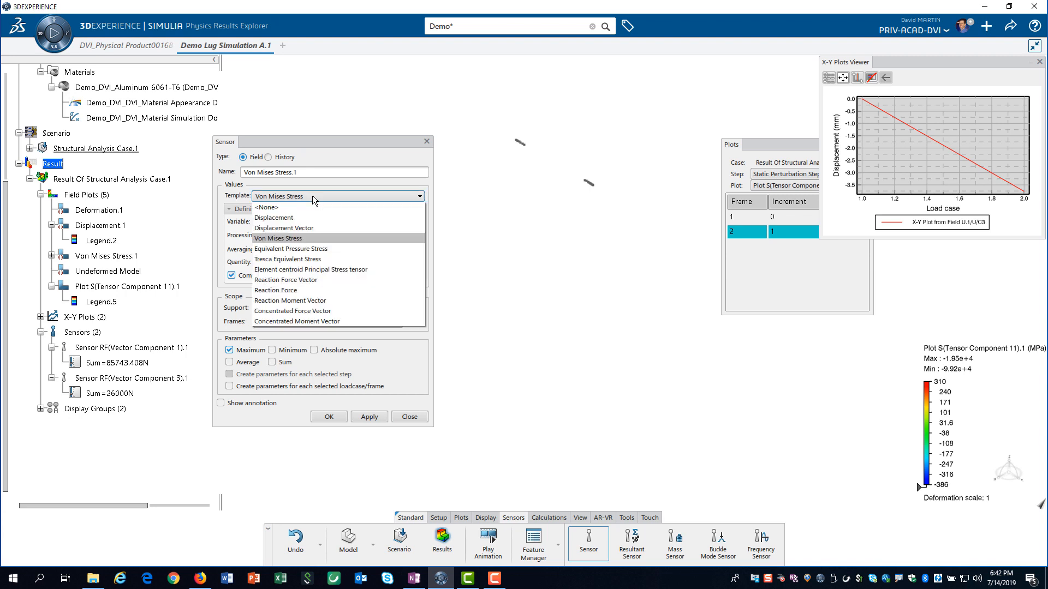
mouse_move(299, 291)
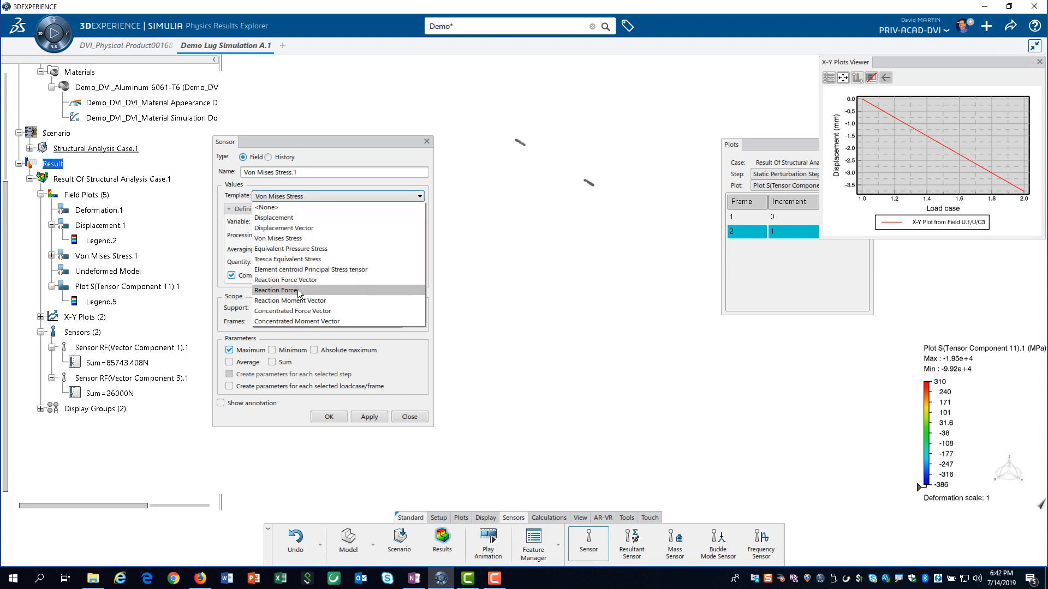
left_click(276, 289)
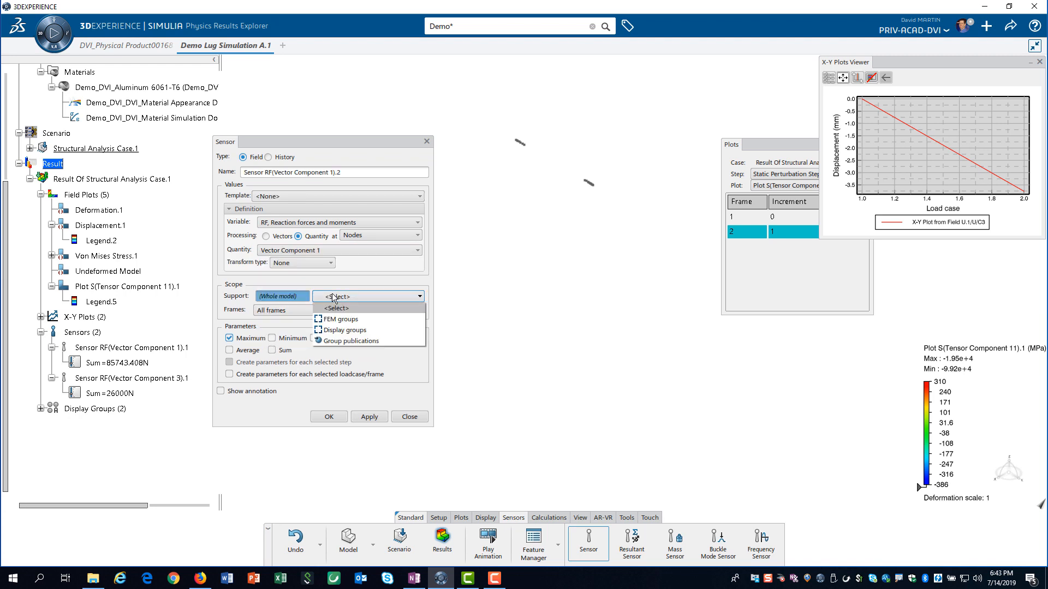
left_click(345, 330)
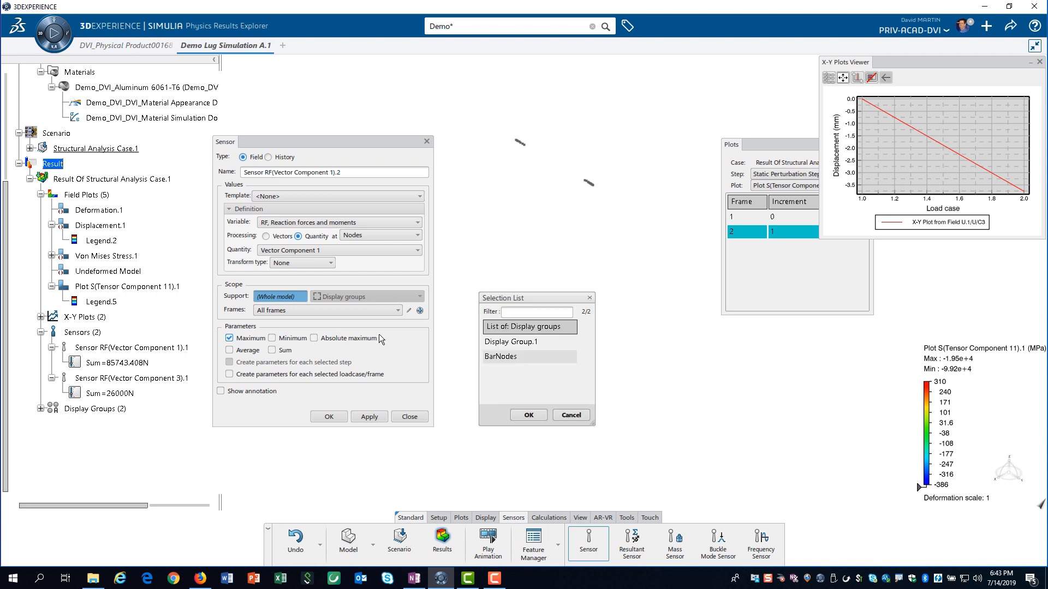
left_click(529, 356)
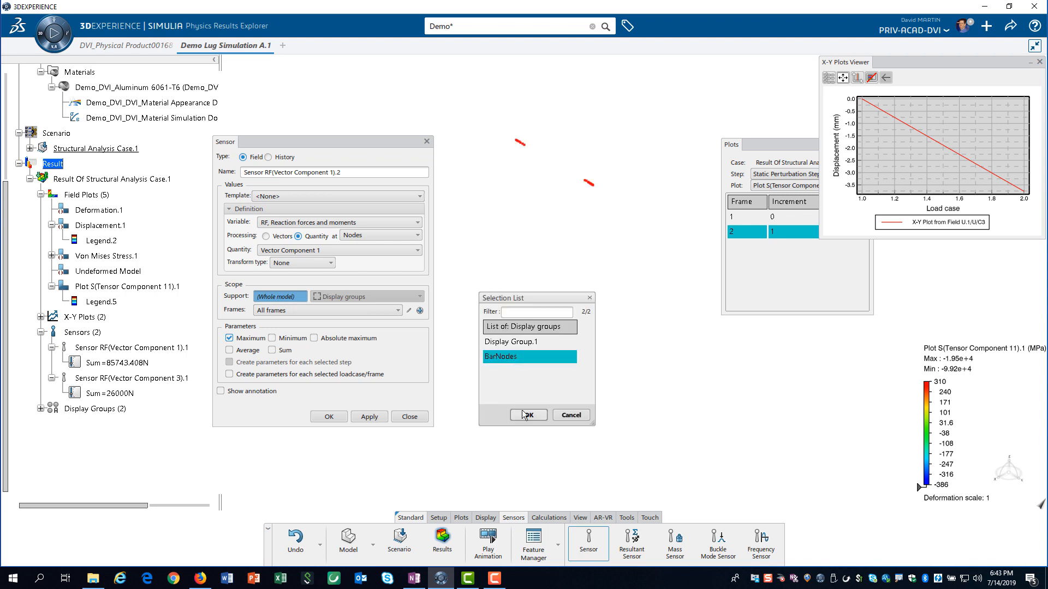
left_click(527, 414)
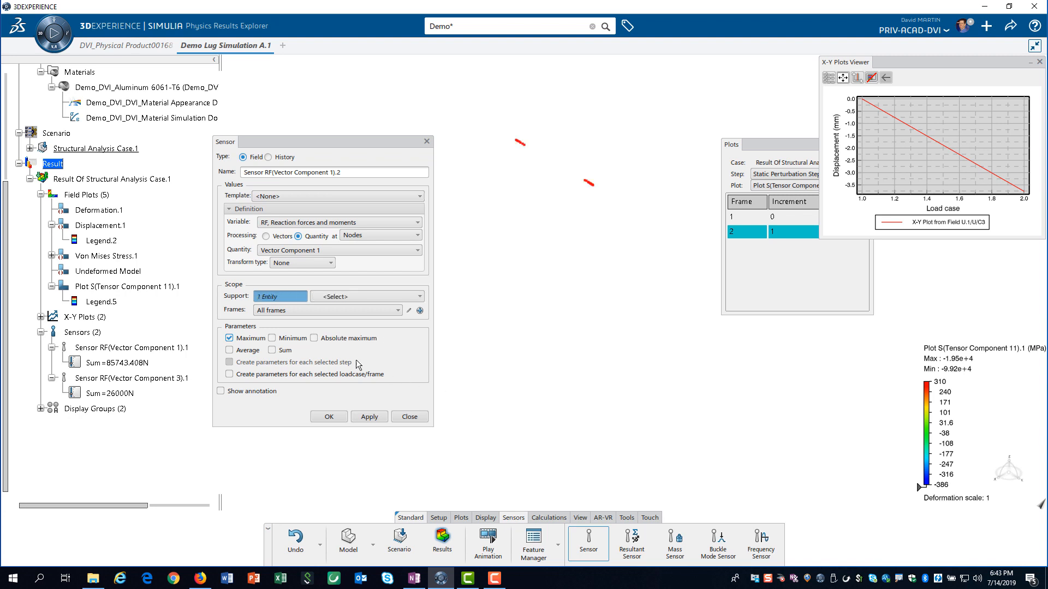
Switch the sensor from Maximum to Sum, create it, and expand it to show -88243.416 N.
left_click(230, 337)
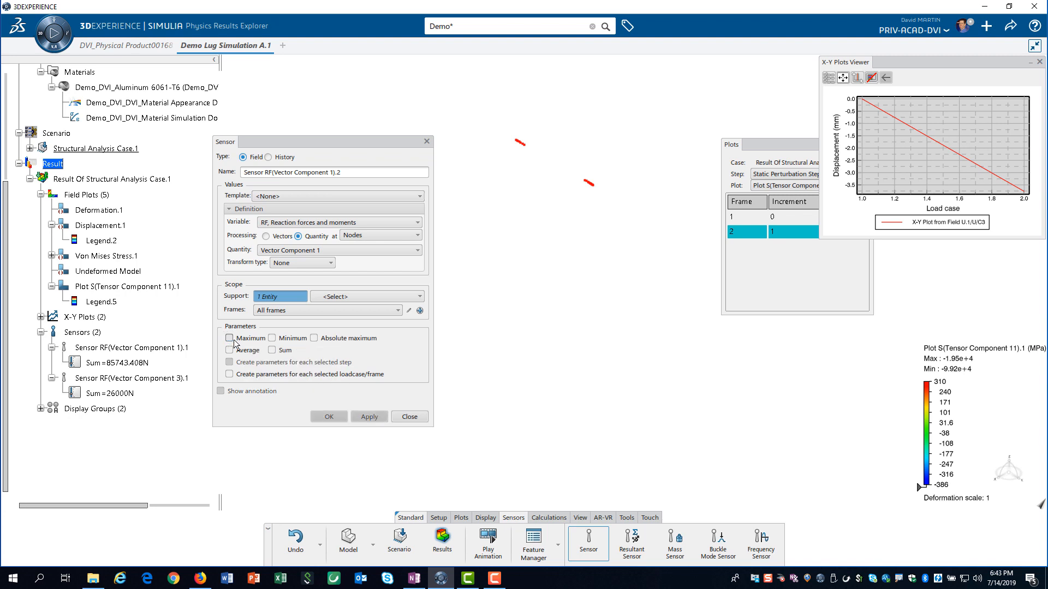
left_click(271, 350)
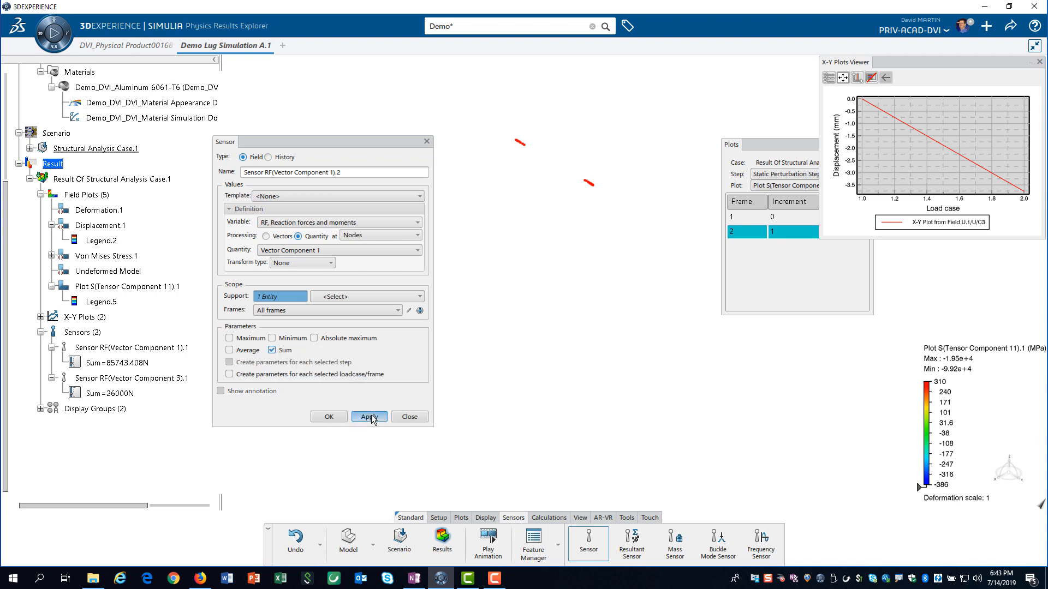
left_click(368, 416)
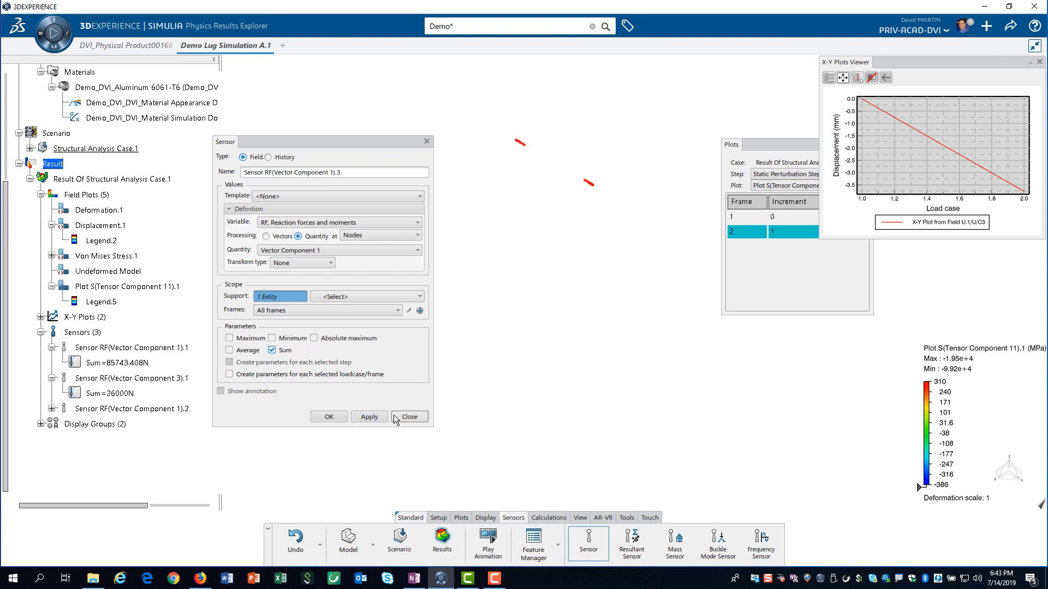
left_click(409, 417)
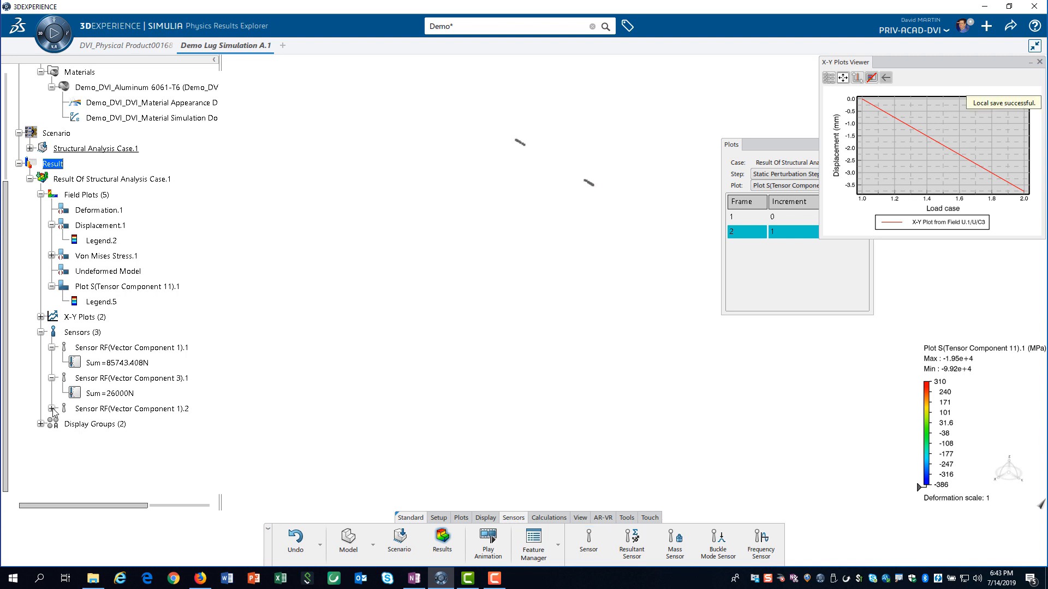
left_click(51, 408)
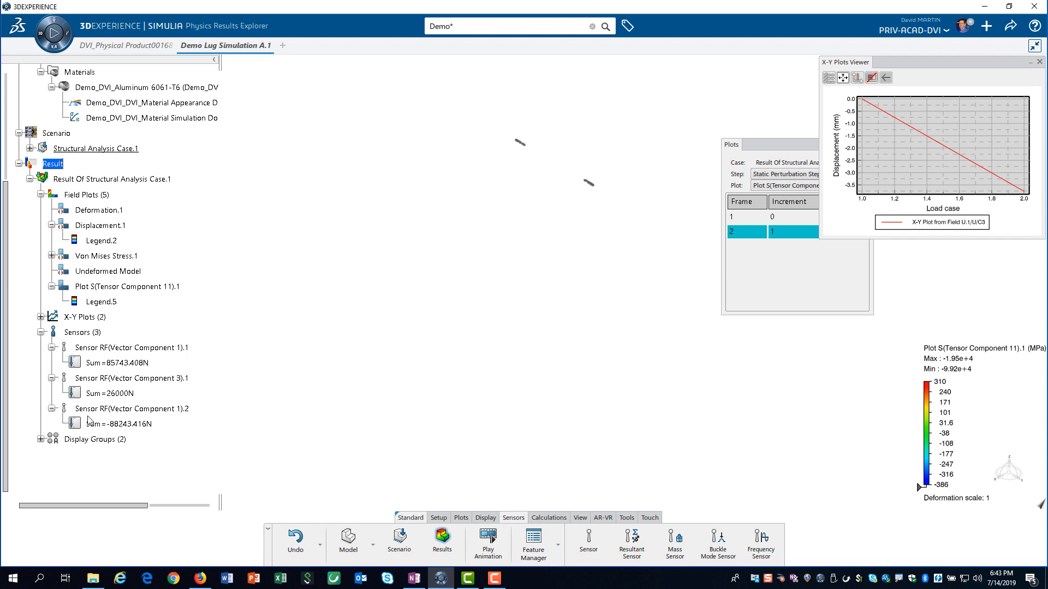
mouse_move(352, 394)
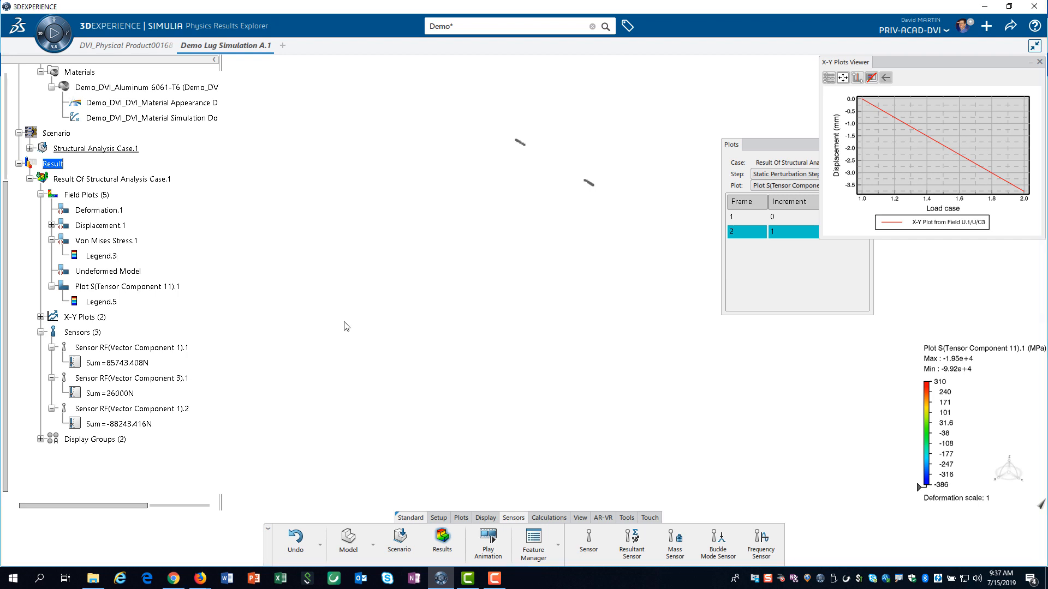
Switch the shown display group from BarNodes to Display Group.1.
left_click(484, 517)
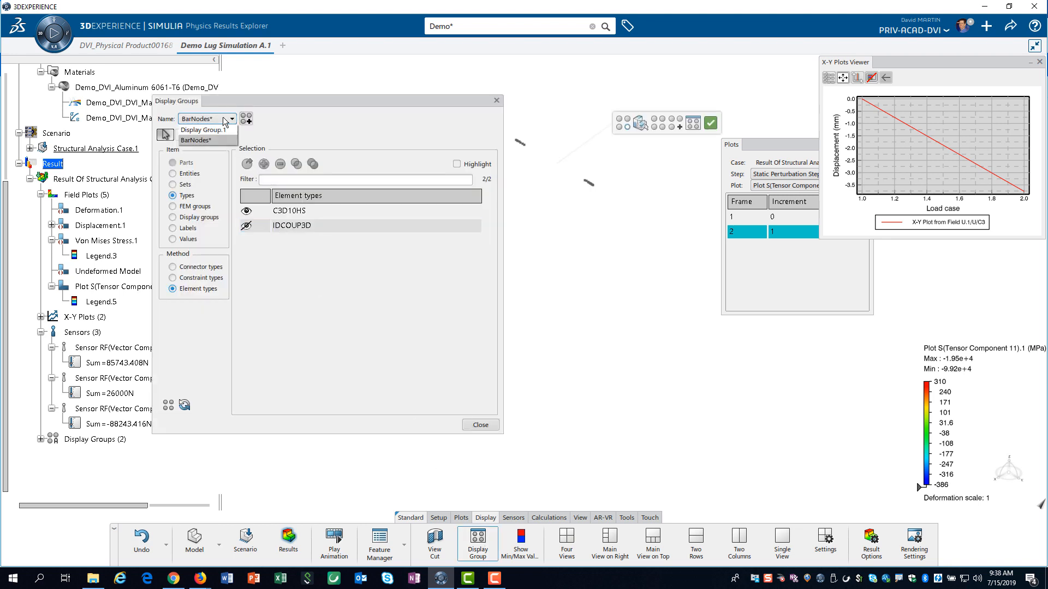
left_click(202, 130)
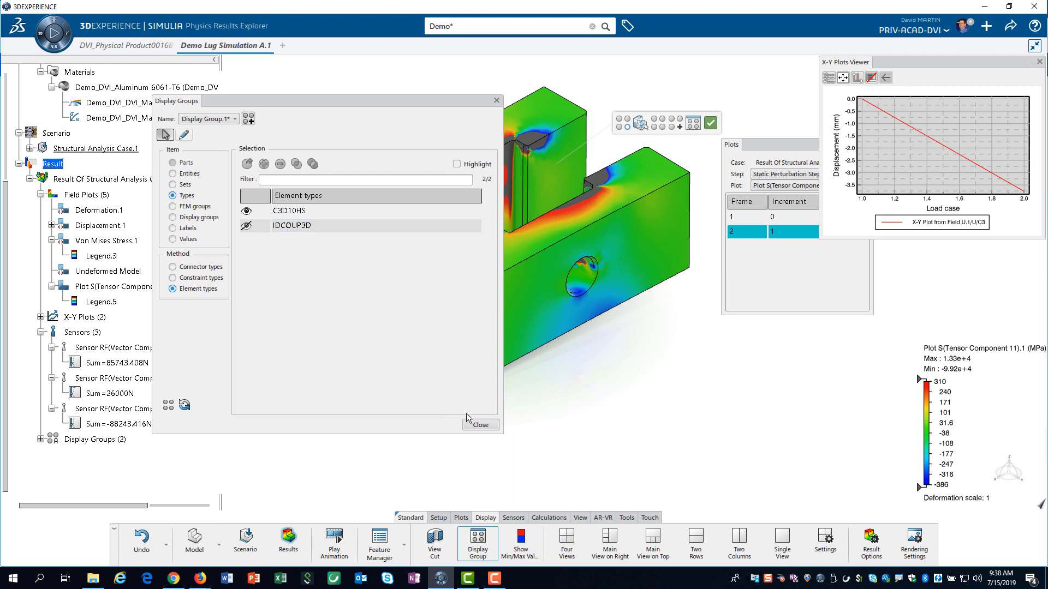
left_click(479, 424)
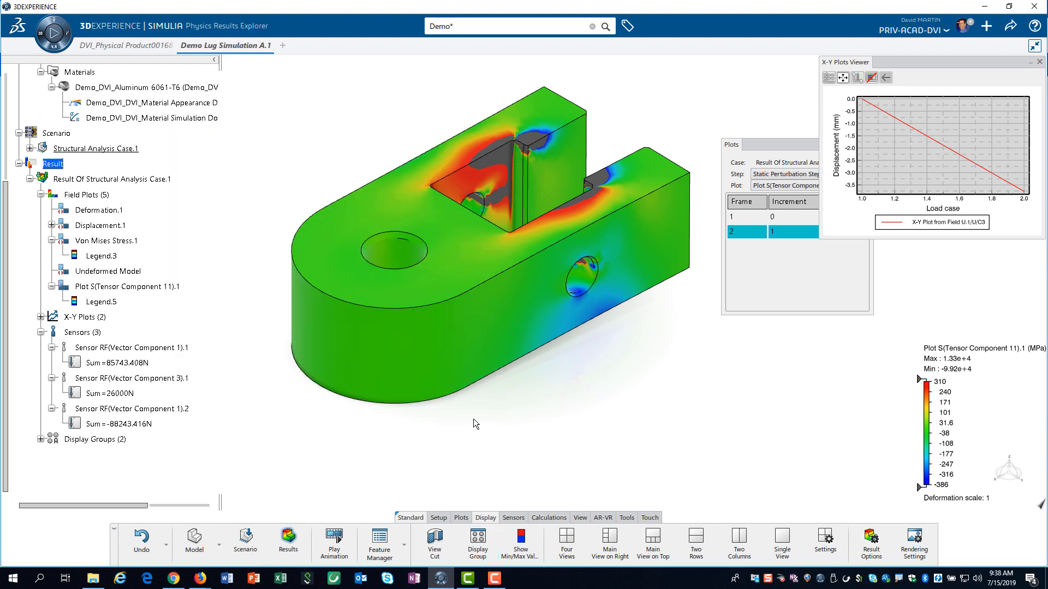
mouse_move(439, 517)
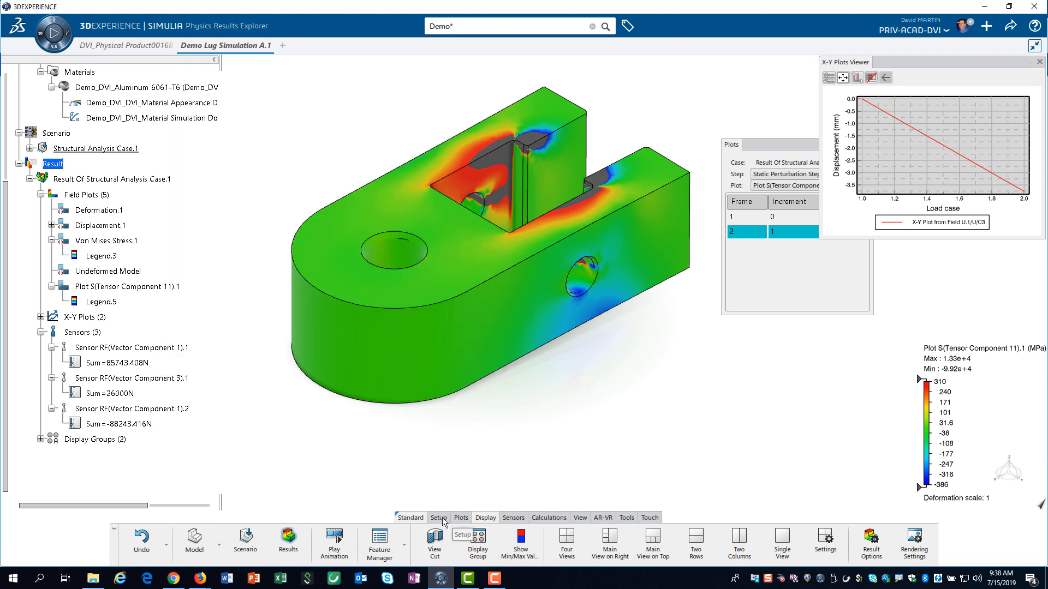
Recreate the simulation report from the Setup tab, keeping all sections and results.
left_click(438, 518)
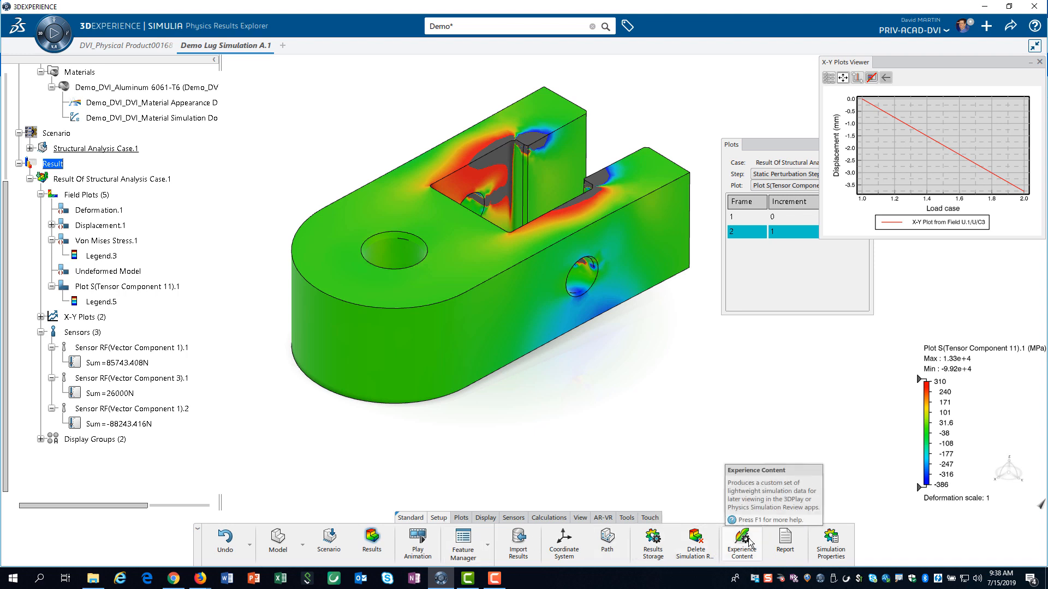
left_click(783, 541)
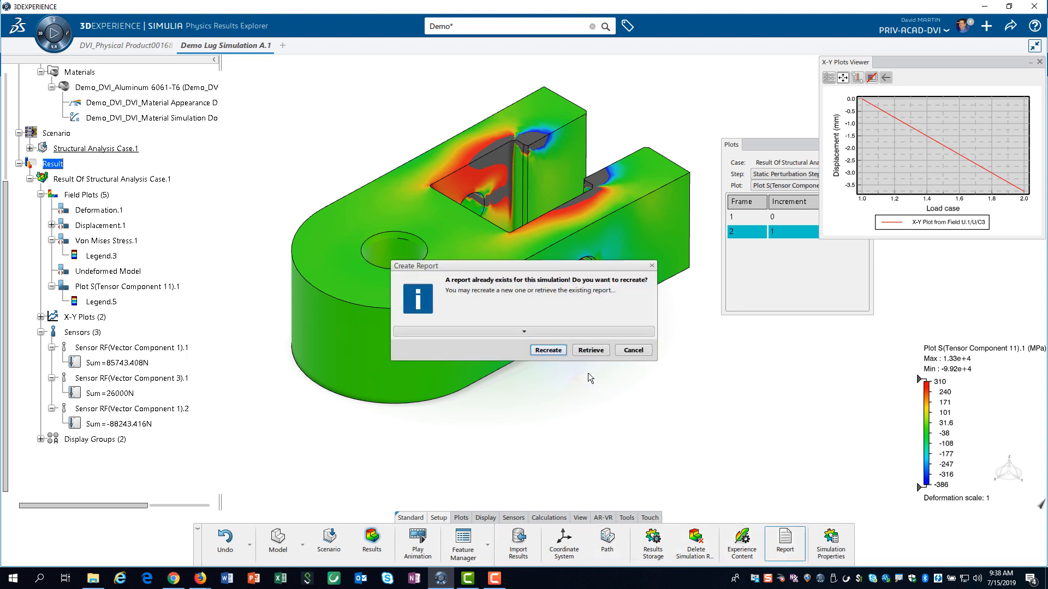
left_click(548, 349)
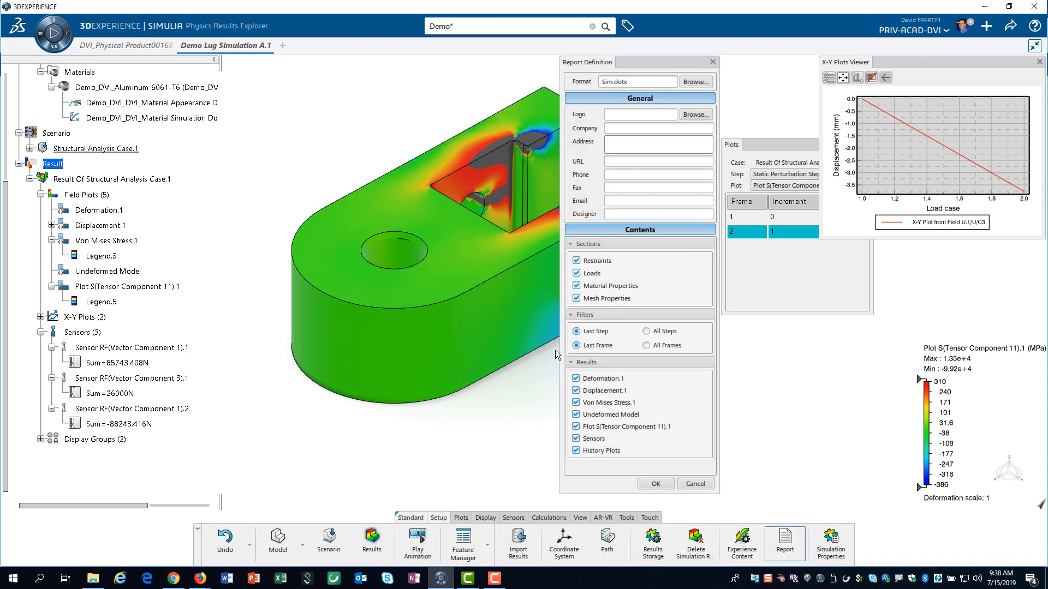
mouse_move(646, 305)
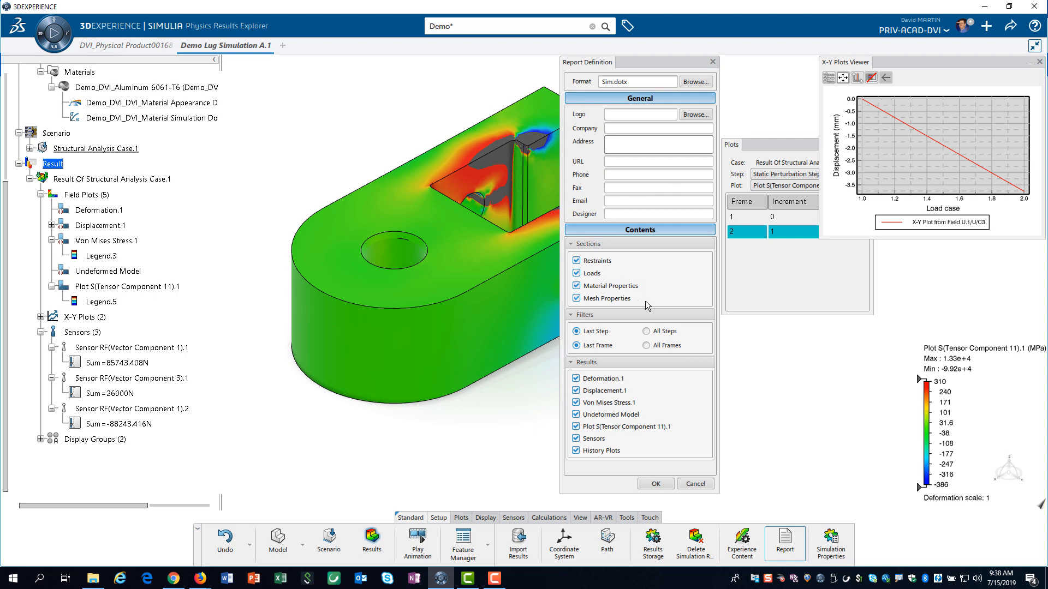
mouse_move(646, 307)
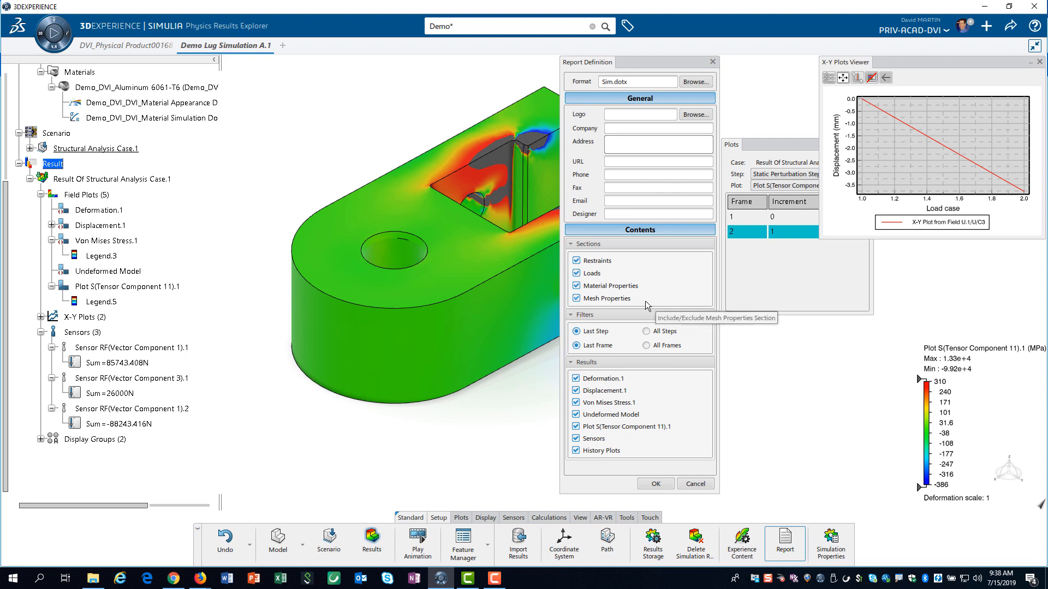
mouse_move(622, 342)
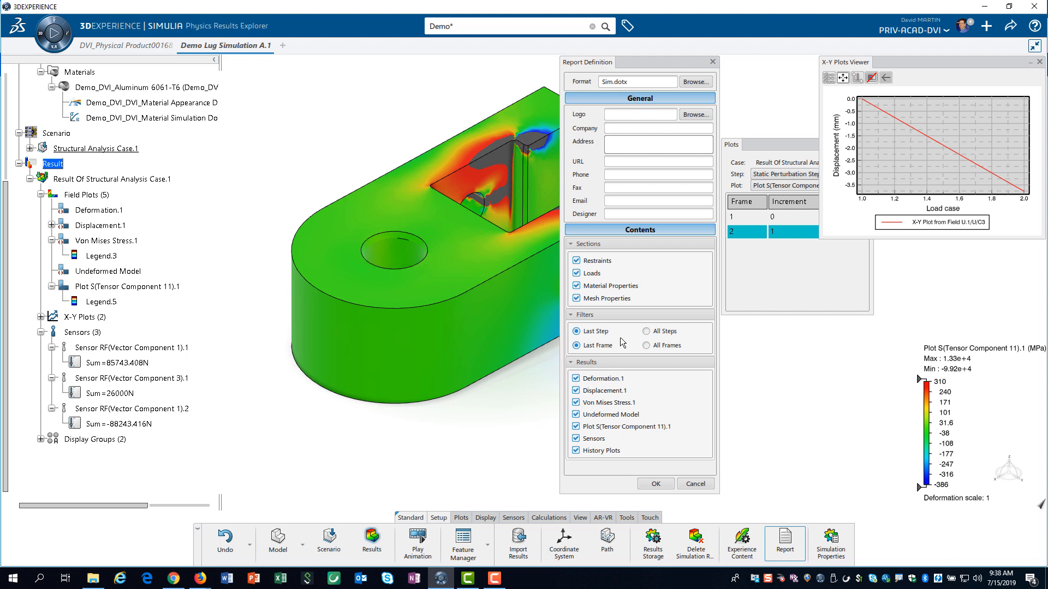
mouse_move(687, 400)
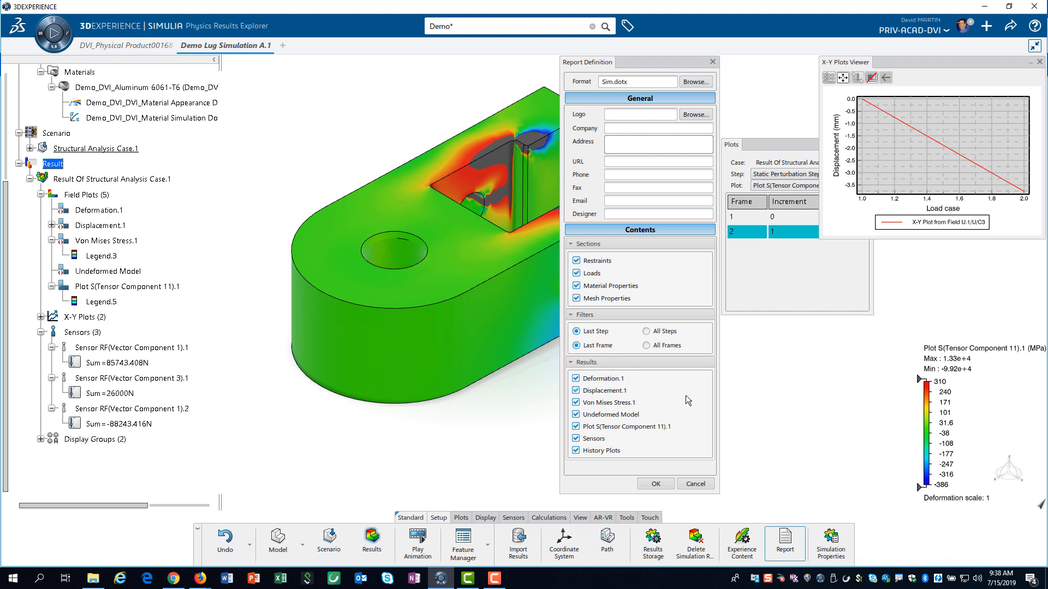
mouse_move(643, 482)
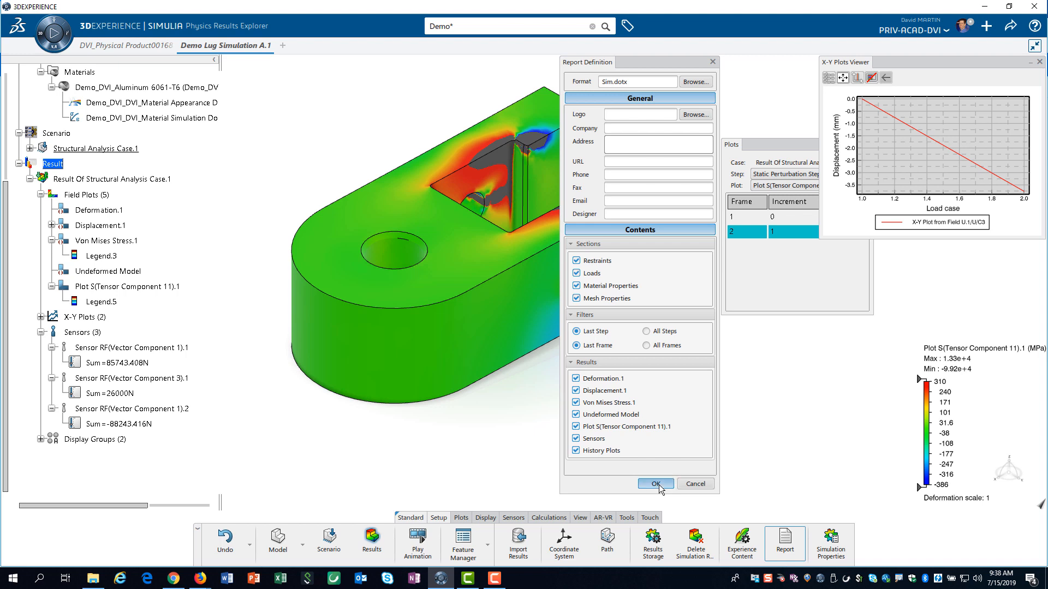
left_click(655, 484)
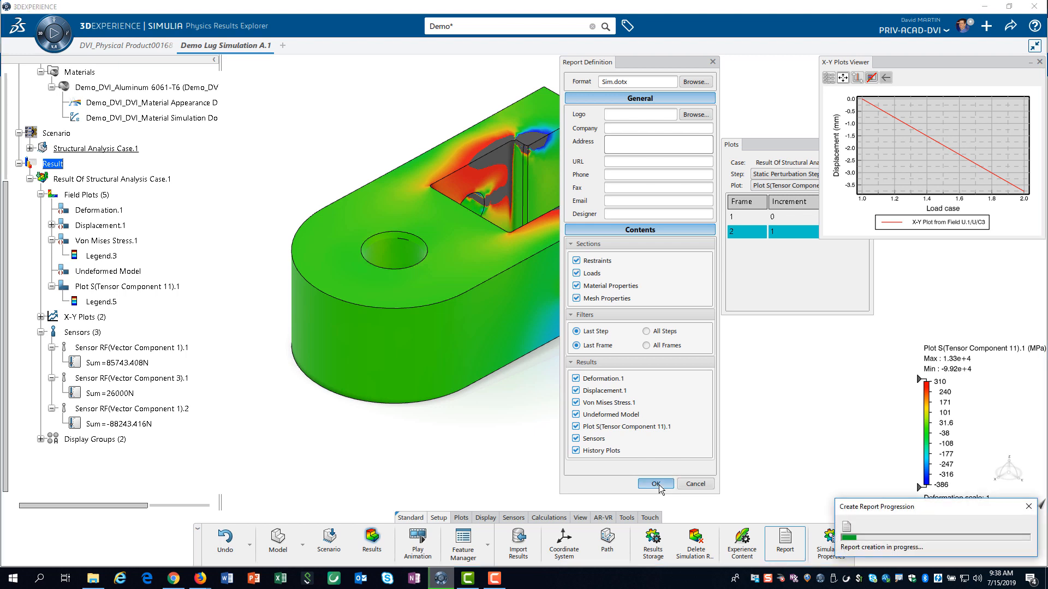
Review the Word report's loads, plots, sensors, materials and mesh pages, from page 3 to 11.
left_click(655, 484)
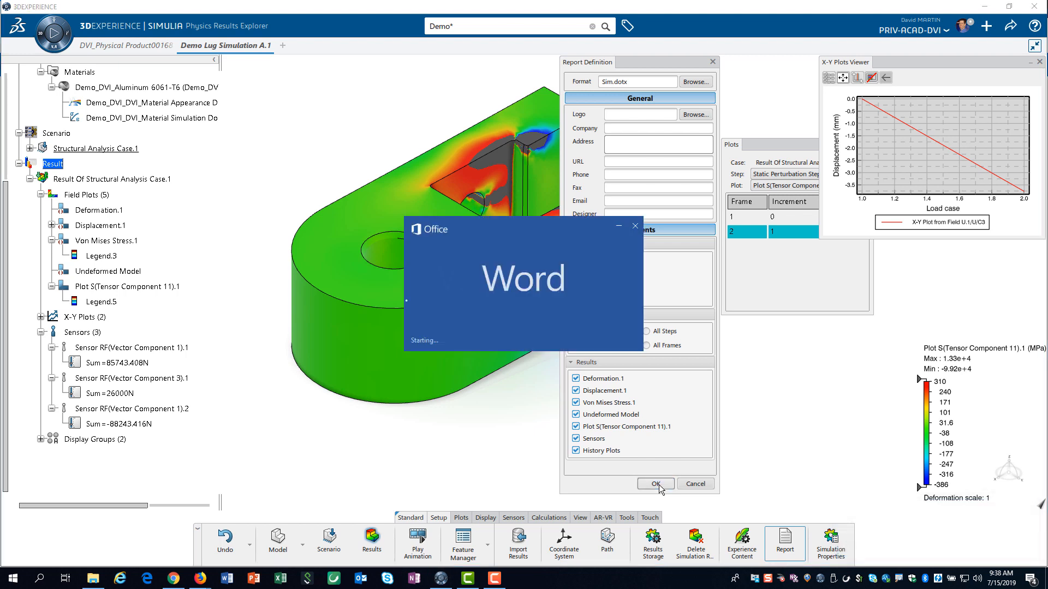
left_click(654, 484)
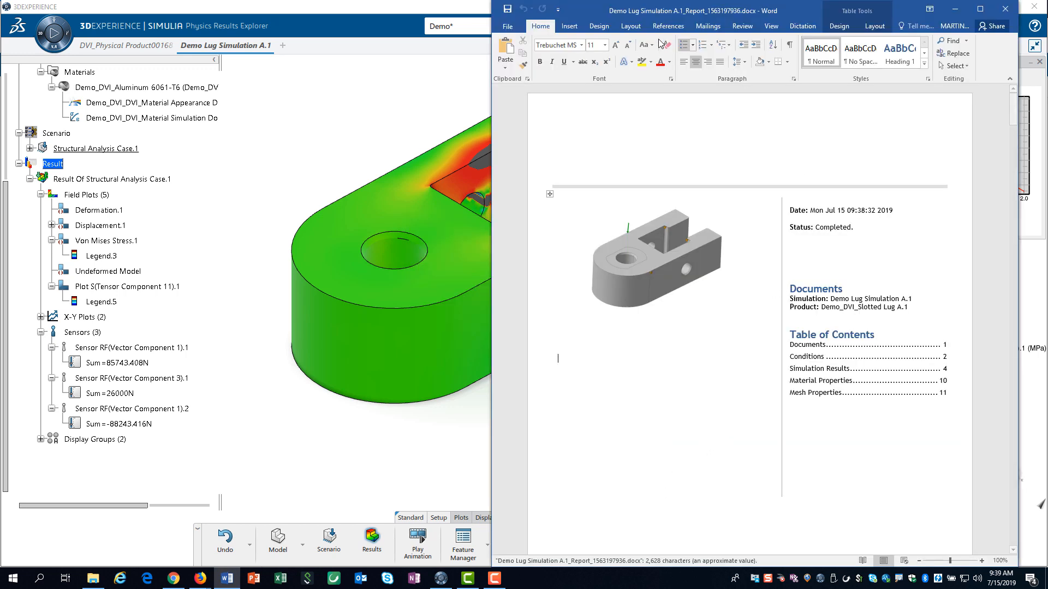
left_click(770, 25)
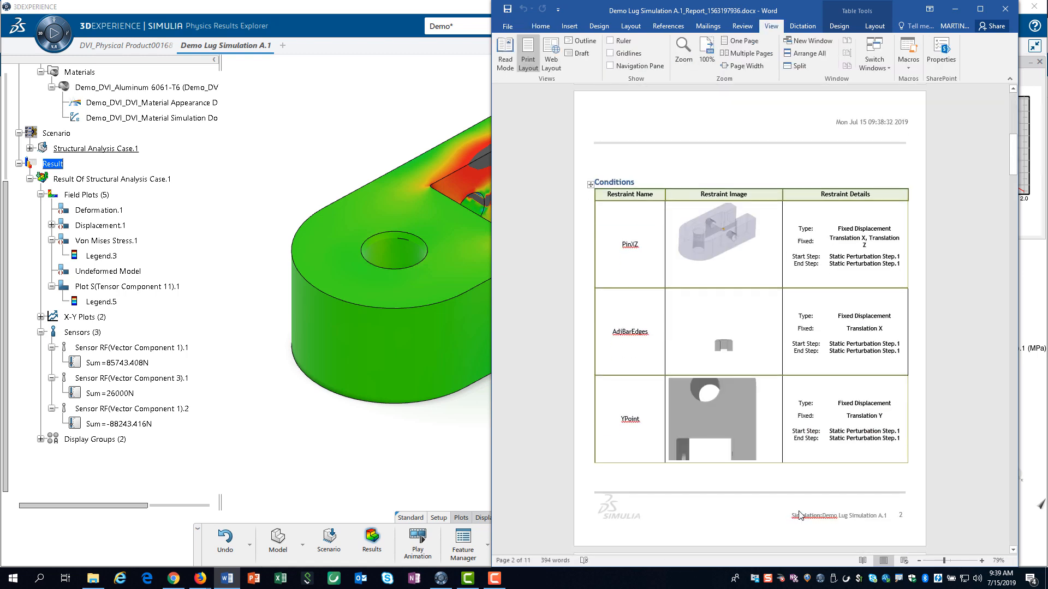
scroll("down", 3)
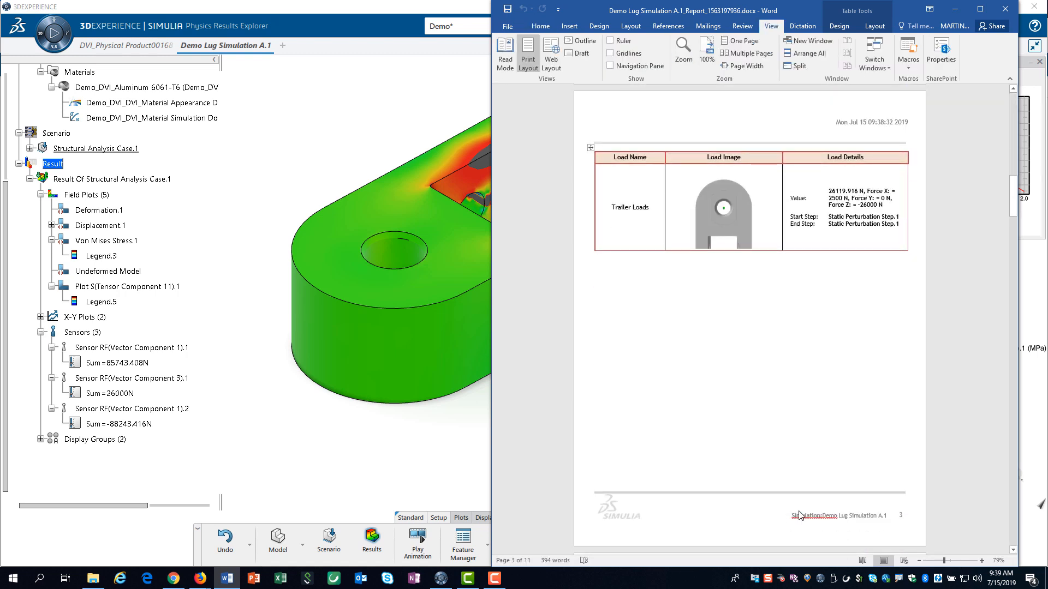
scroll("down", 3)
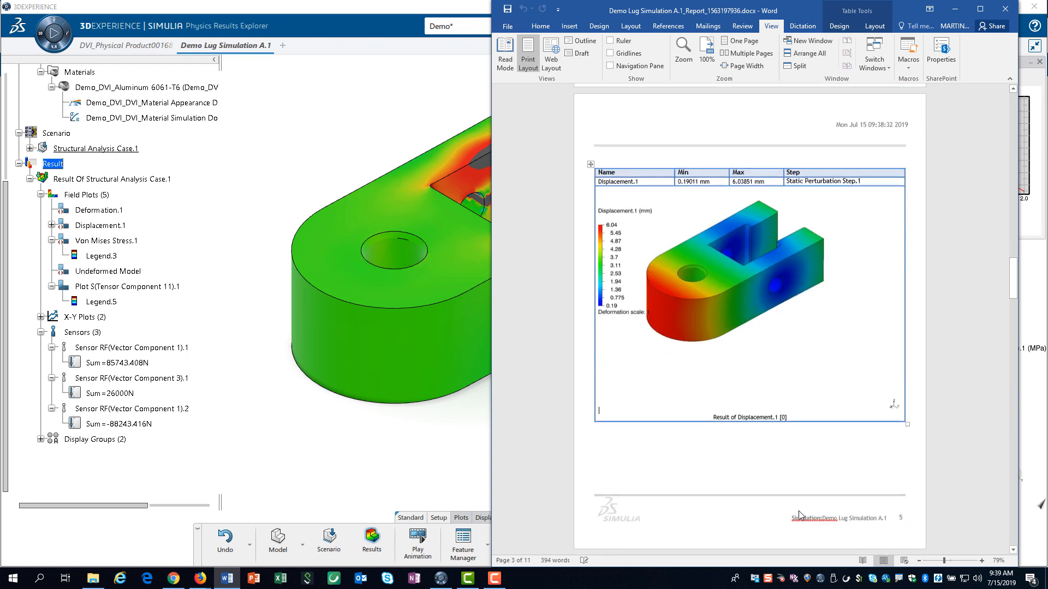
scroll("down", 3)
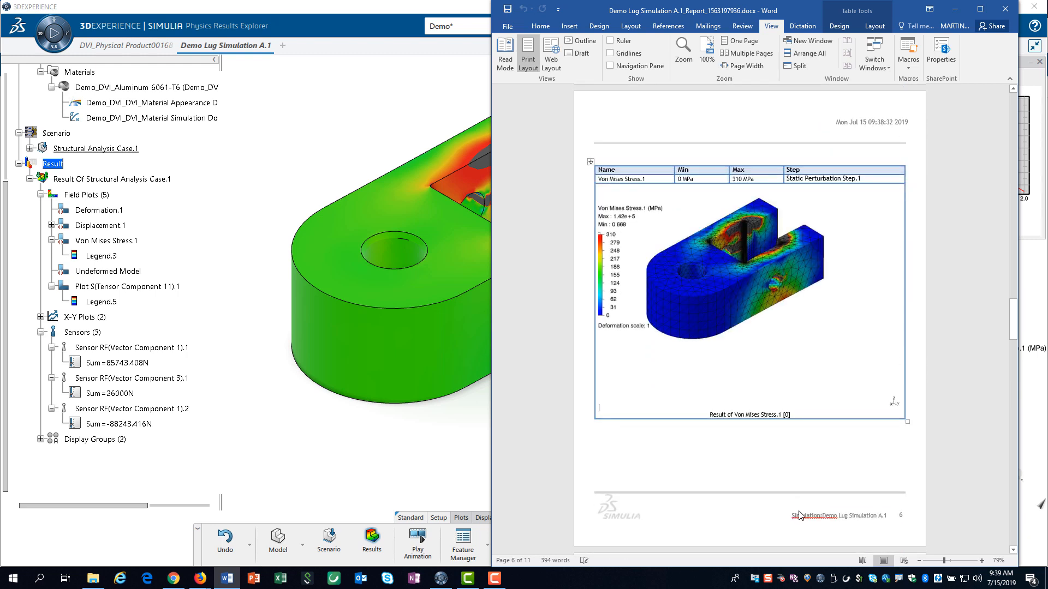
scroll("down", 3)
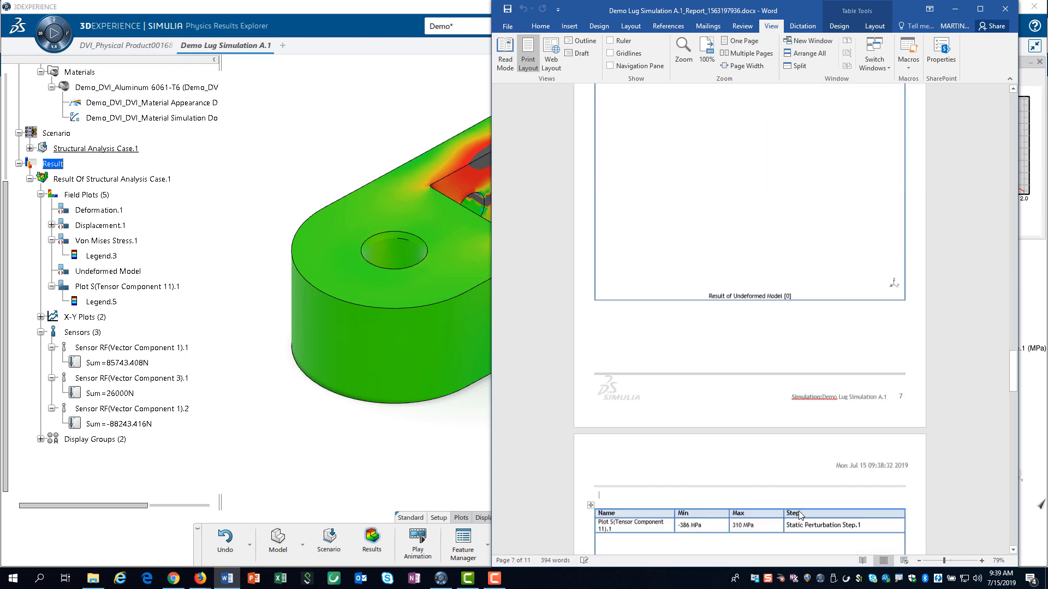
scroll("down", 3)
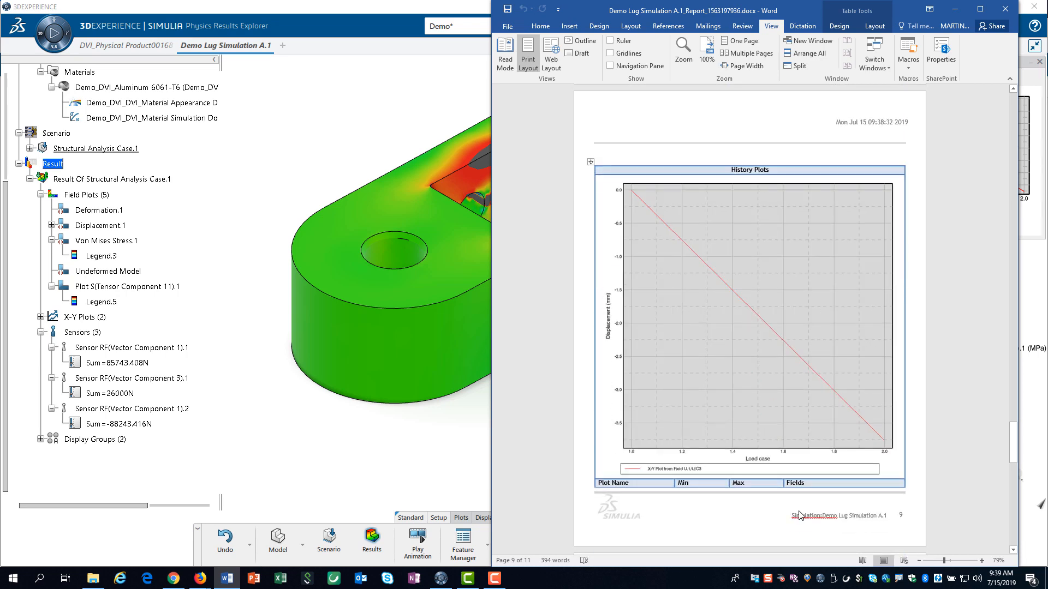
scroll("down", 3)
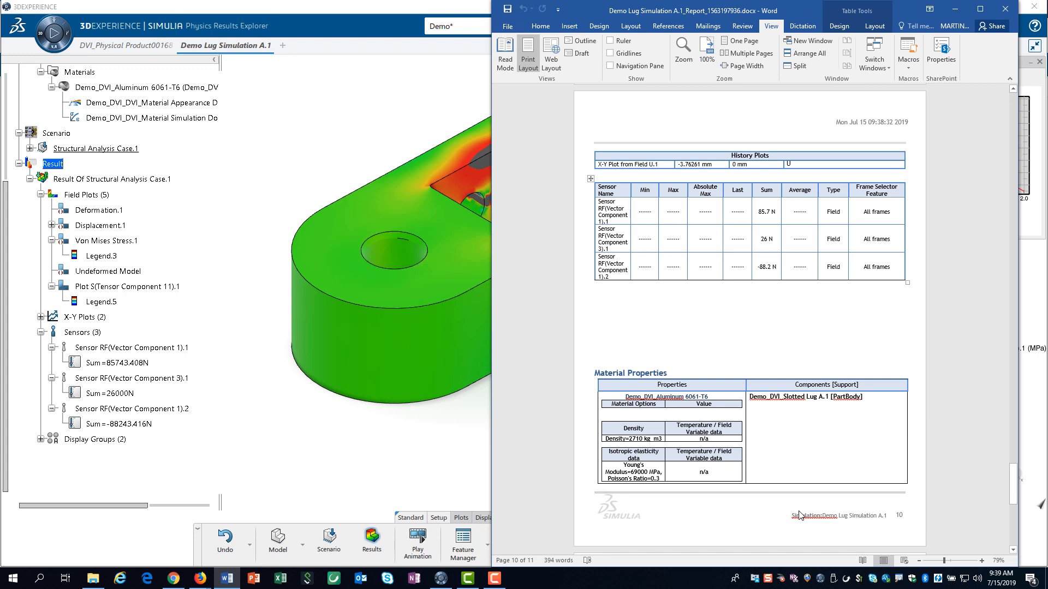
scroll("down", 3)
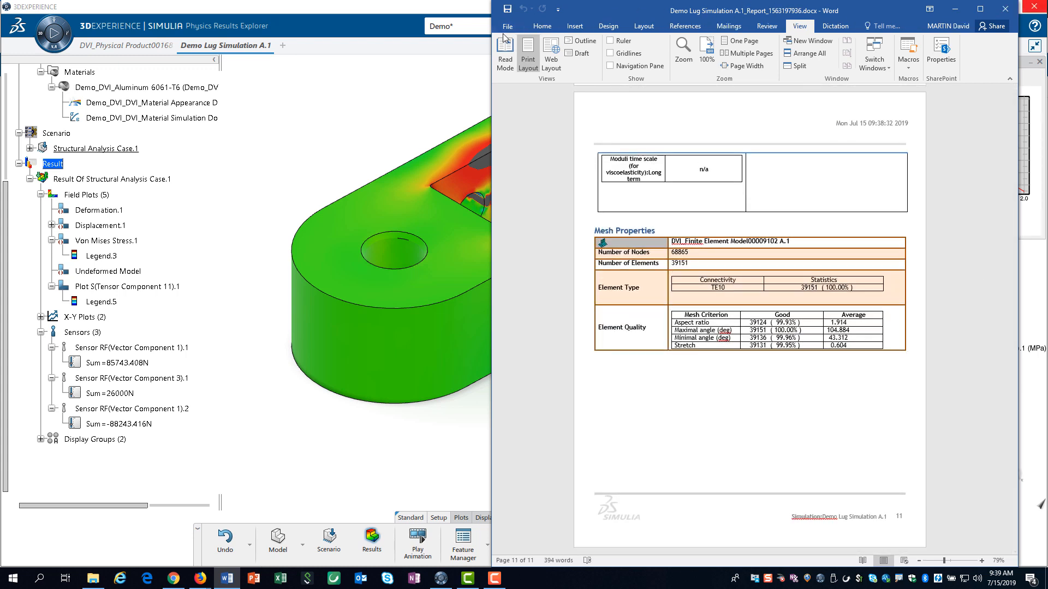
Save the report as a .docx in Documents under its current name and close Word.
left_click(506, 26)
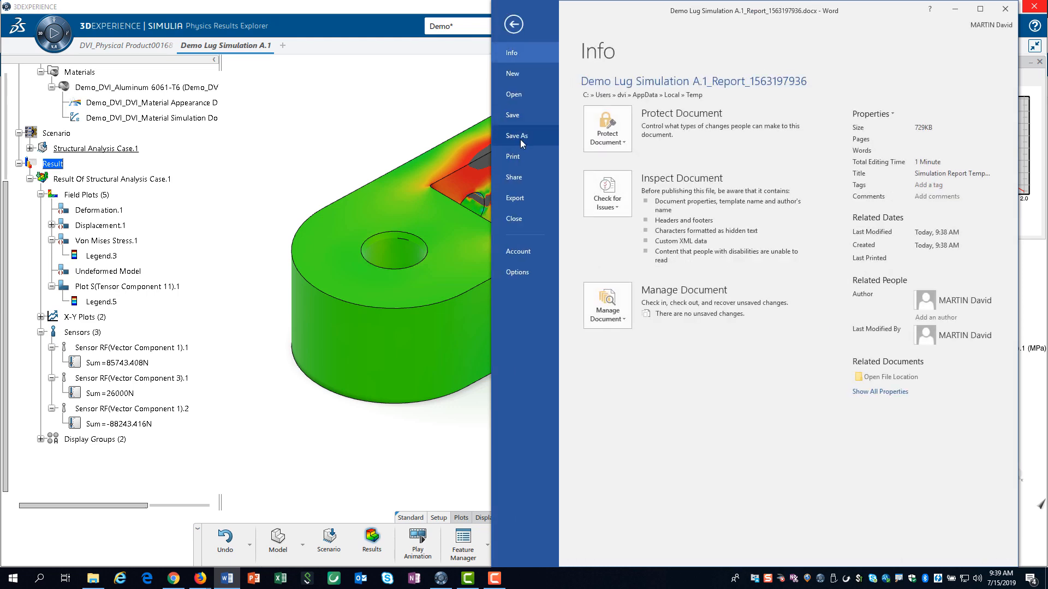
left_click(517, 136)
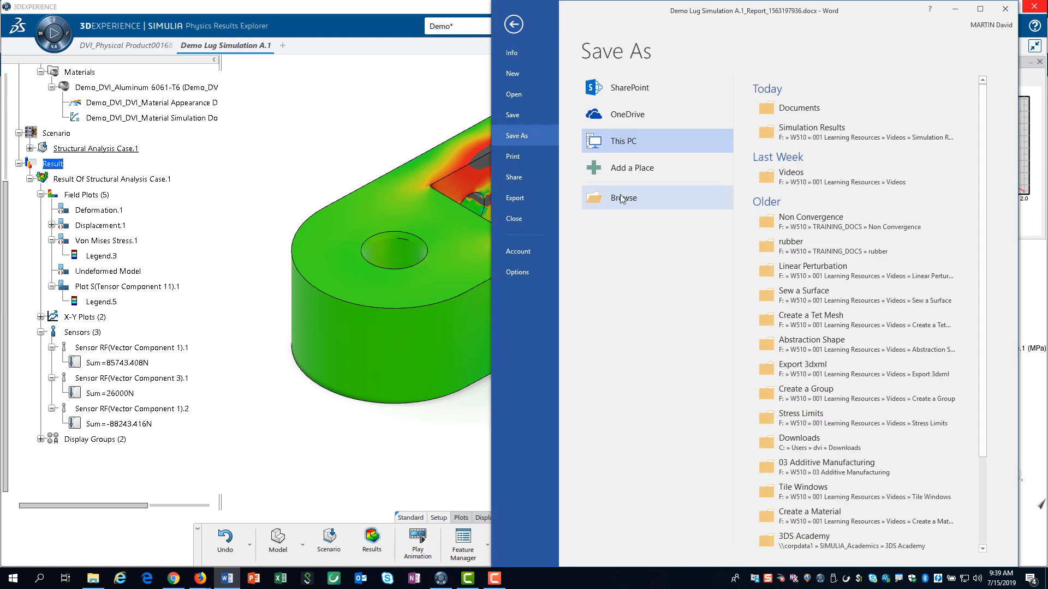
left_click(622, 197)
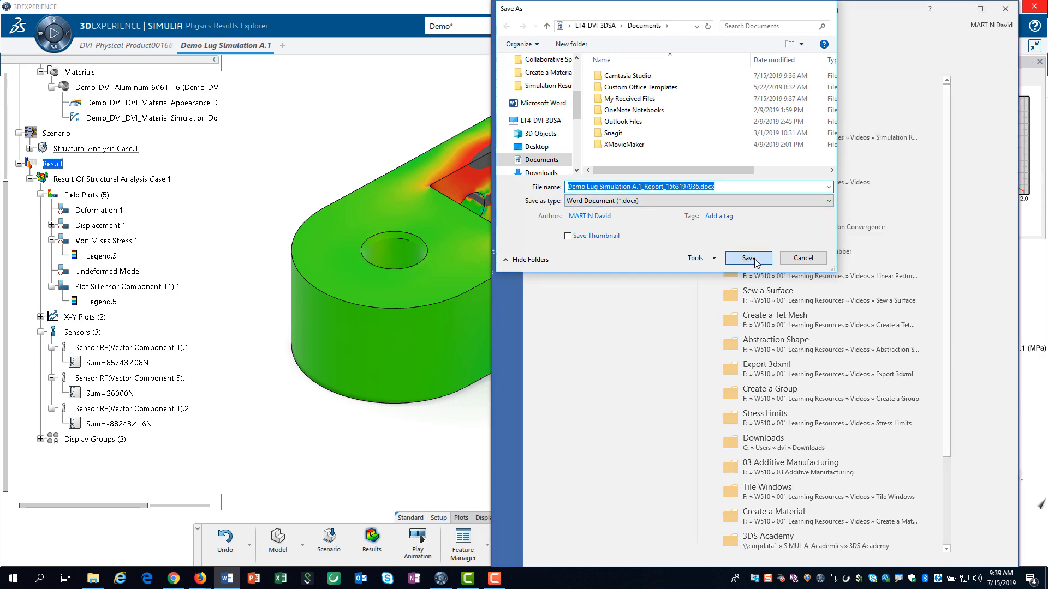
left_click(747, 258)
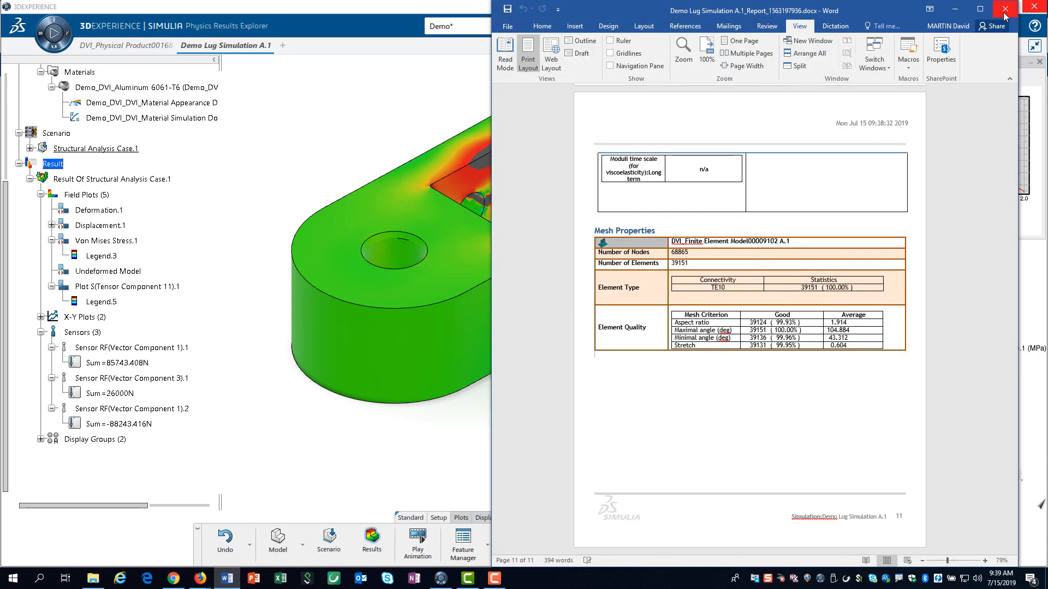
left_click(1005, 10)
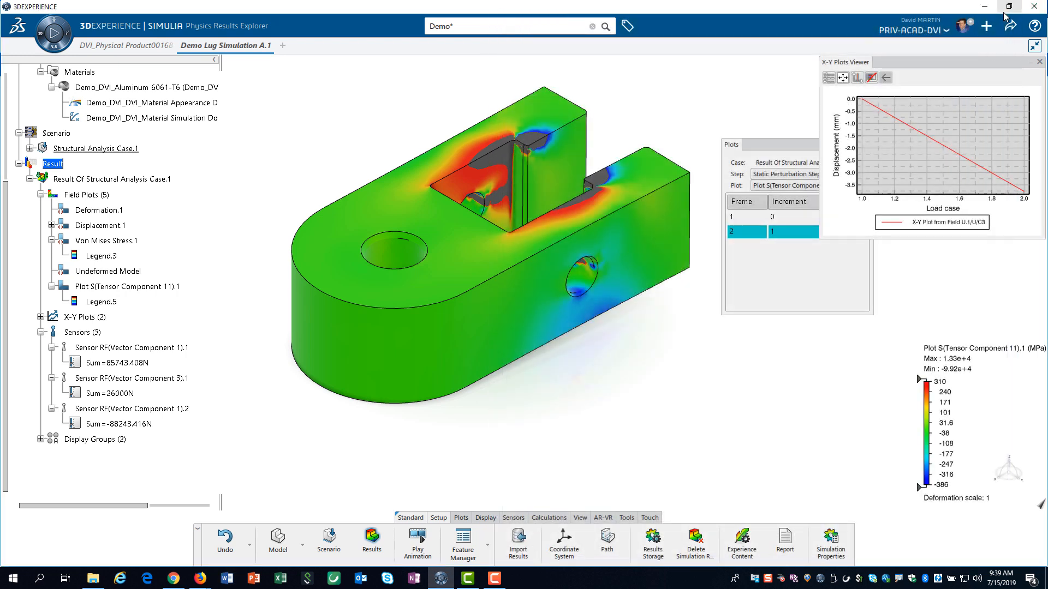
mouse_move(740, 538)
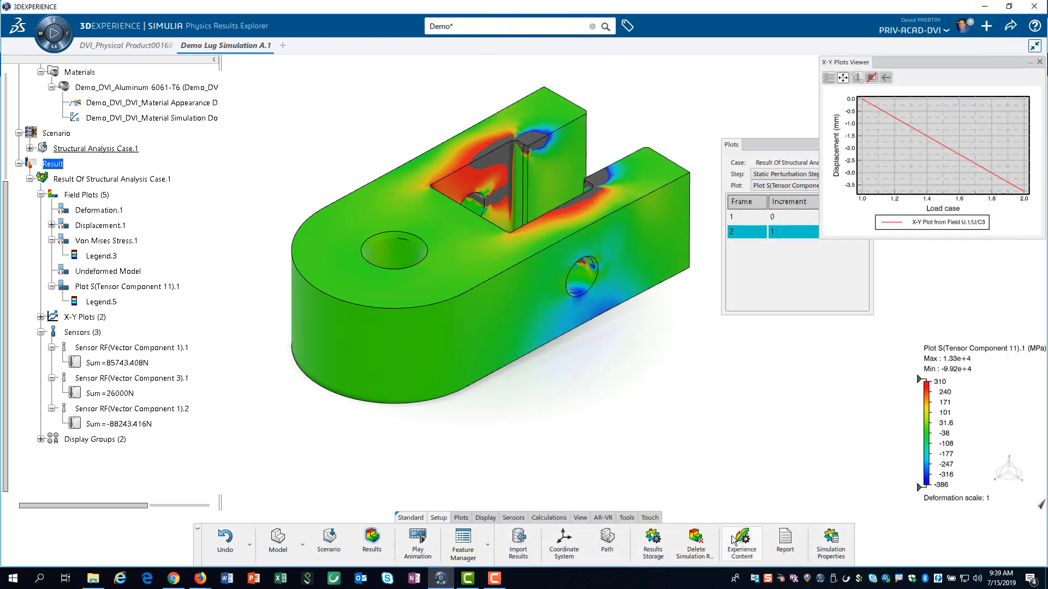
mouse_move(740, 541)
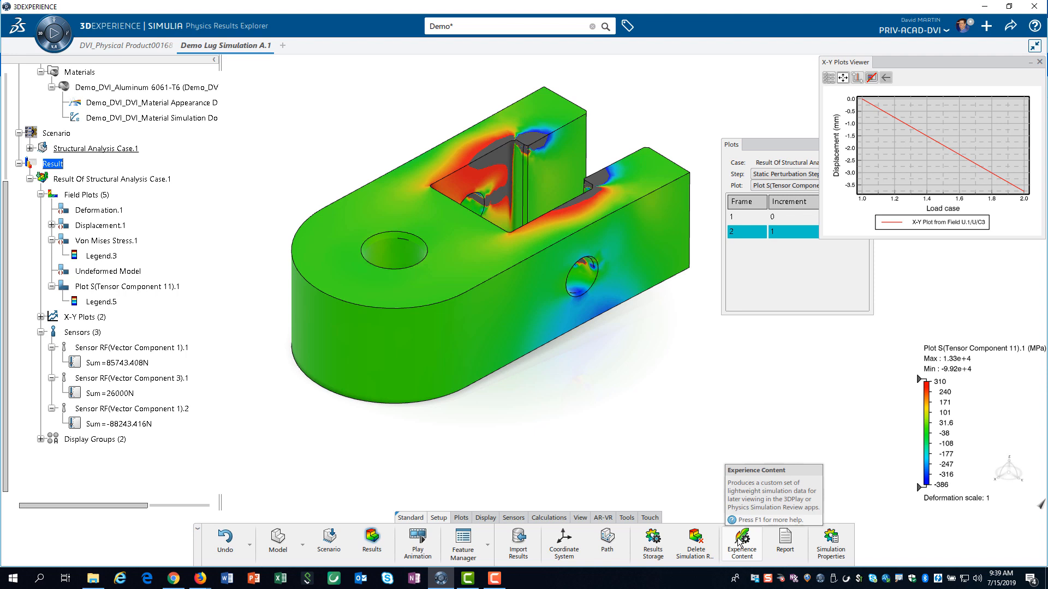
Include Plot S(Tensor Component 11).1 and Mesh in Experience Content, then Save & Produce.
left_click(740, 543)
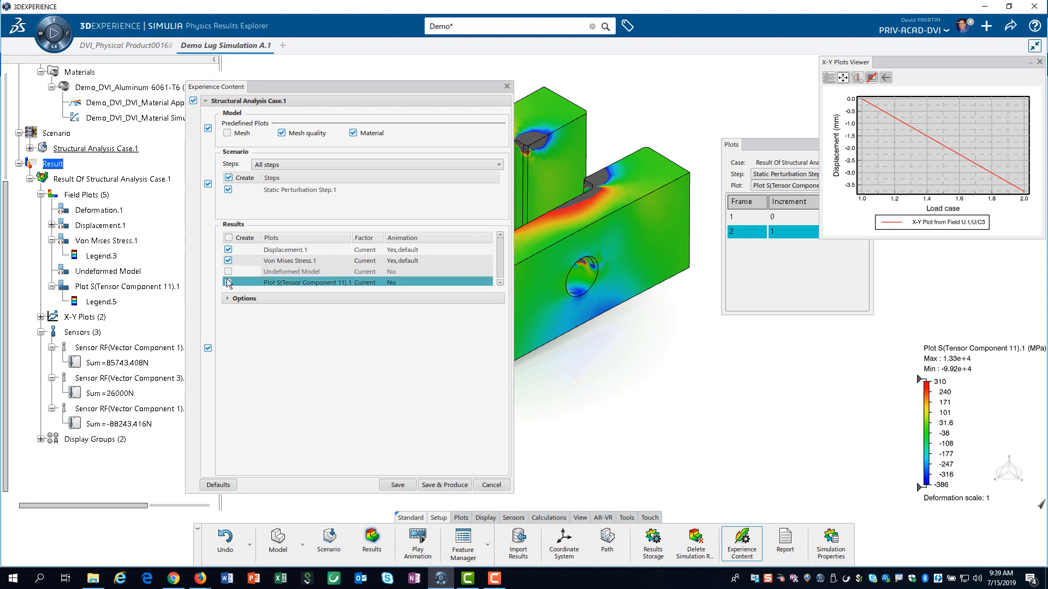
left_click(227, 133)
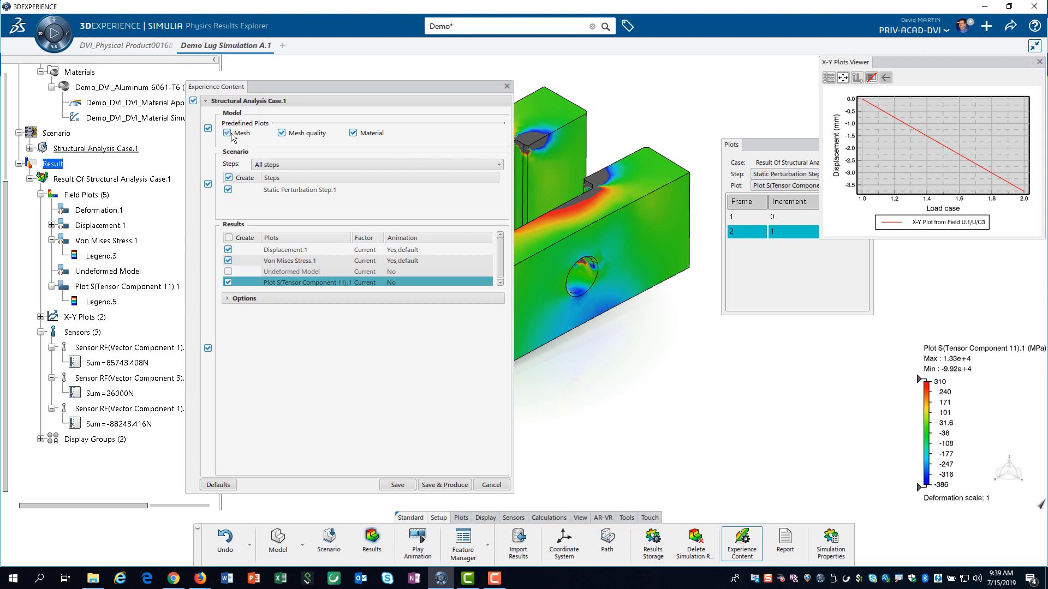
left_click(228, 133)
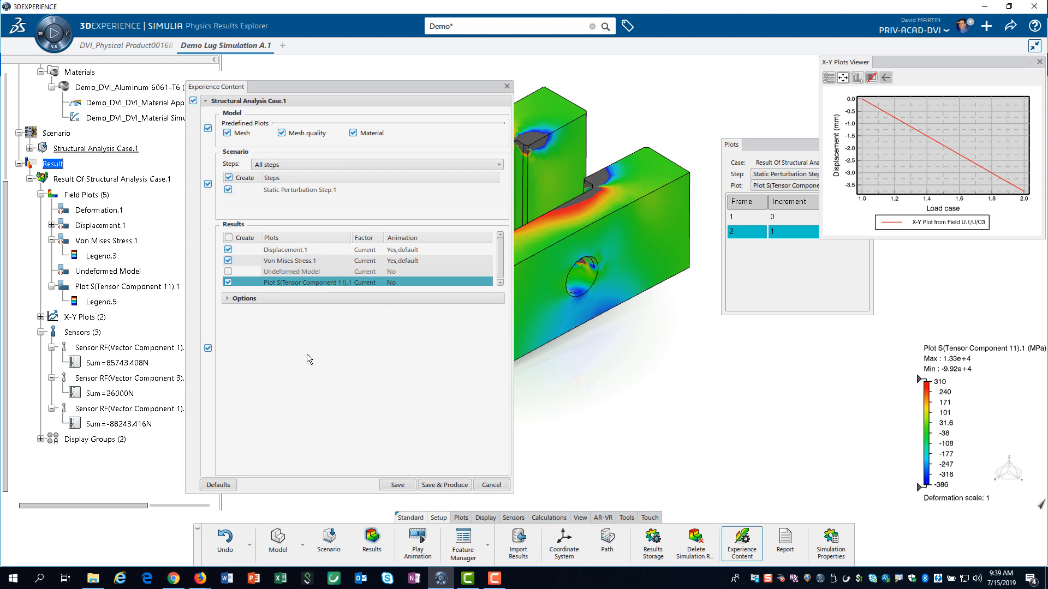
mouse_move(444, 485)
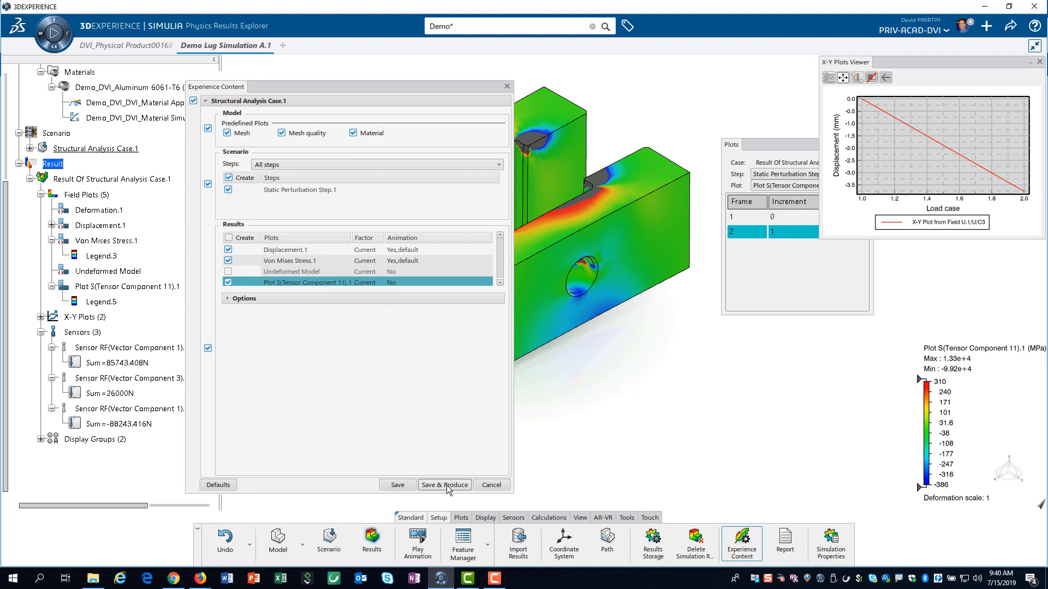
left_click(443, 484)
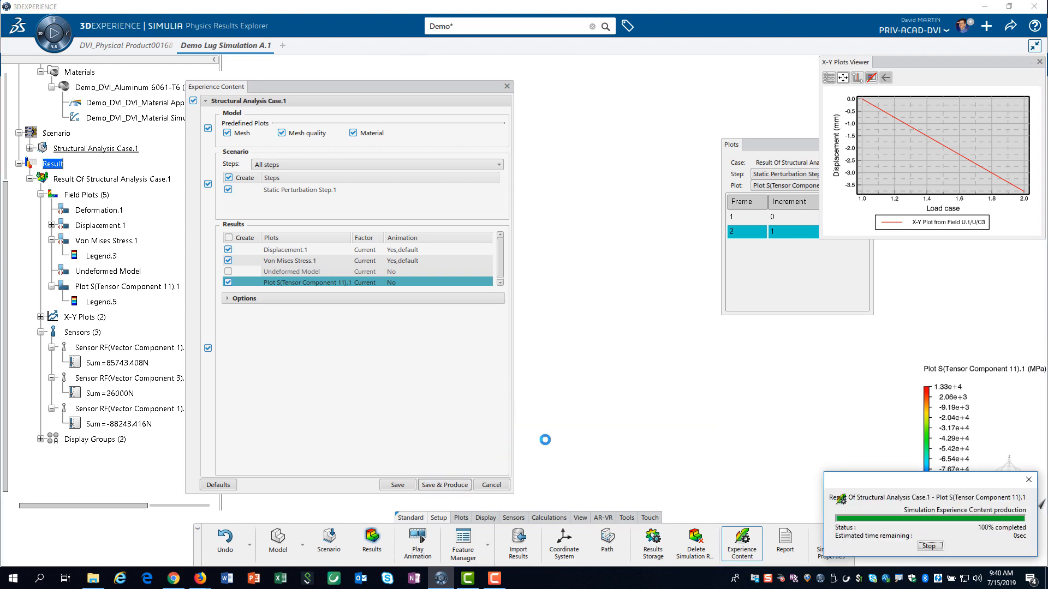
Dismiss the save-before-sharing Experience Content message with OK.
left_click(444, 485)
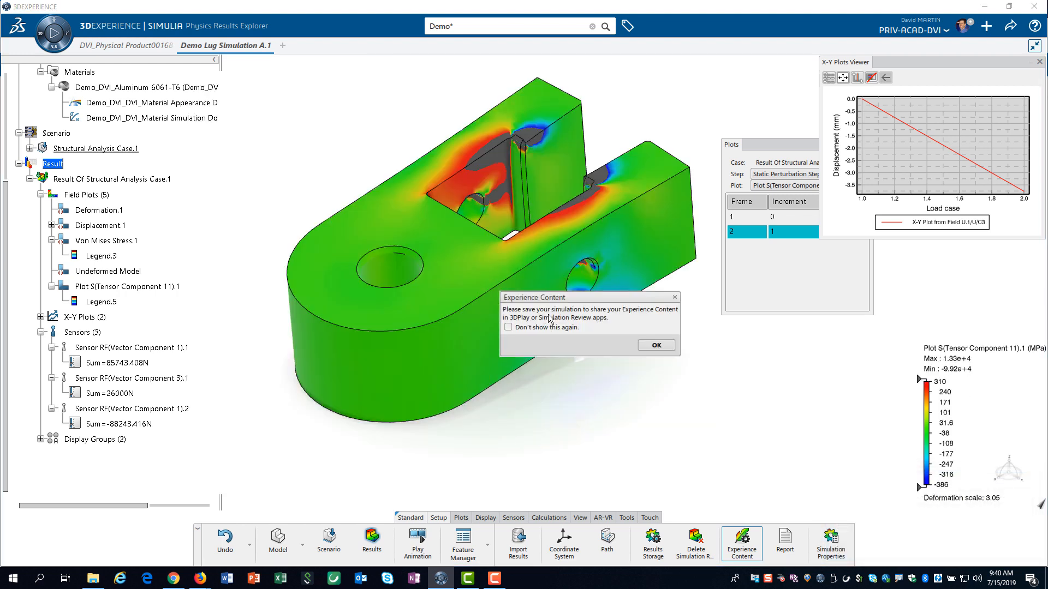
mouse_move(572, 325)
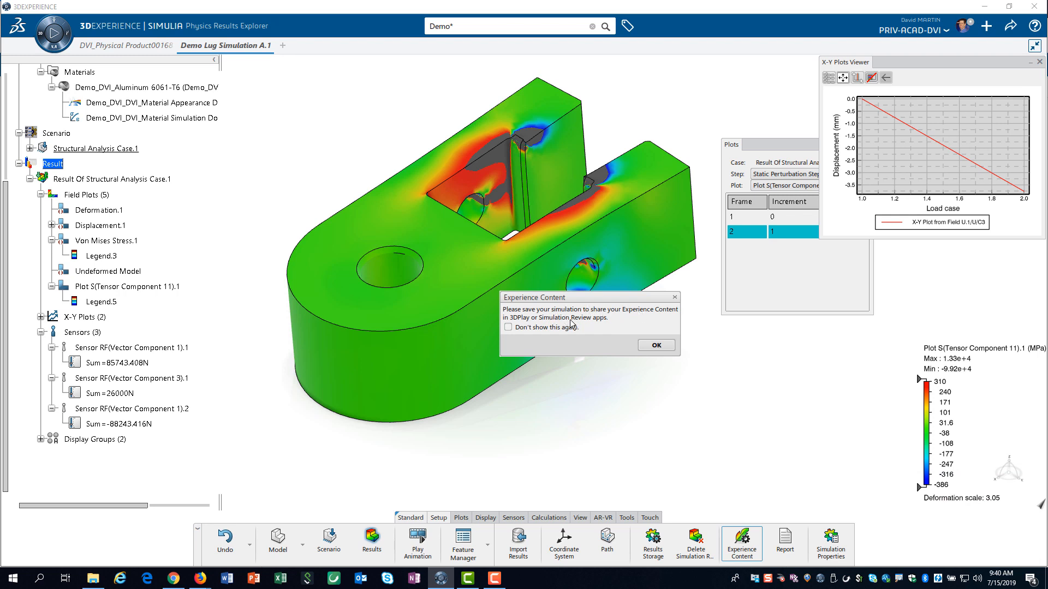
mouse_move(640, 316)
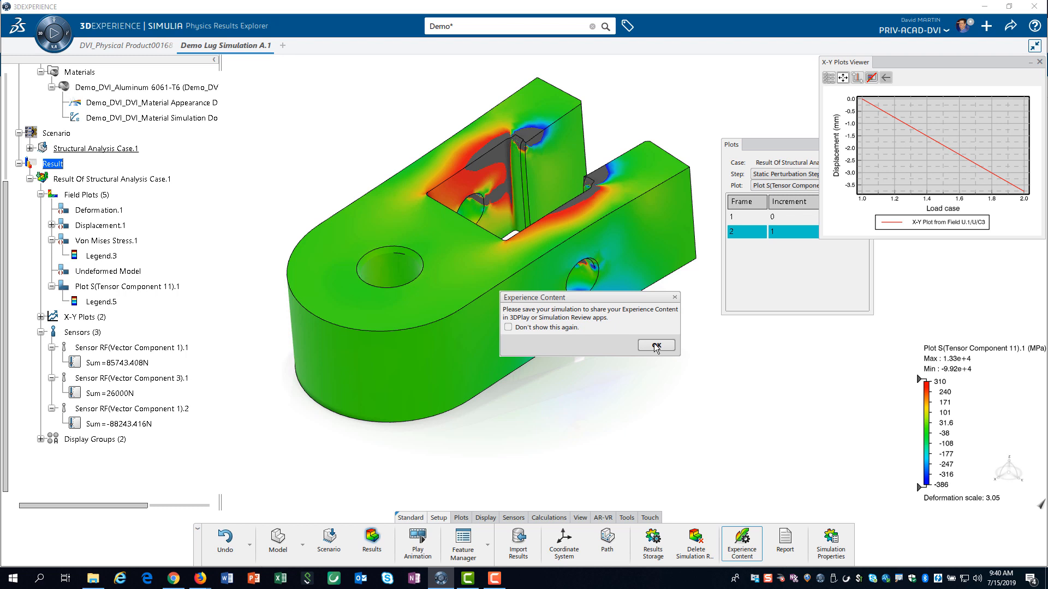
left_click(655, 346)
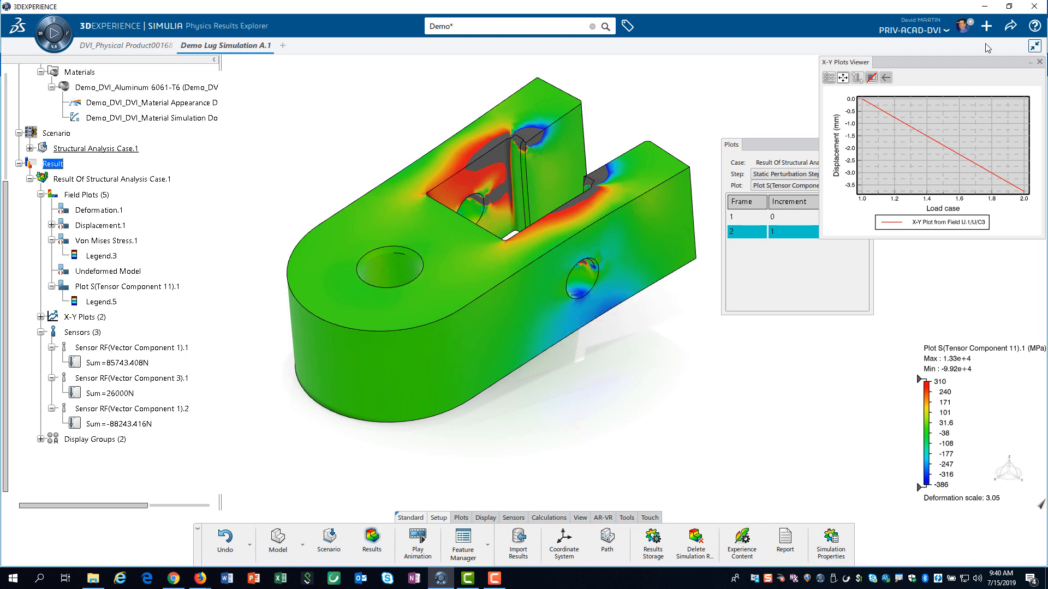
Save All eight session objects from the Share menu and confirm in Save with Options.
left_click(1010, 25)
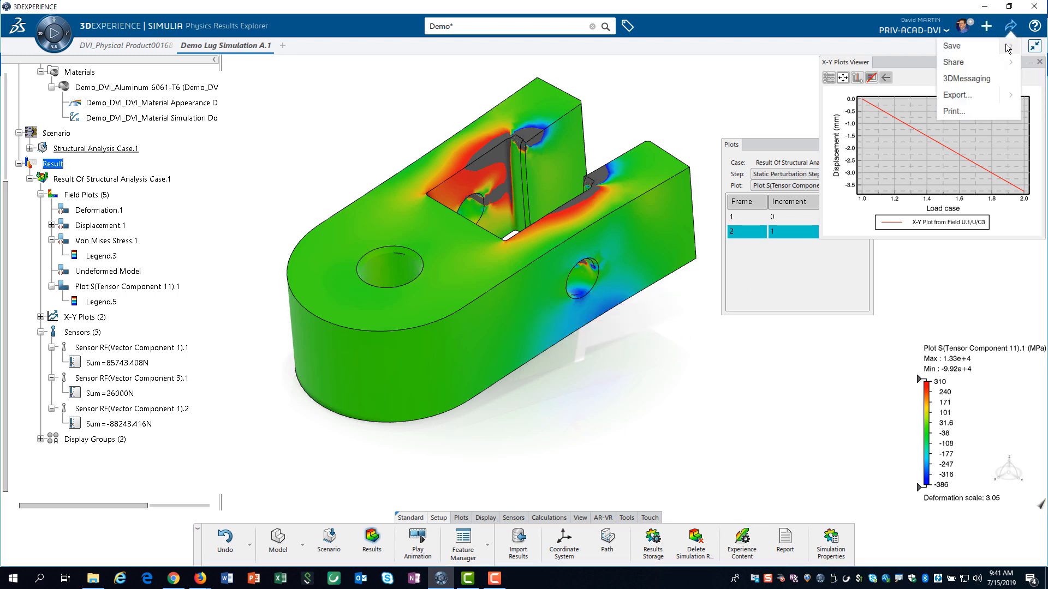
left_click(951, 46)
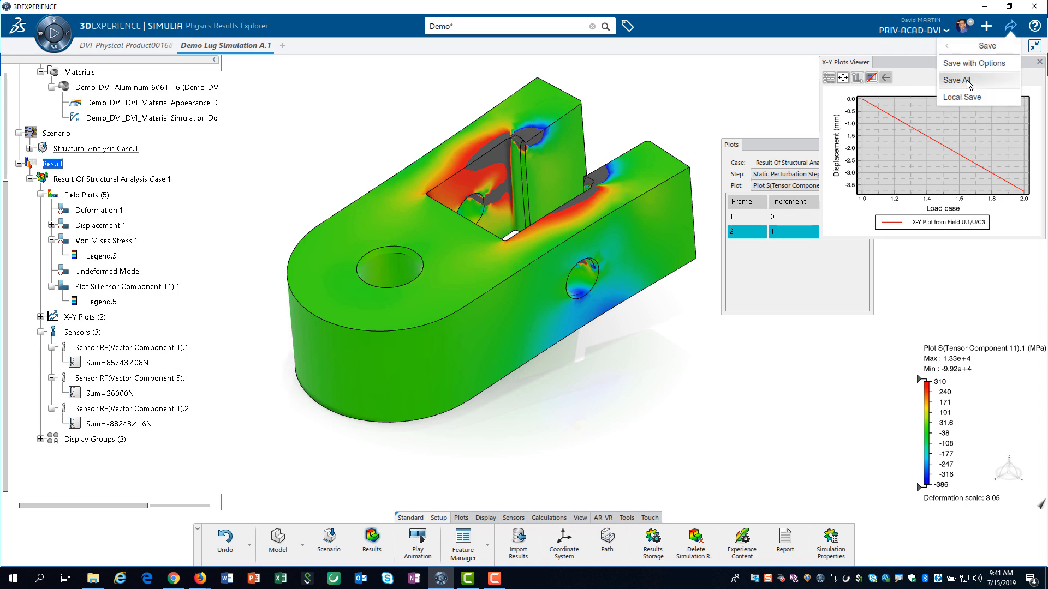
left_click(957, 80)
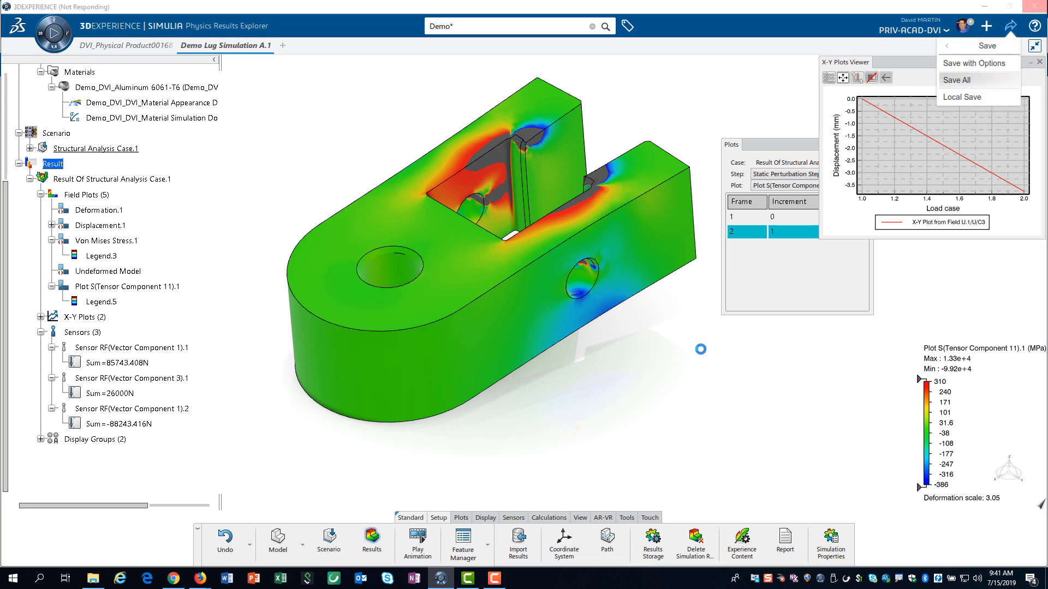
left_click(973, 63)
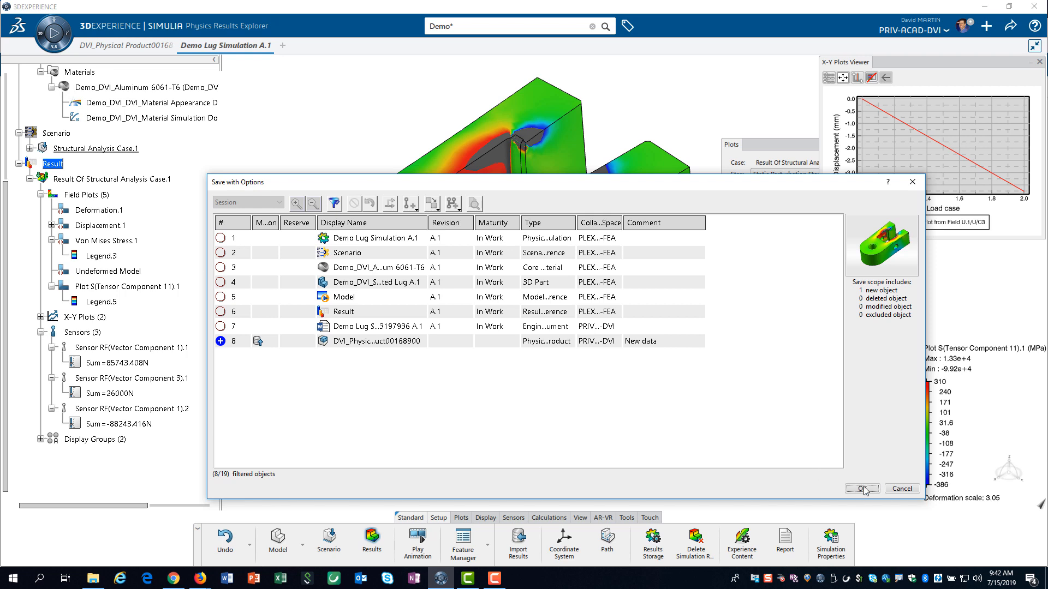
left_click(861, 488)
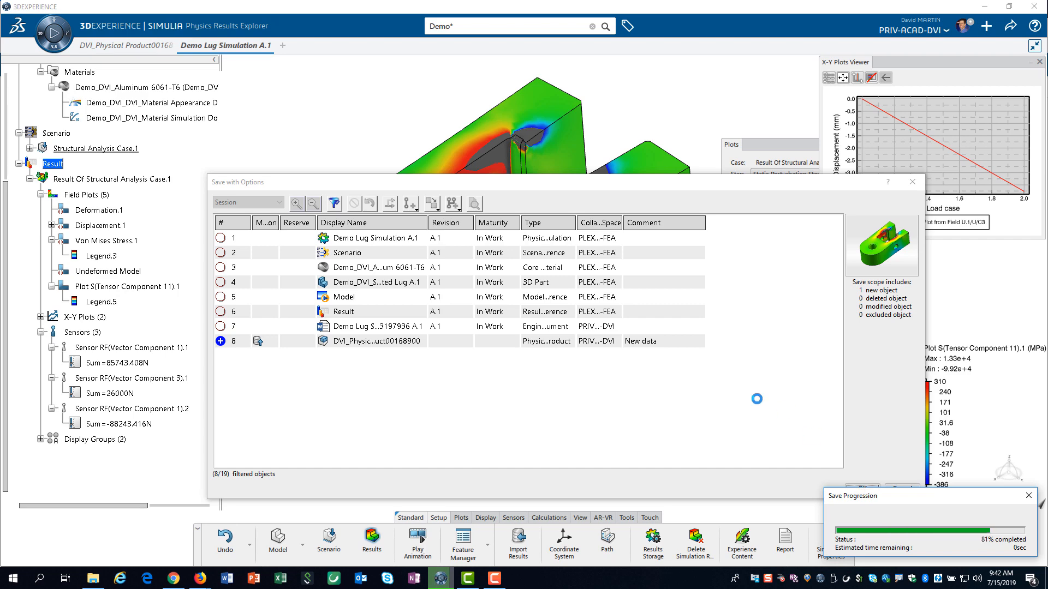